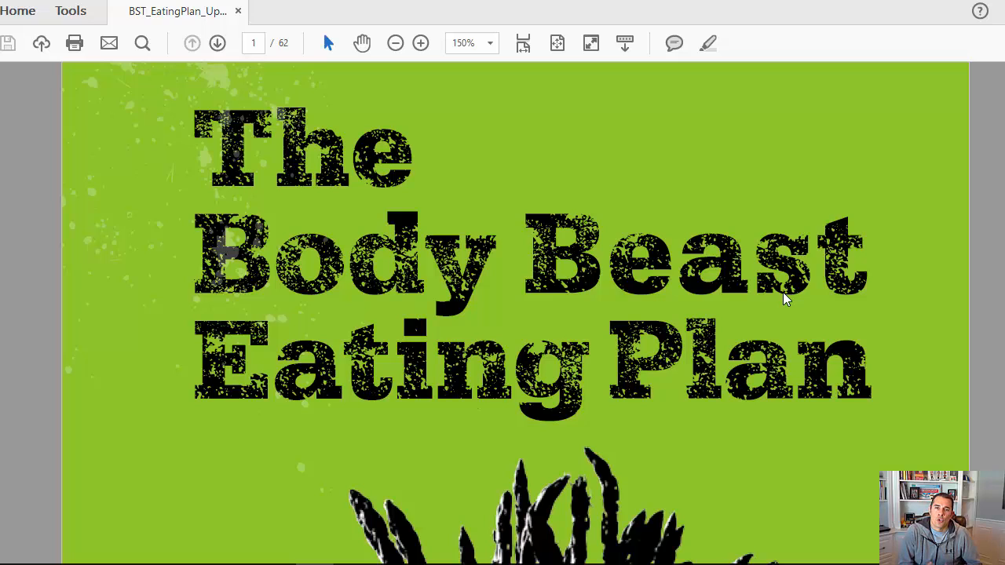
pyautogui.moveTo(788, 298)
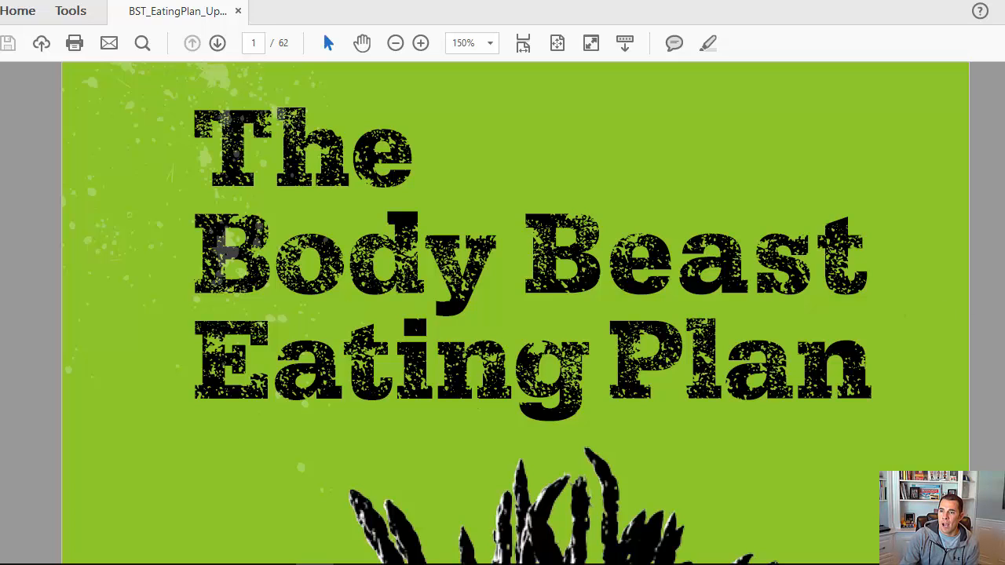
# Scroll down through the introduction pages 2–4 of the eating plan
pyautogui.scroll(-3)
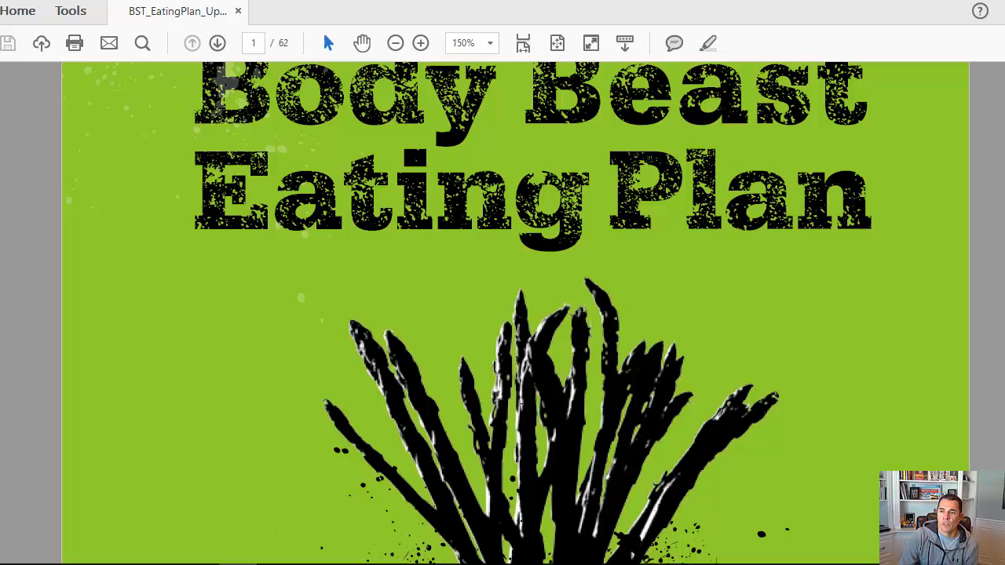
pyautogui.scroll(-3)
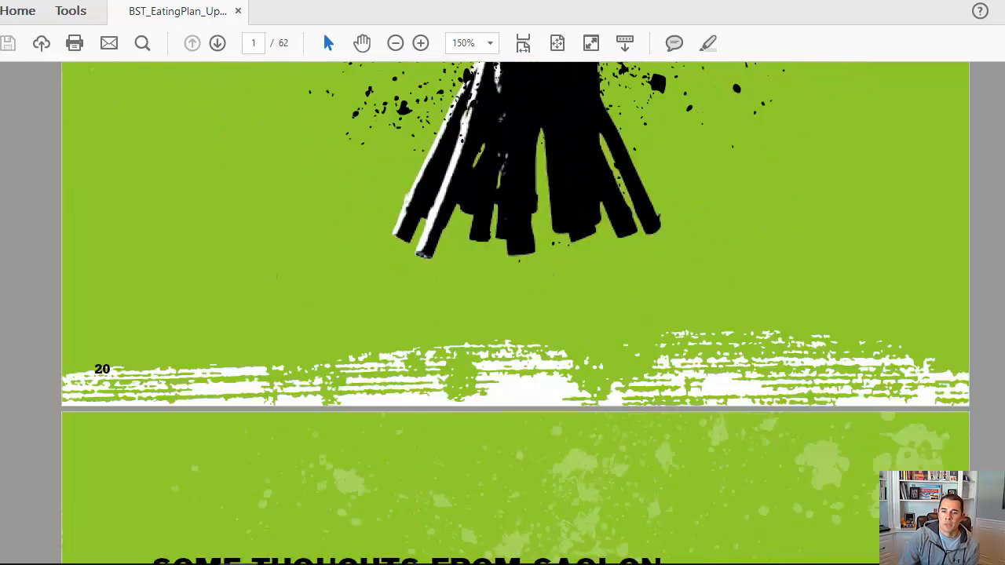
pyautogui.scroll(-3)
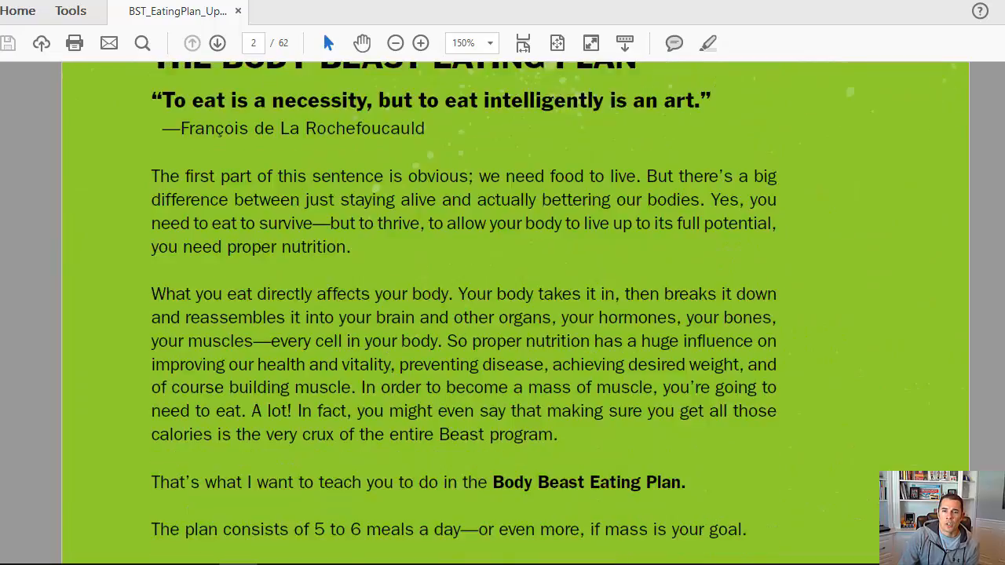
pyautogui.scroll(-3)
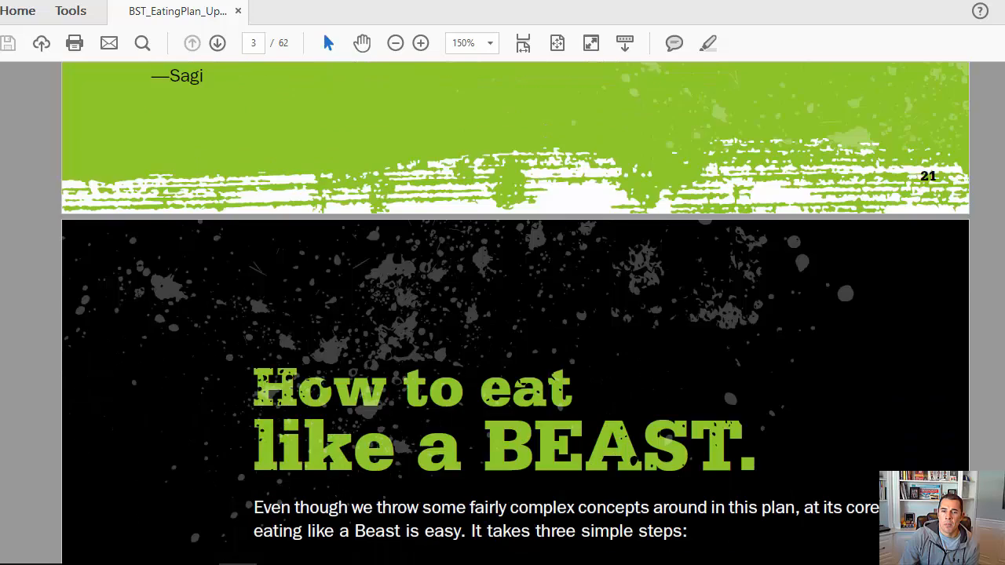
pyautogui.scroll(-3)
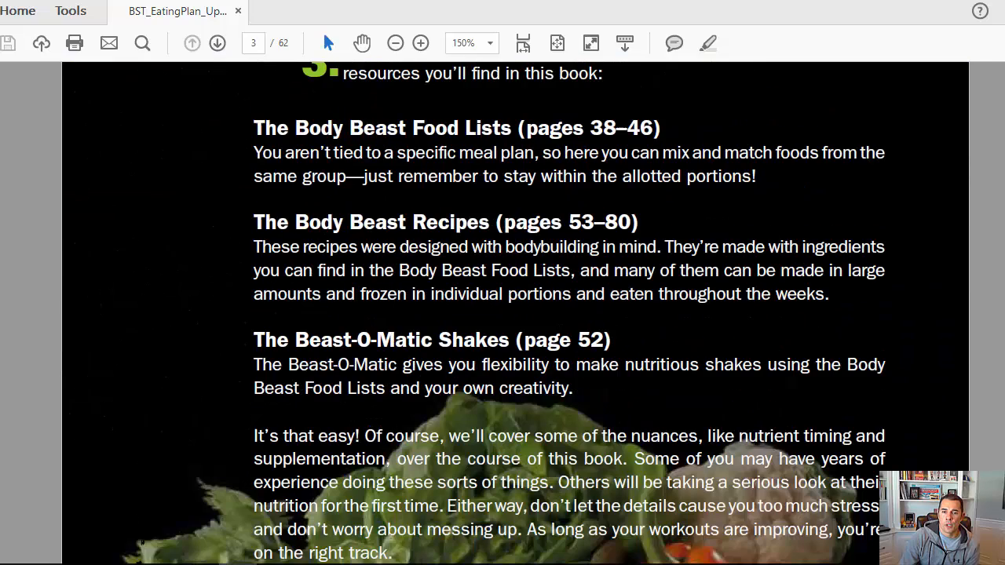
pyautogui.scroll(-3)
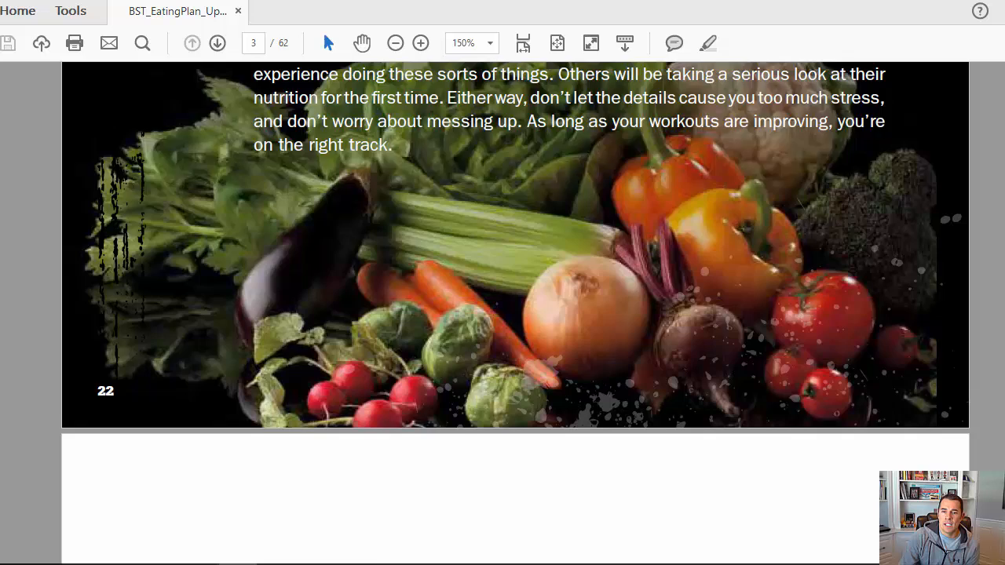
# Continue to the Gear Up Your Kitchen page listing the blender and shaker cup
pyautogui.click(217, 44)
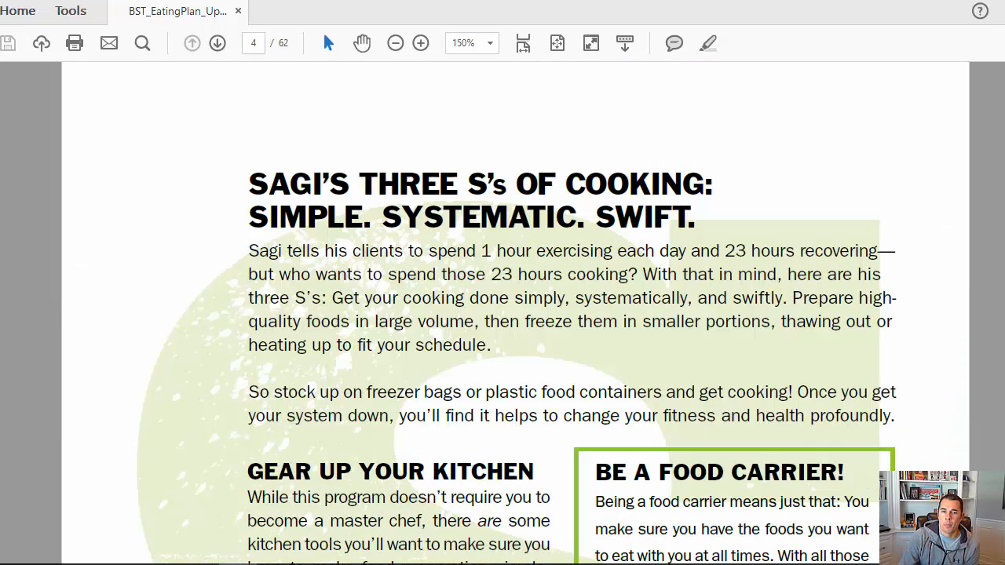
pyautogui.scroll(-3)
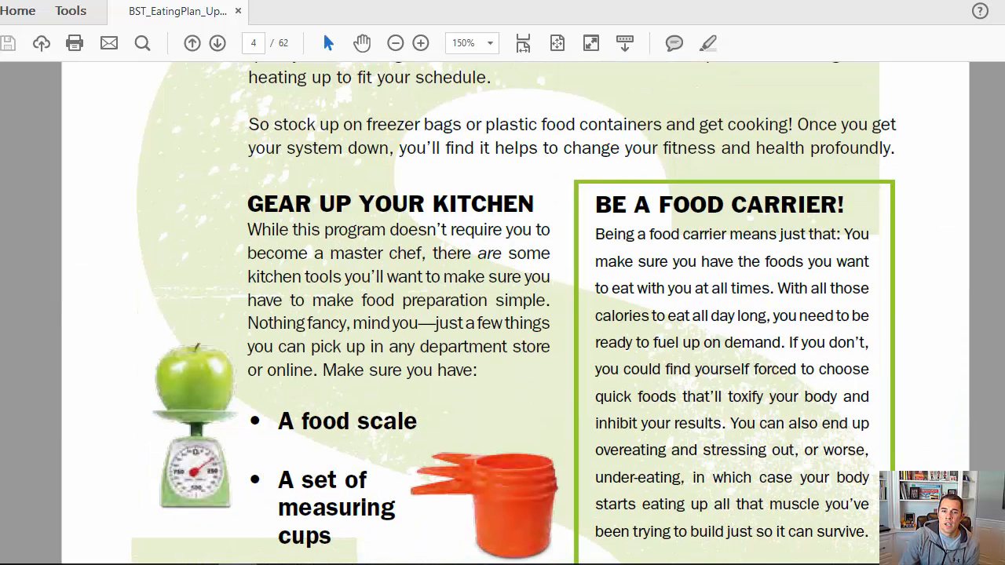
pyautogui.scroll(-3)
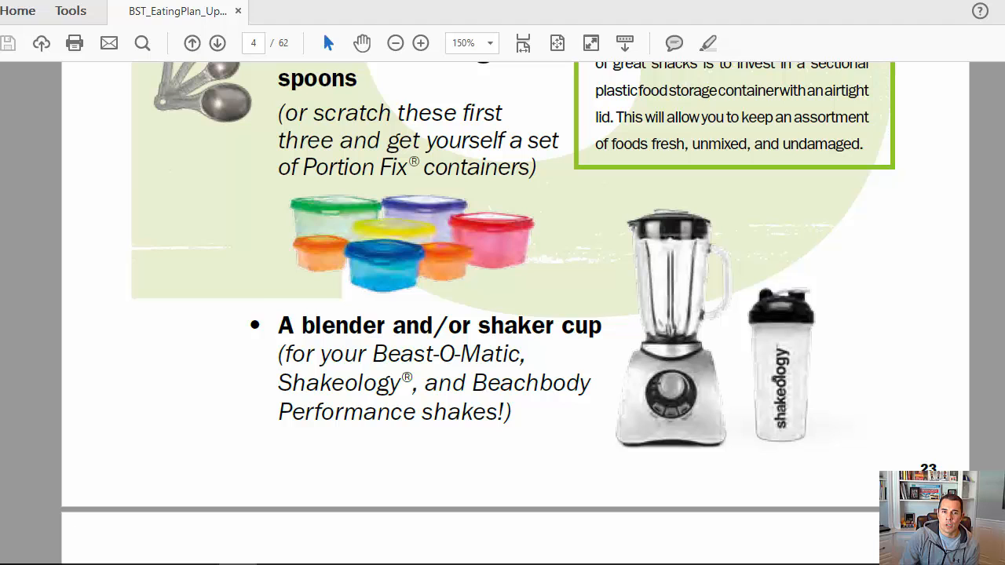
pyautogui.scroll(-3)
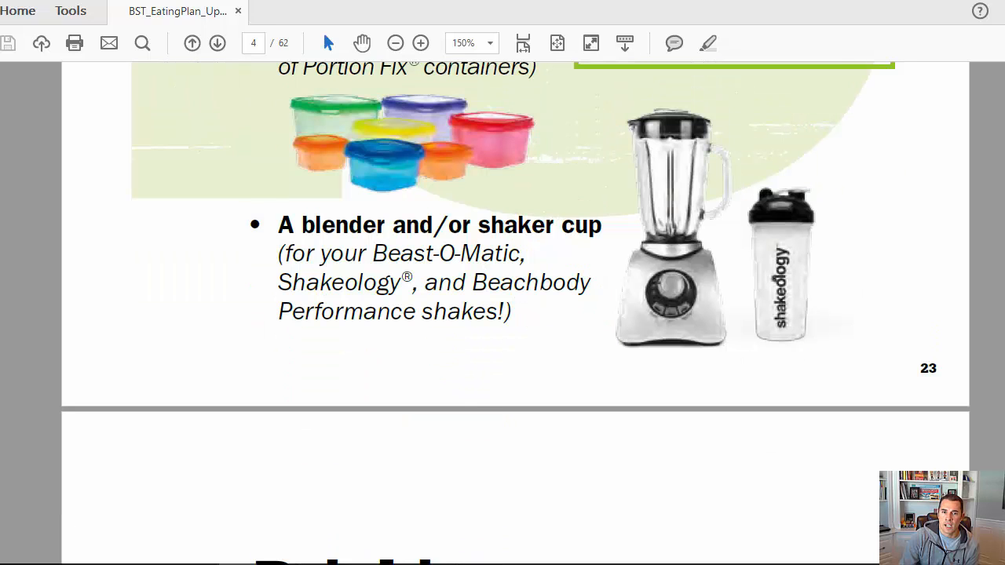
pyautogui.scroll(3)
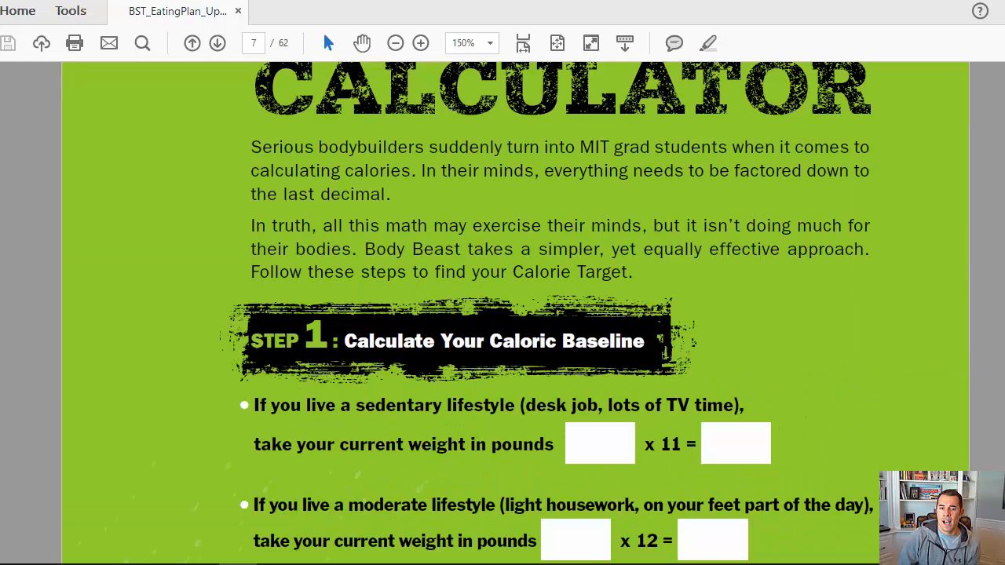
# Scroll through the Calorie Target Calculator steps to the Weight Loss plan and body fat note
pyautogui.scroll(-3)
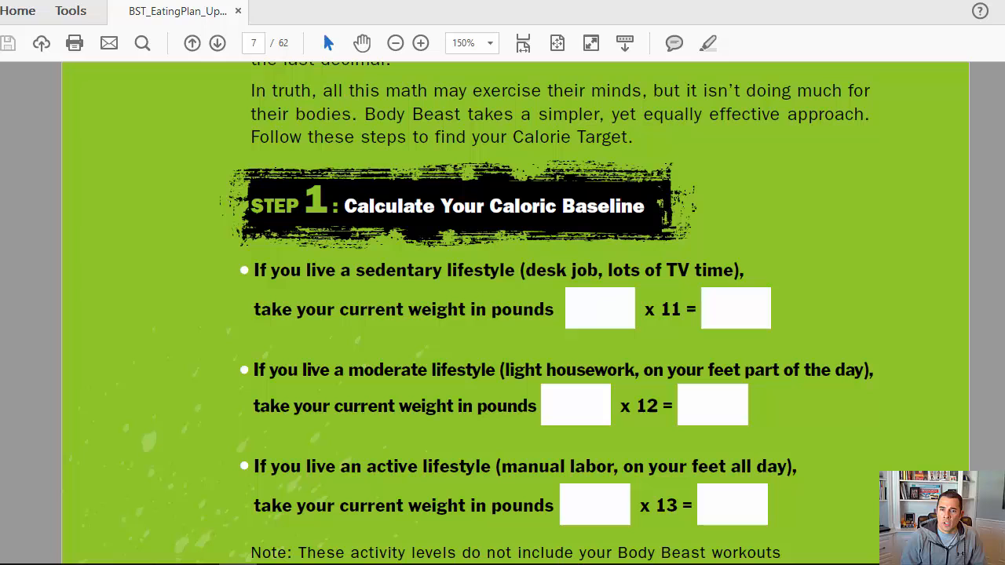
pyautogui.scroll(-3)
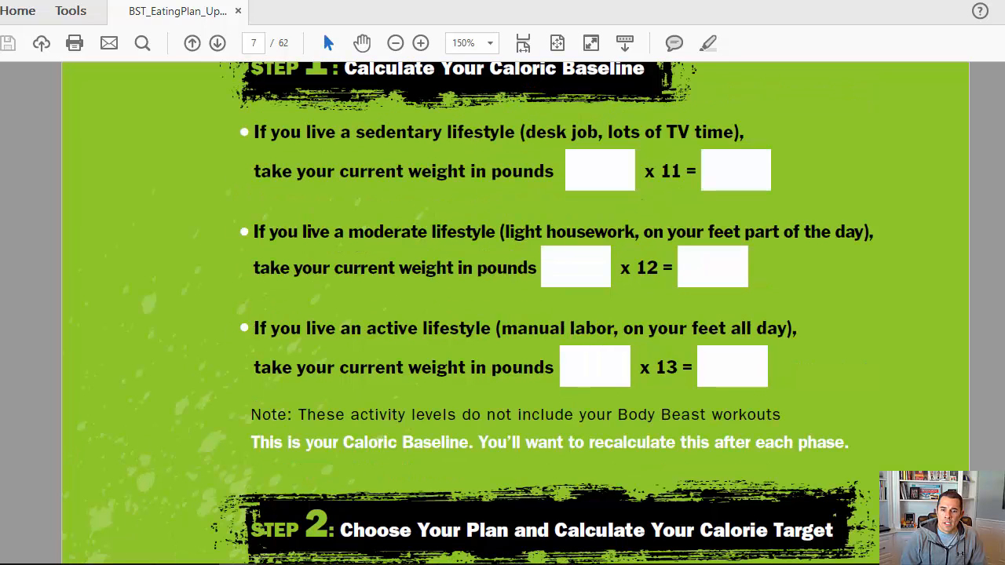
pyautogui.scroll(-3)
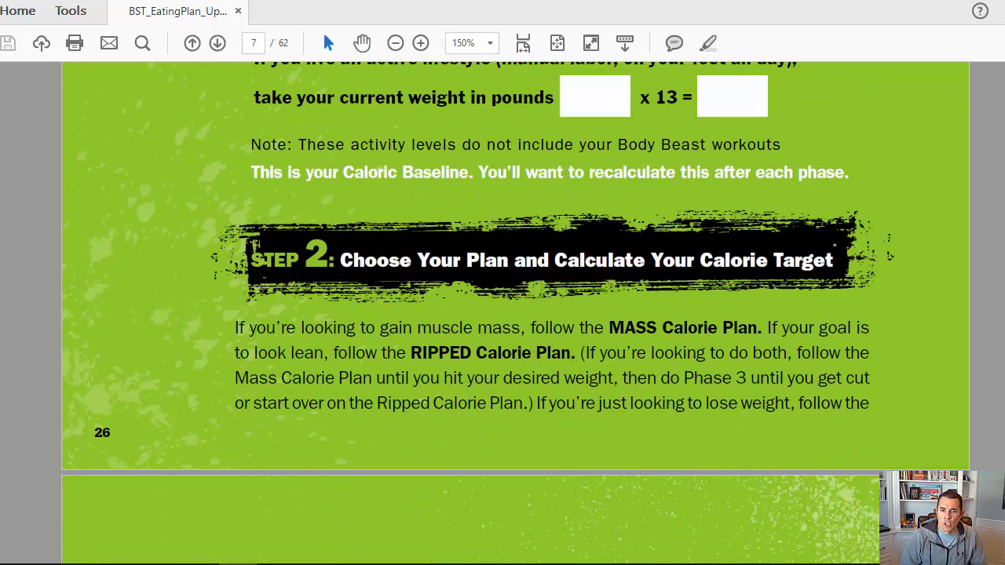
pyautogui.scroll(-3)
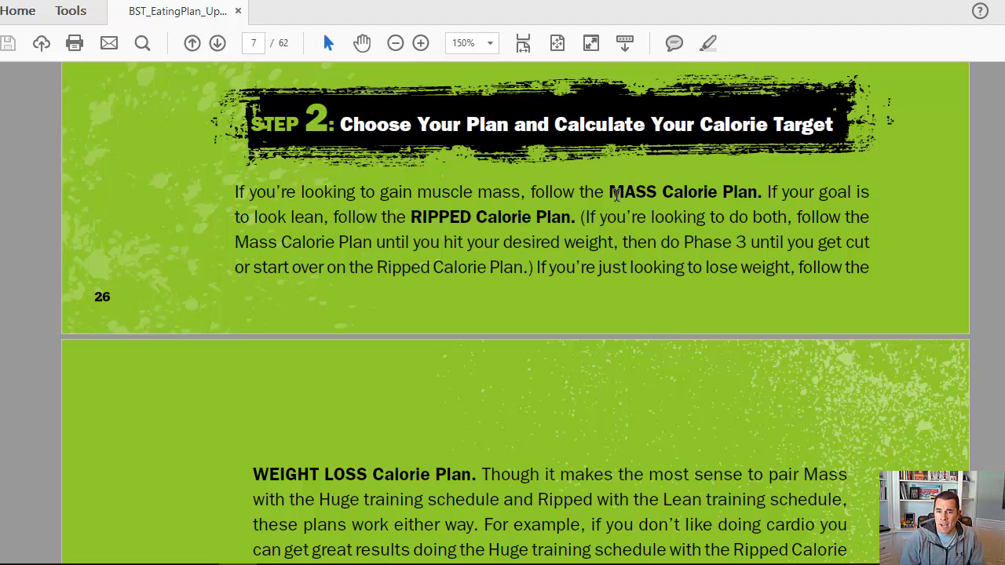
pyautogui.moveTo(835, 417)
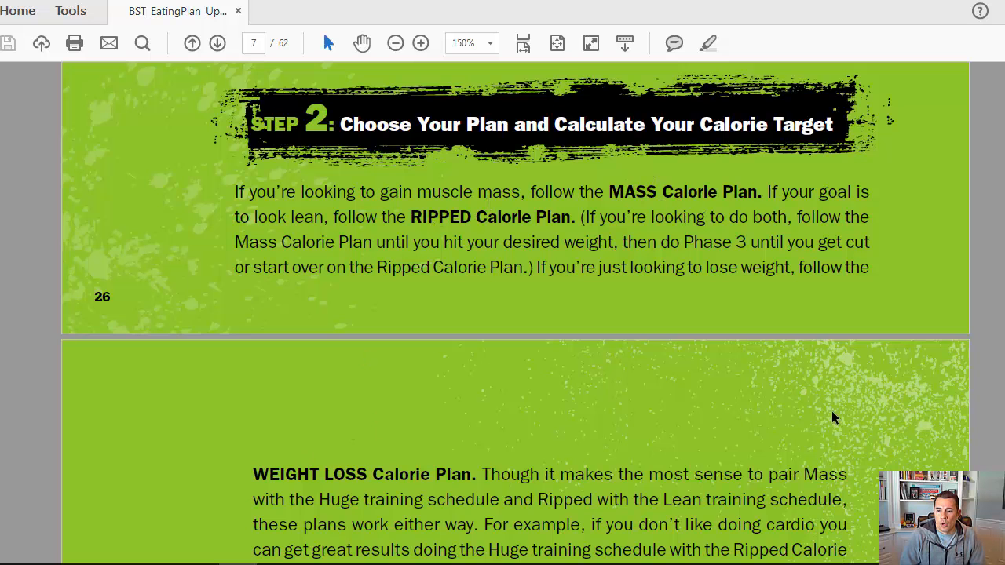
pyautogui.scroll(-3)
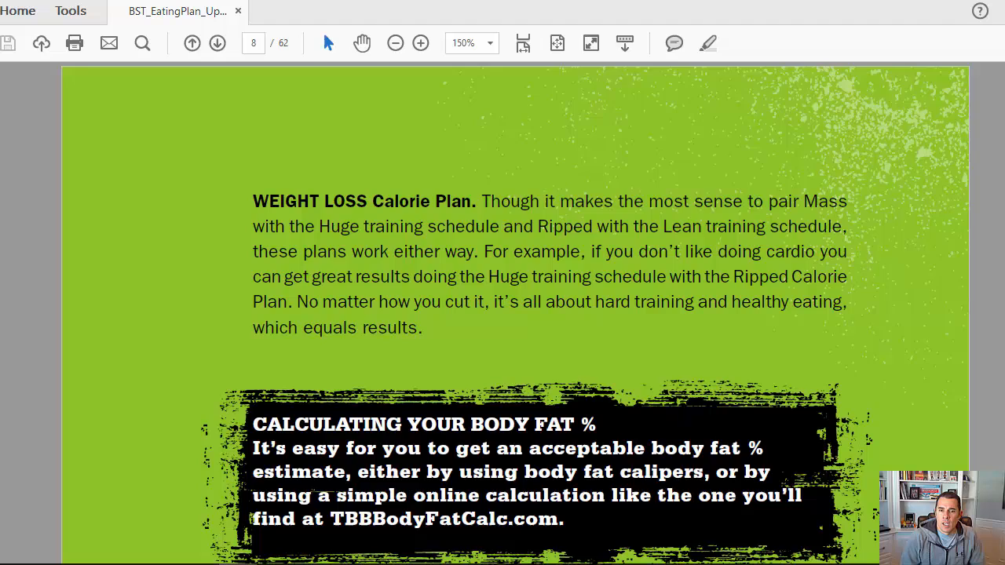
# Scroll down into the MASS Calorie Plan on page 8 and back up to reread it
pyautogui.scroll(-3)
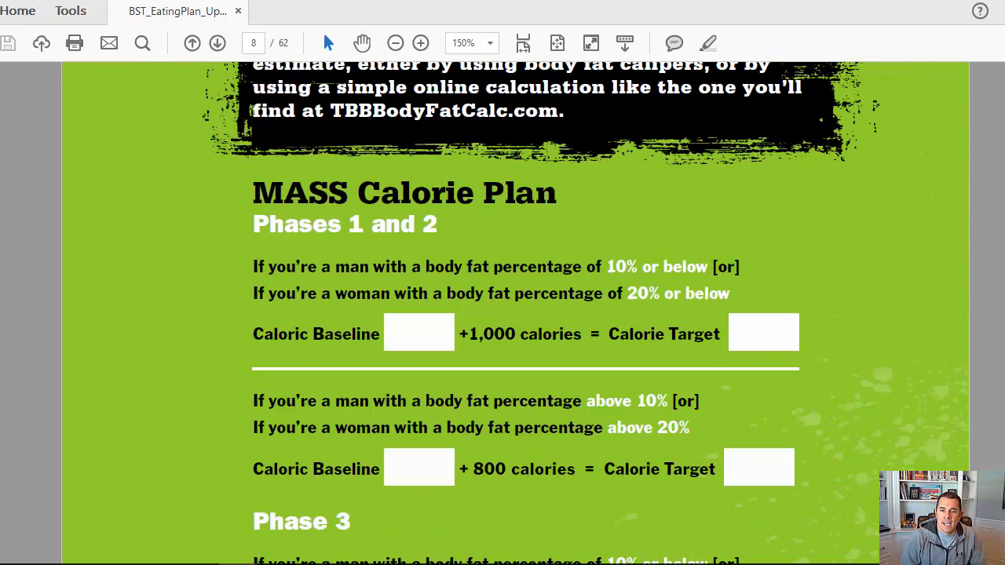
pyautogui.moveTo(556, 290)
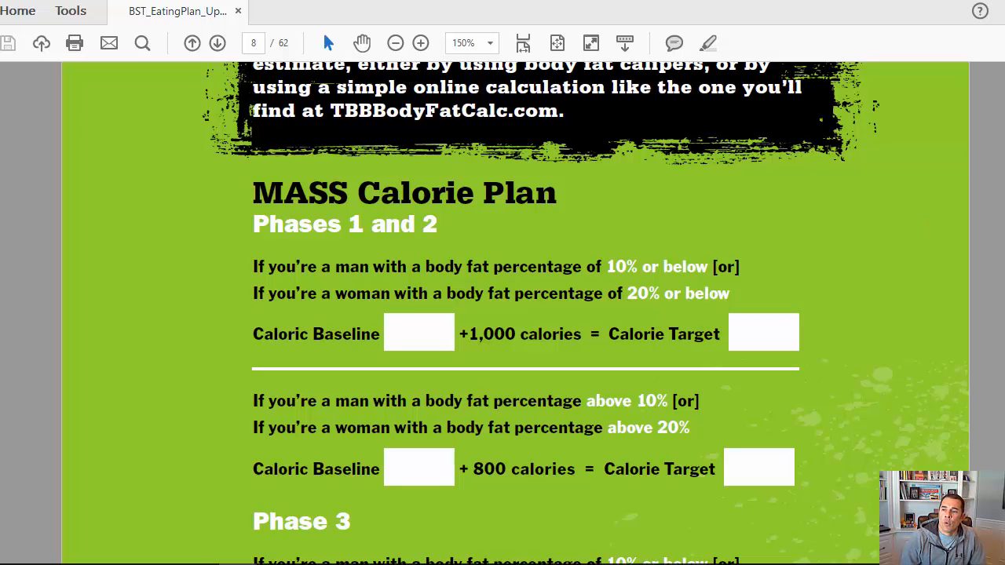
pyautogui.scroll(-3)
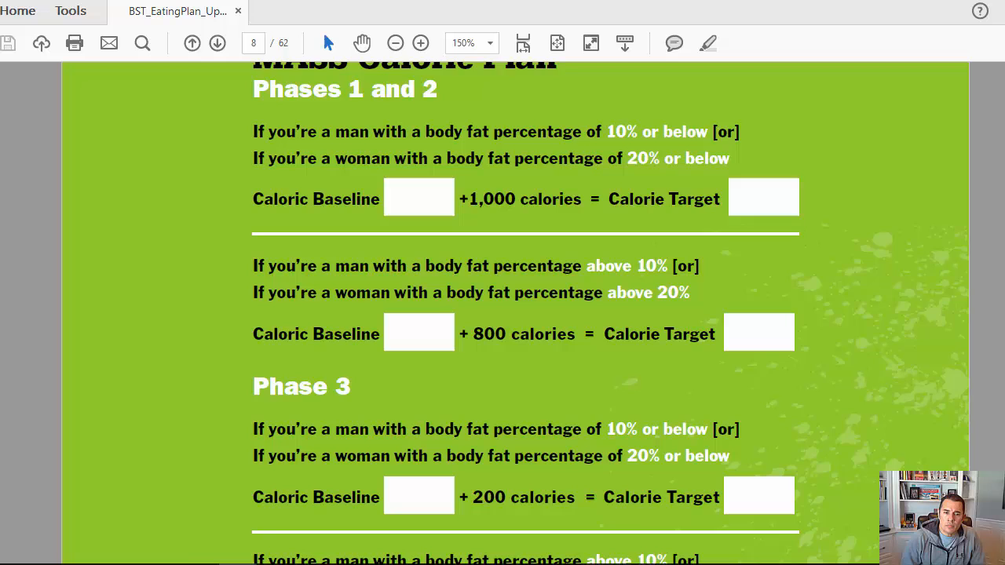
pyautogui.scroll(-3)
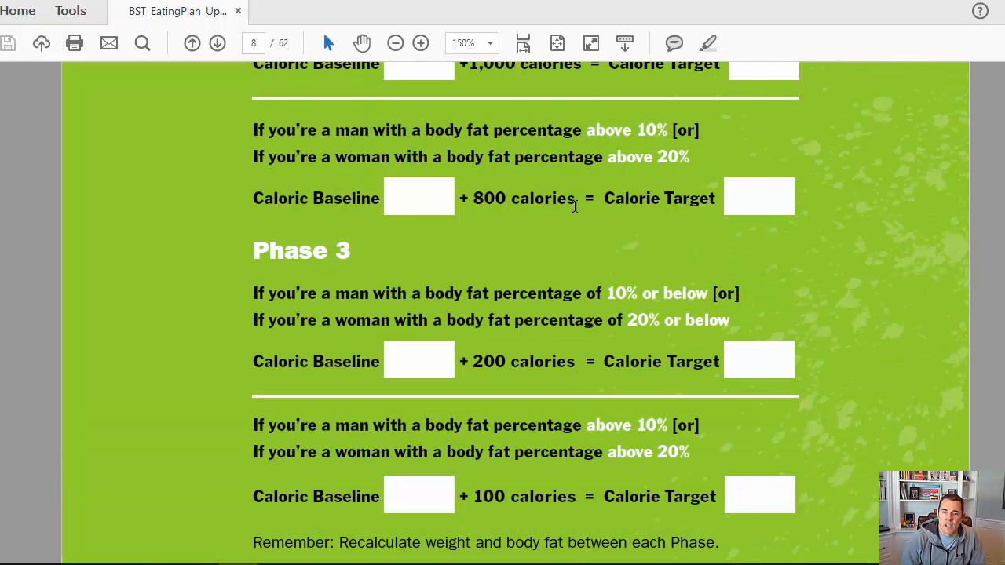
pyautogui.scroll(3)
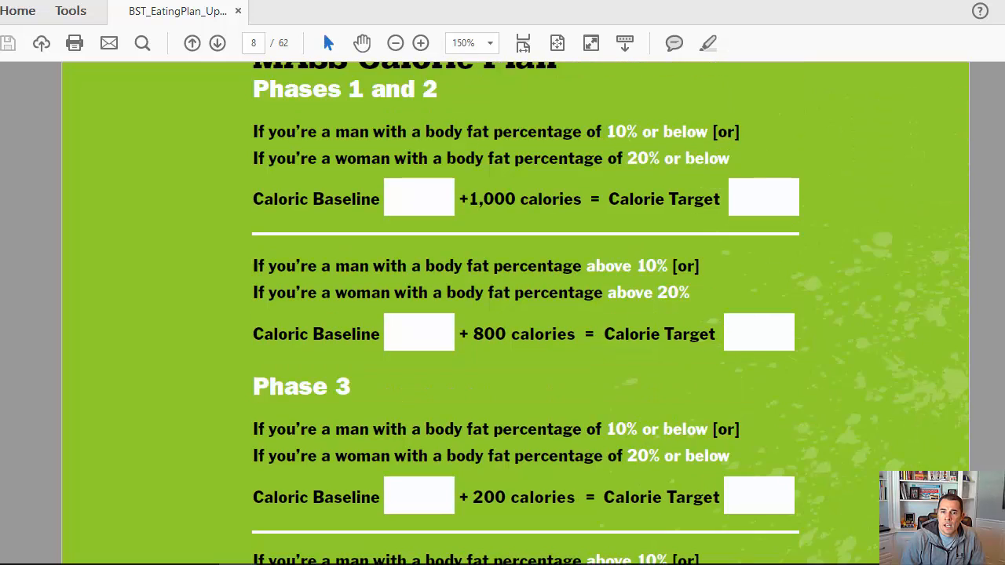
pyautogui.scroll(3)
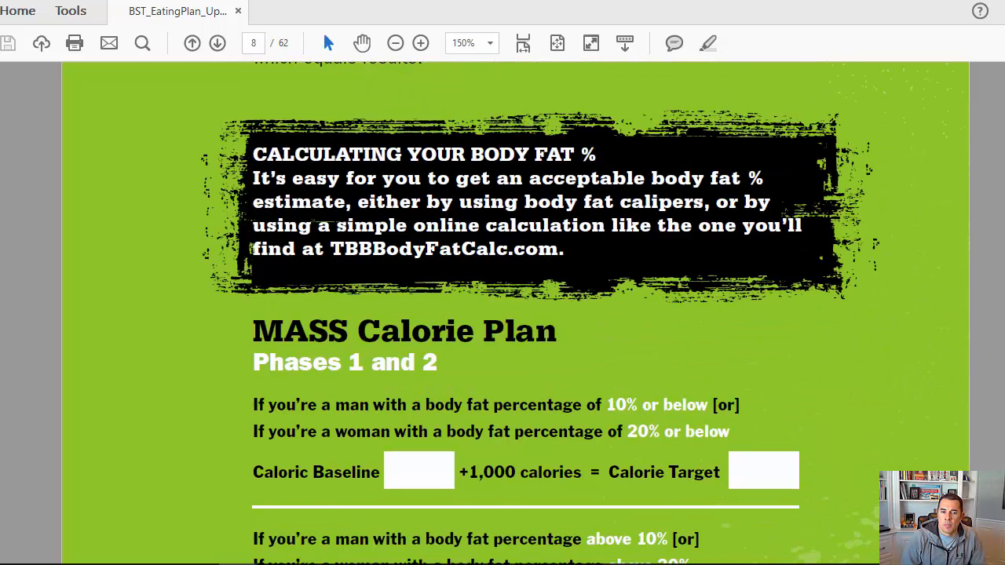
# Continue down to the end of the MASS plan and the start of the RIPPED Calorie Plan
pyautogui.scroll(-3)
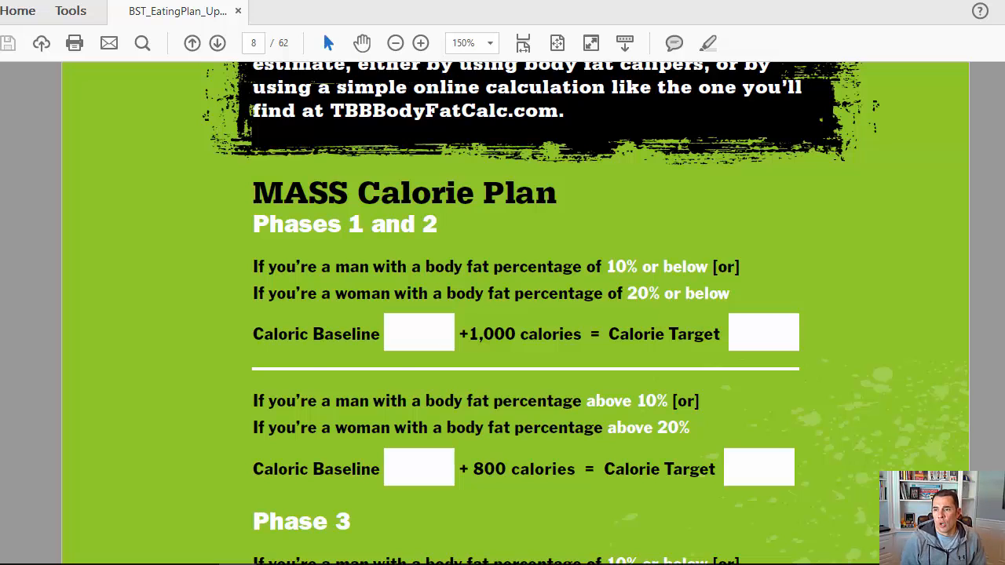
pyautogui.scroll(3)
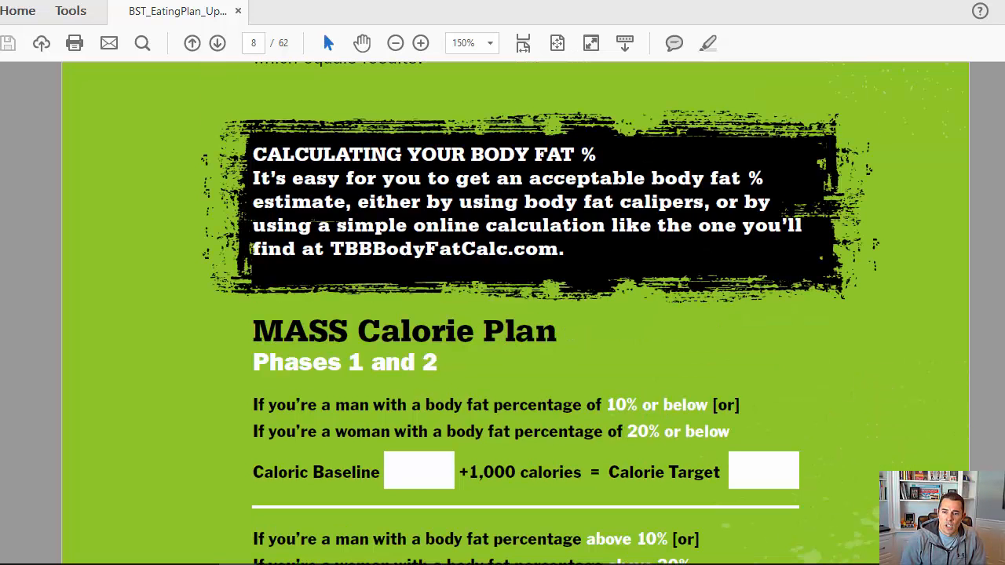
pyautogui.scroll(-3)
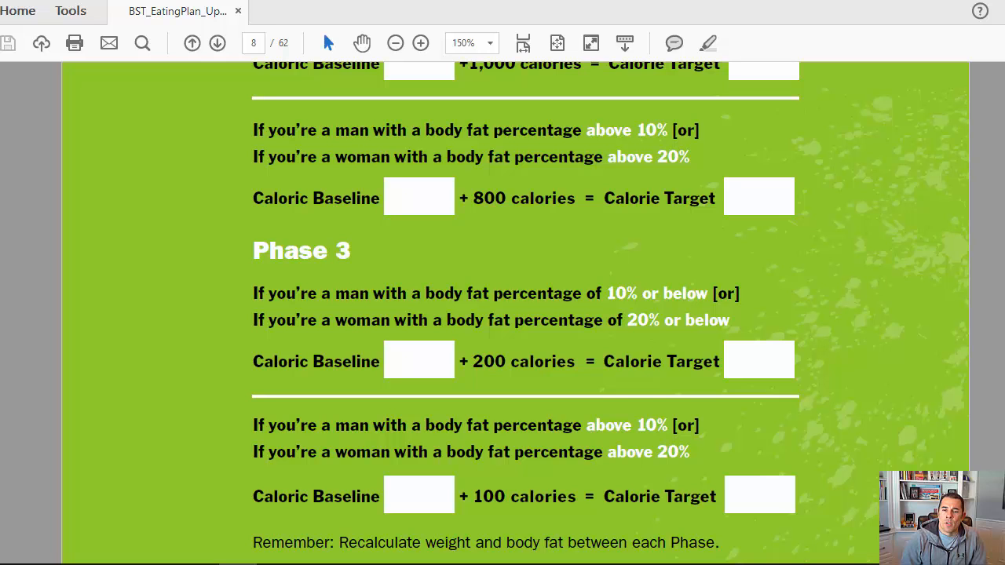
pyautogui.scroll(-3)
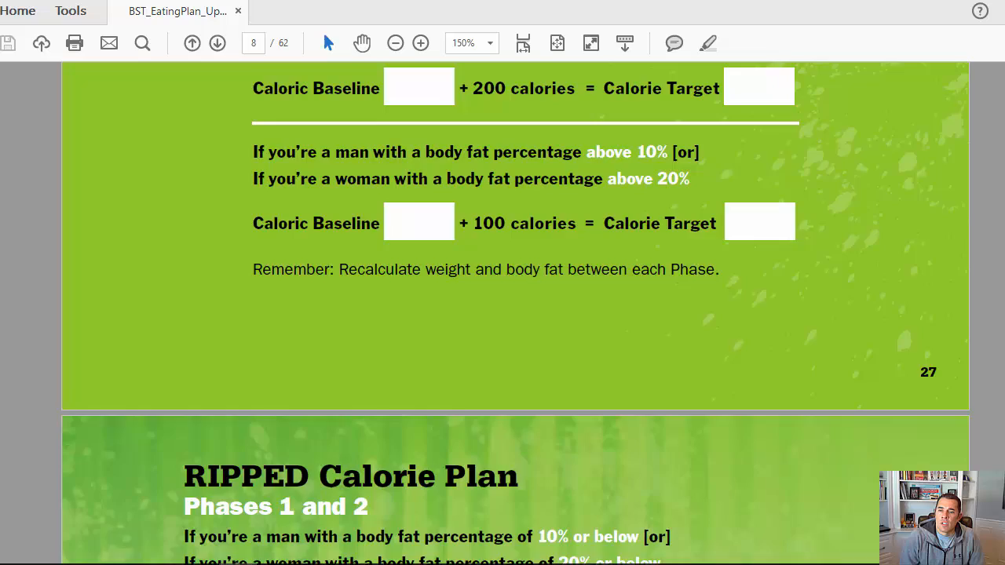
# Scroll through page 10's Body Beast Phases, reading the Phases 1 and 2 and Phase 3 sections
pyautogui.scroll(-3)
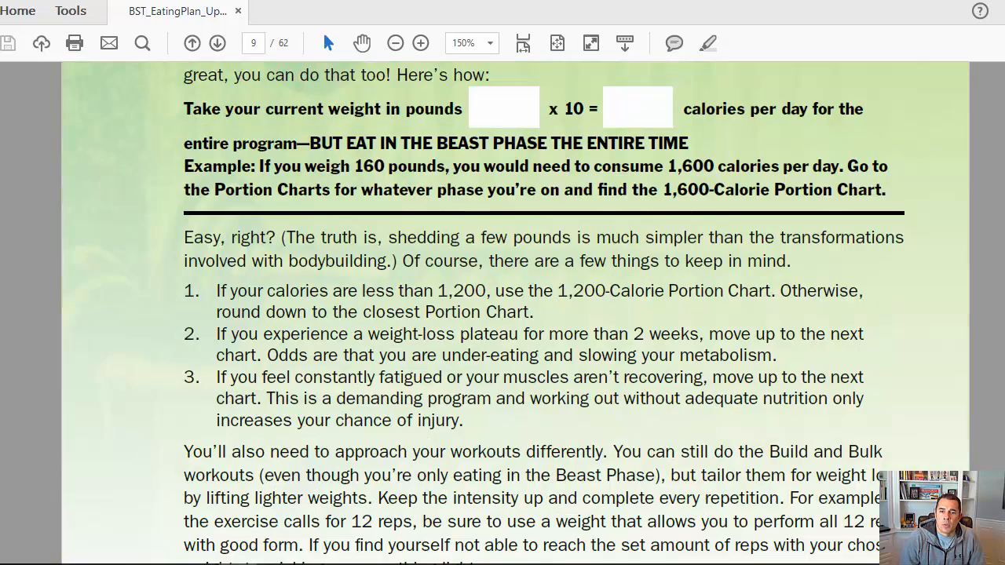
pyautogui.click(216, 44)
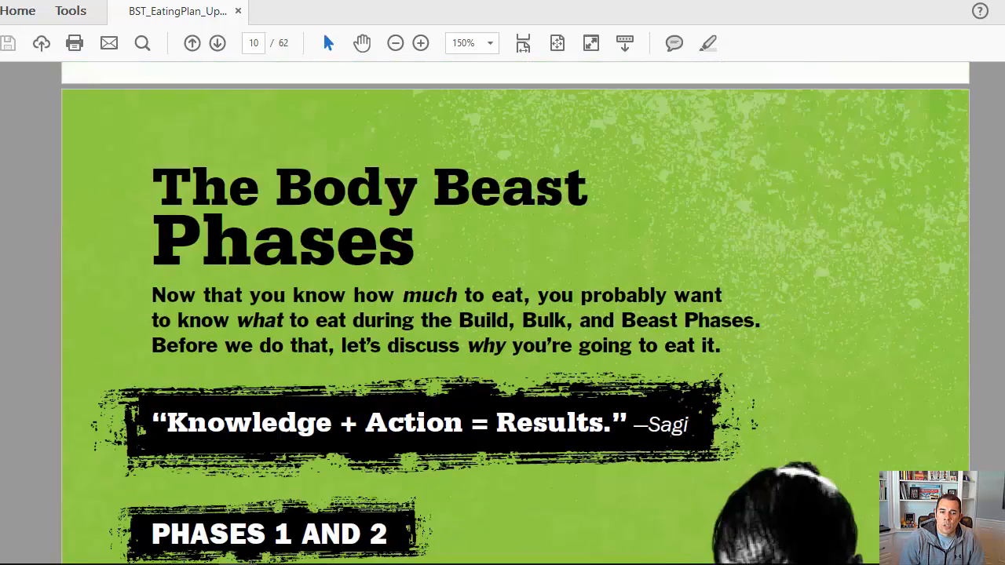
pyautogui.scroll(-3)
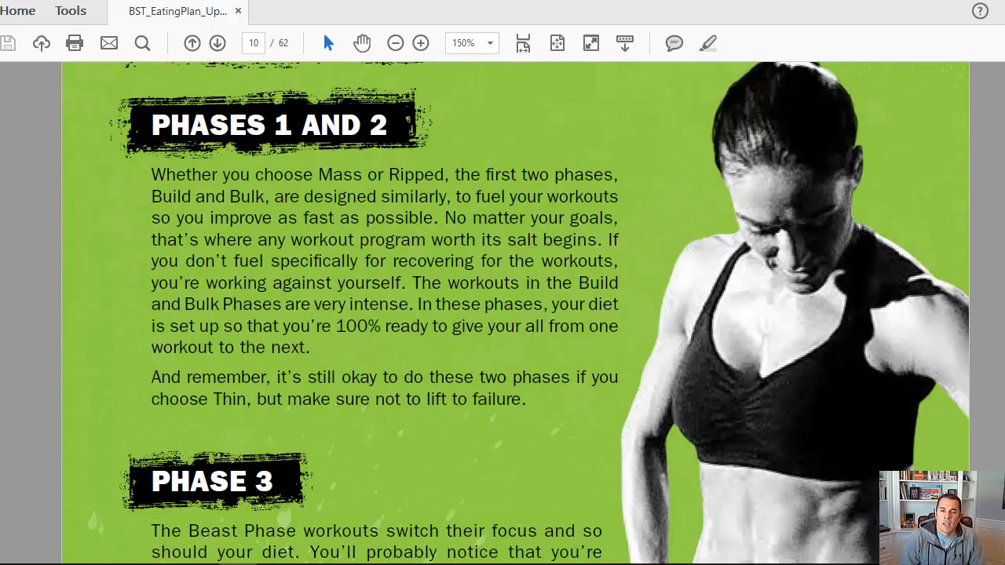
pyautogui.scroll(-3)
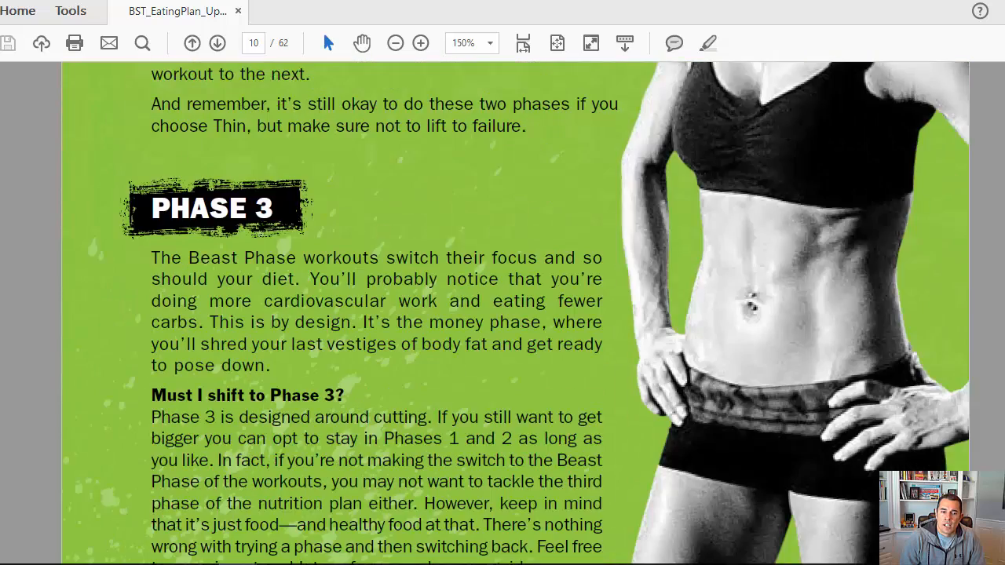
pyautogui.click(217, 44)
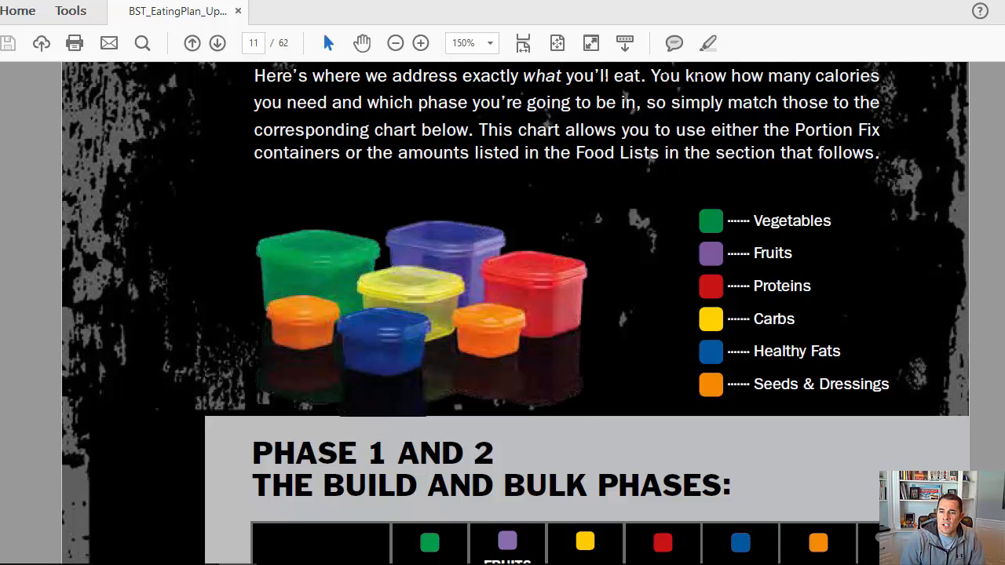
pyautogui.moveTo(531, 245)
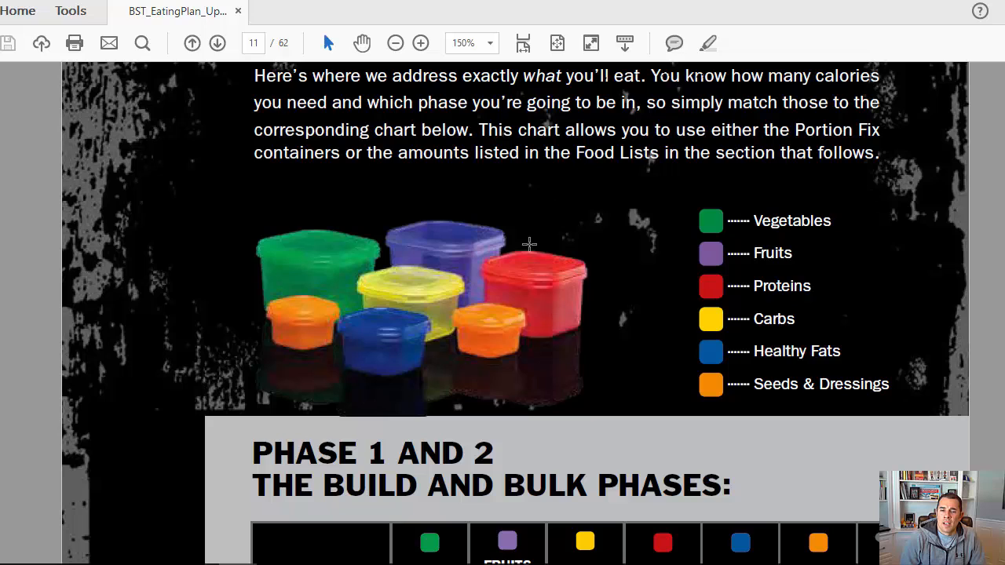
pyautogui.moveTo(279, 207)
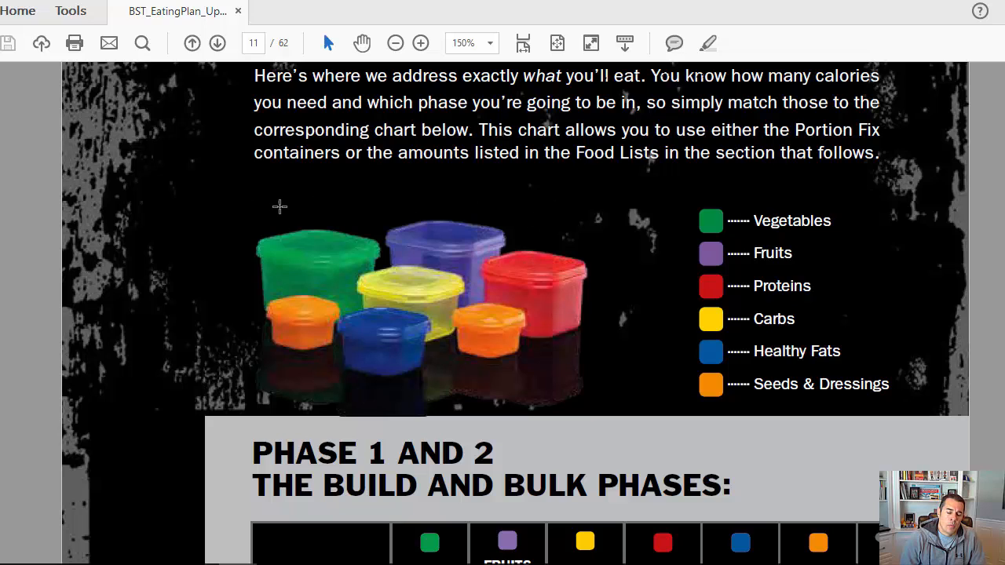
pyautogui.moveTo(468, 260)
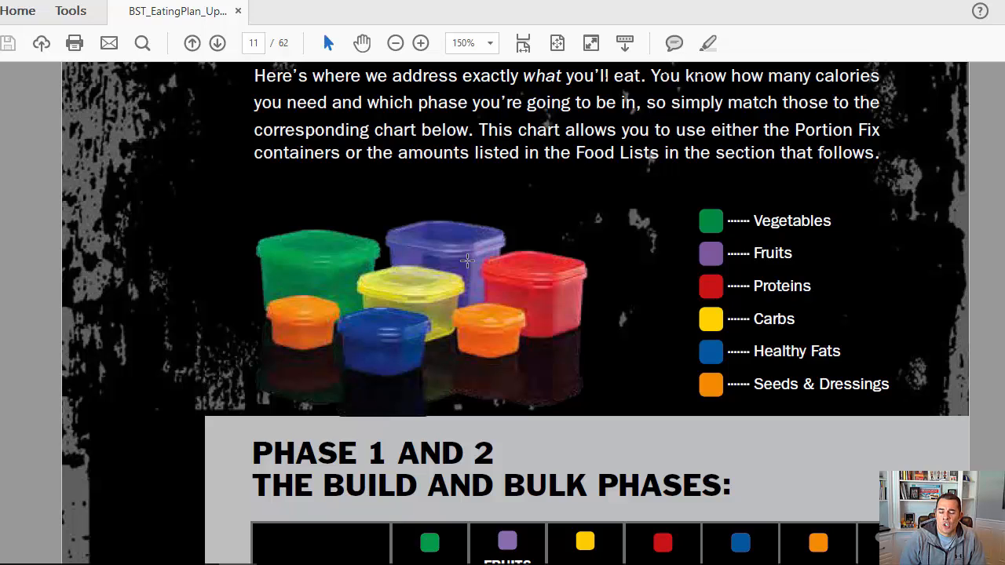
pyautogui.moveTo(493, 261)
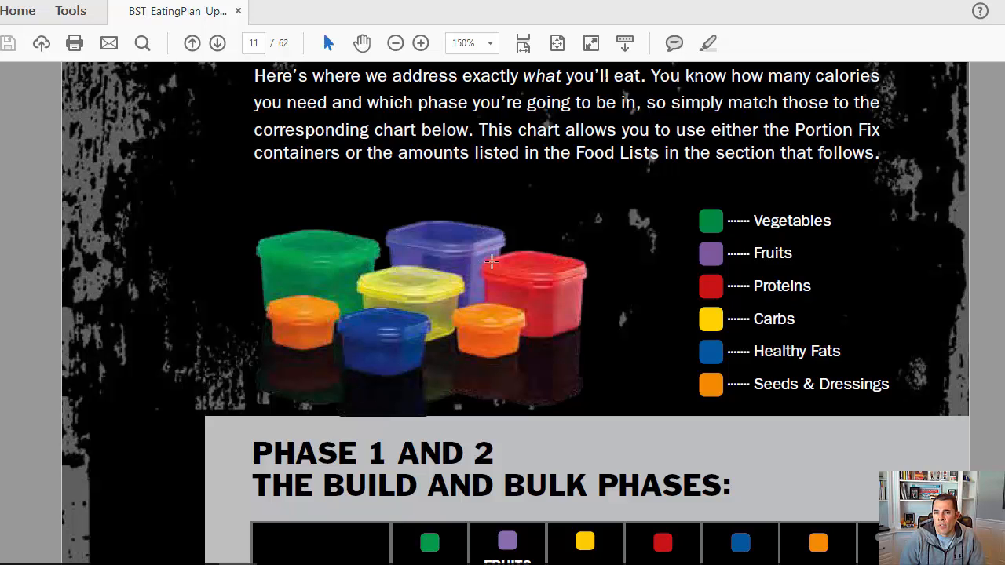
pyautogui.moveTo(505, 320)
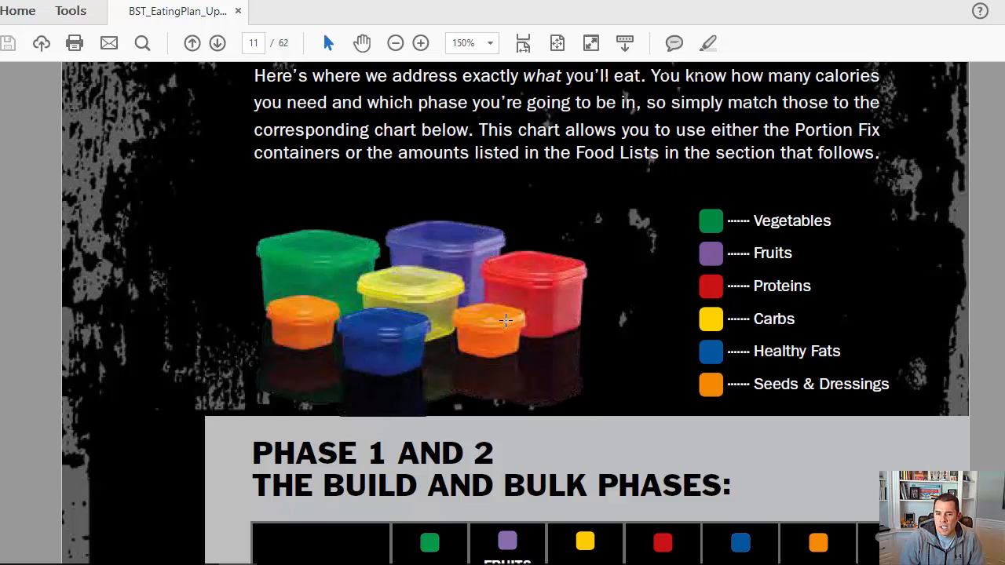
pyautogui.moveTo(427, 248)
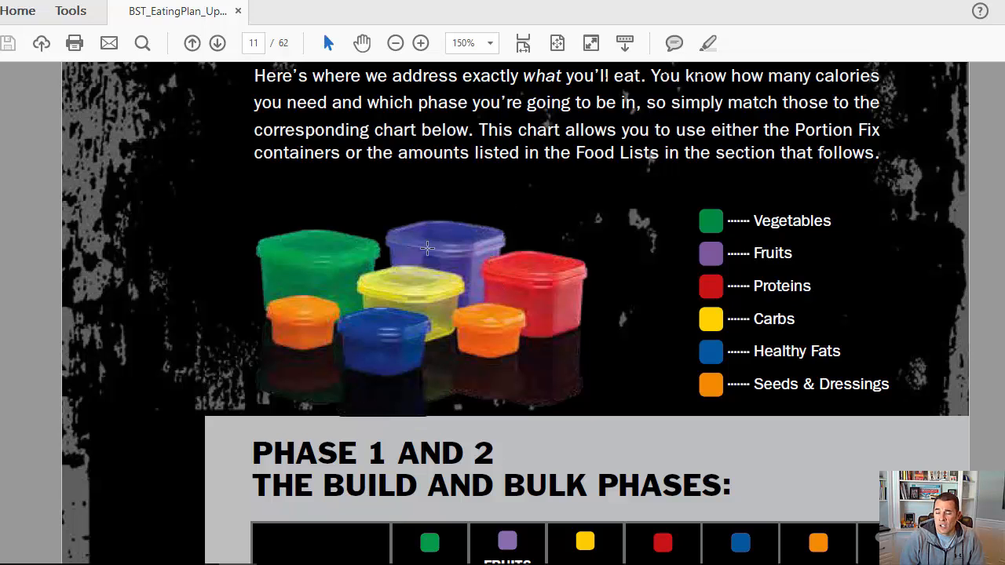
pyautogui.moveTo(528, 244)
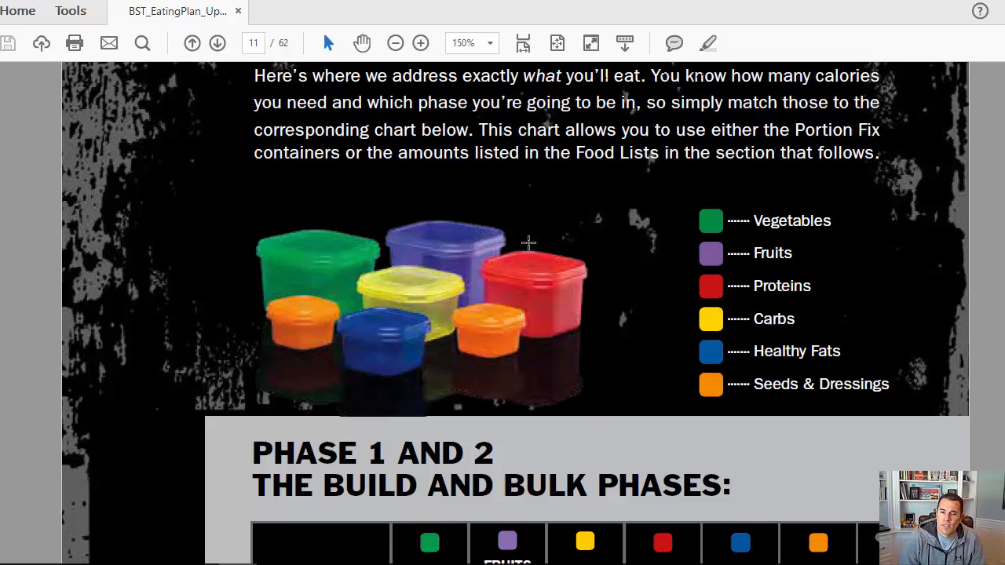
pyautogui.moveTo(757, 251)
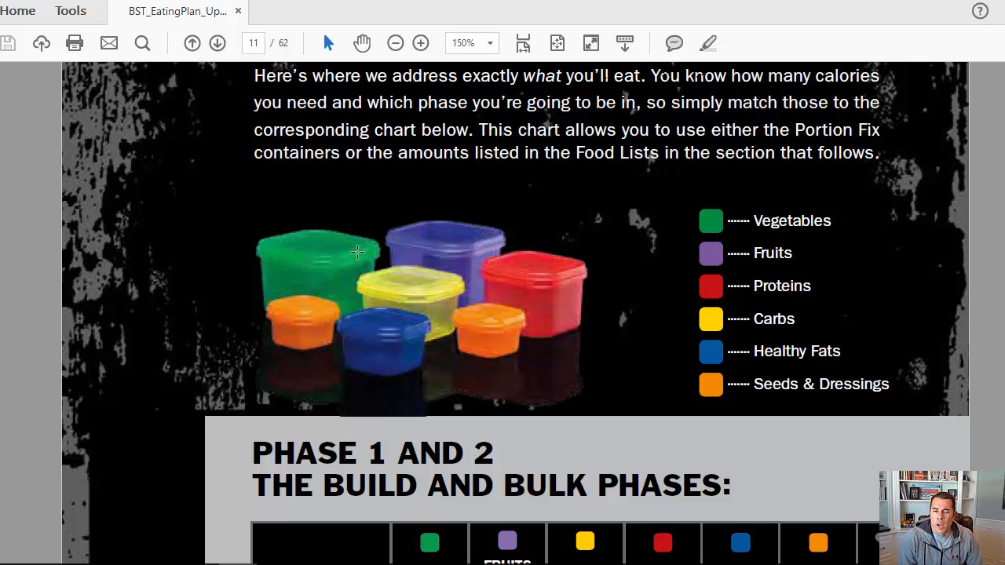
pyautogui.moveTo(725, 179)
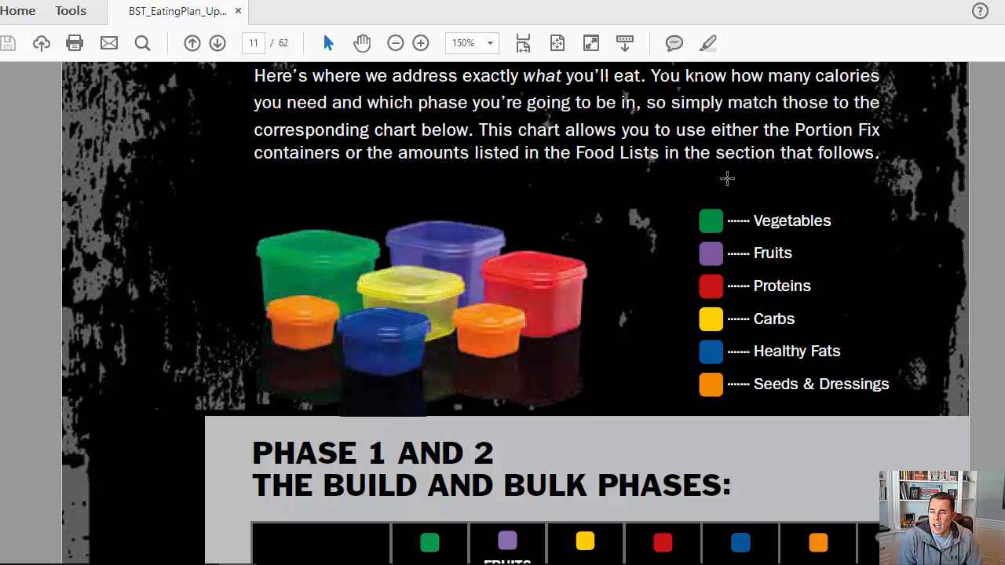
pyautogui.moveTo(690, 242)
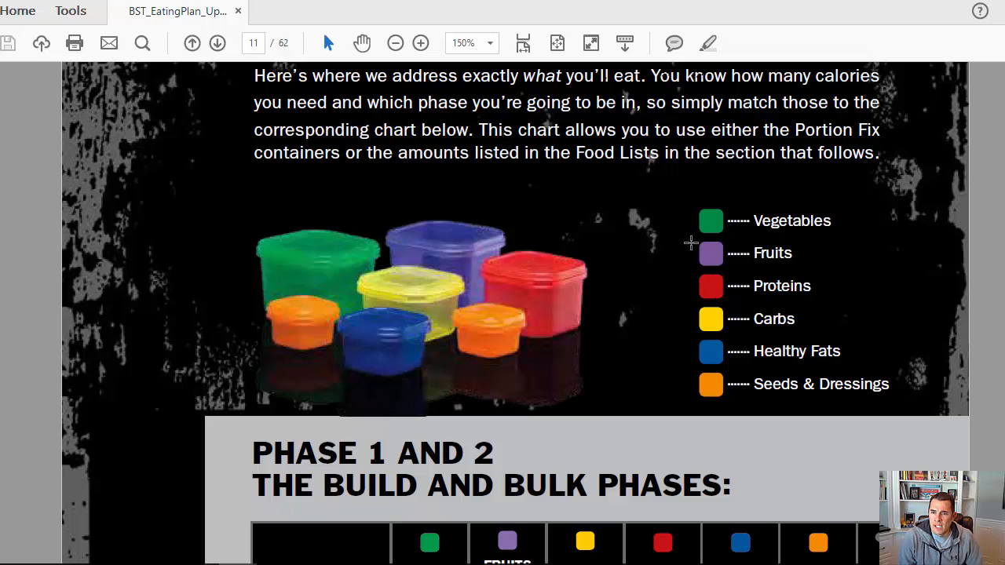
pyautogui.moveTo(690, 243)
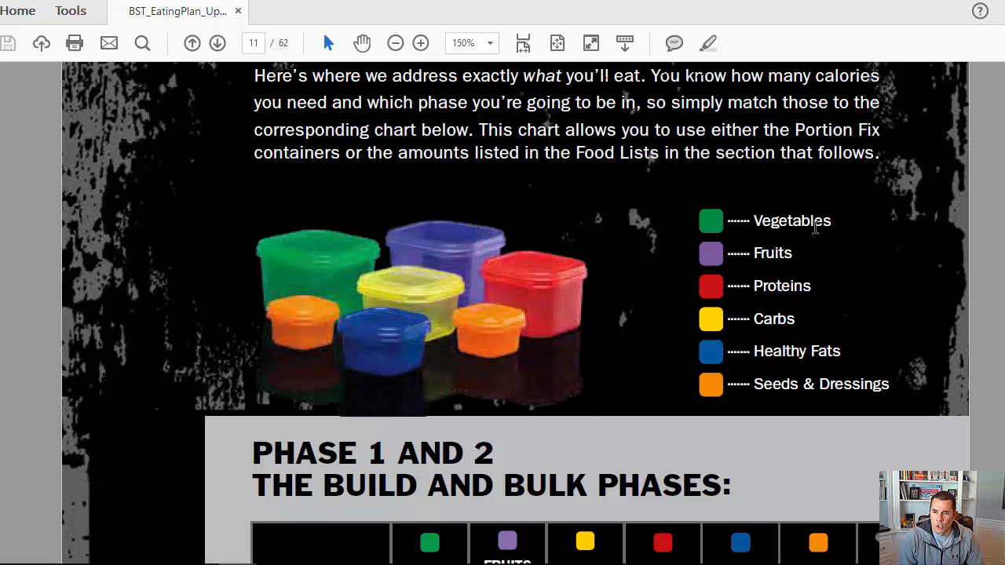
pyautogui.moveTo(725, 253)
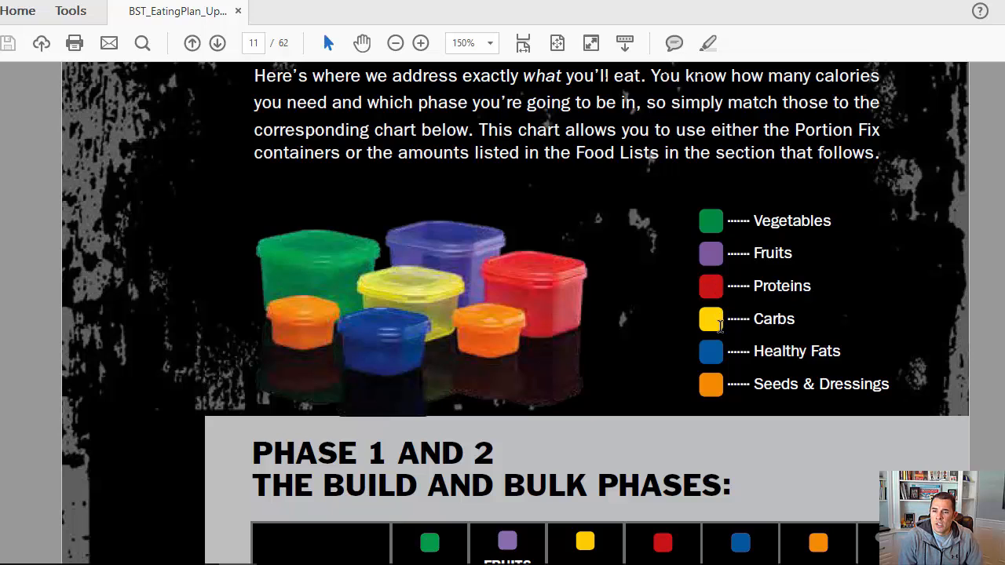
pyautogui.moveTo(708, 419)
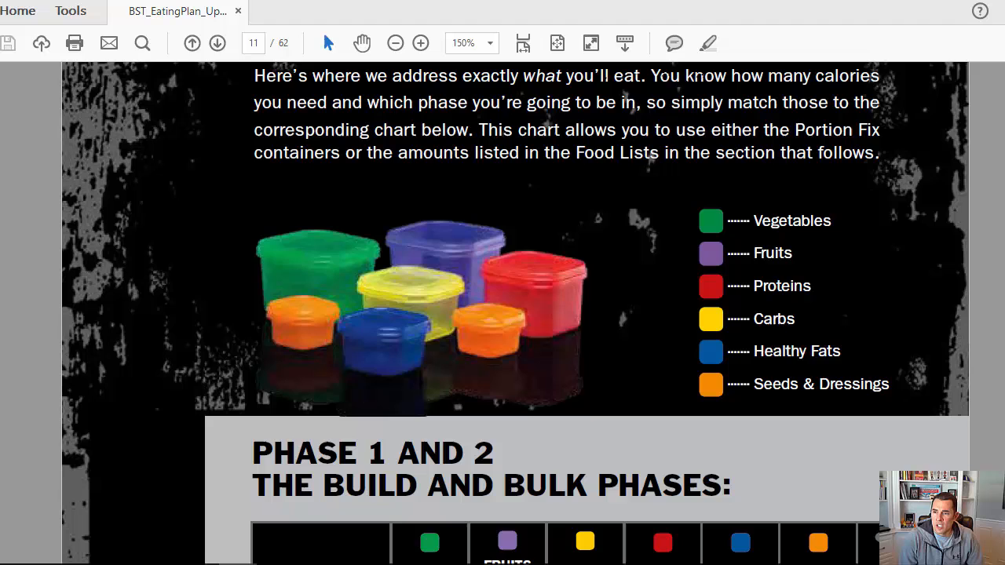
# Scroll past the container color legend and Build and Bulk chart onto page 12's measuring tip
pyautogui.scroll(-3)
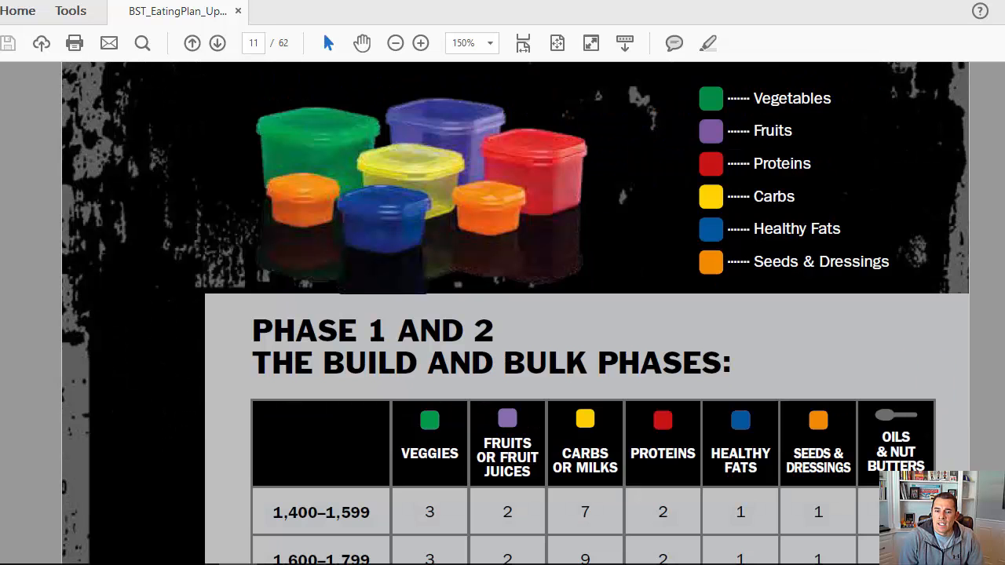
pyautogui.scroll(-3)
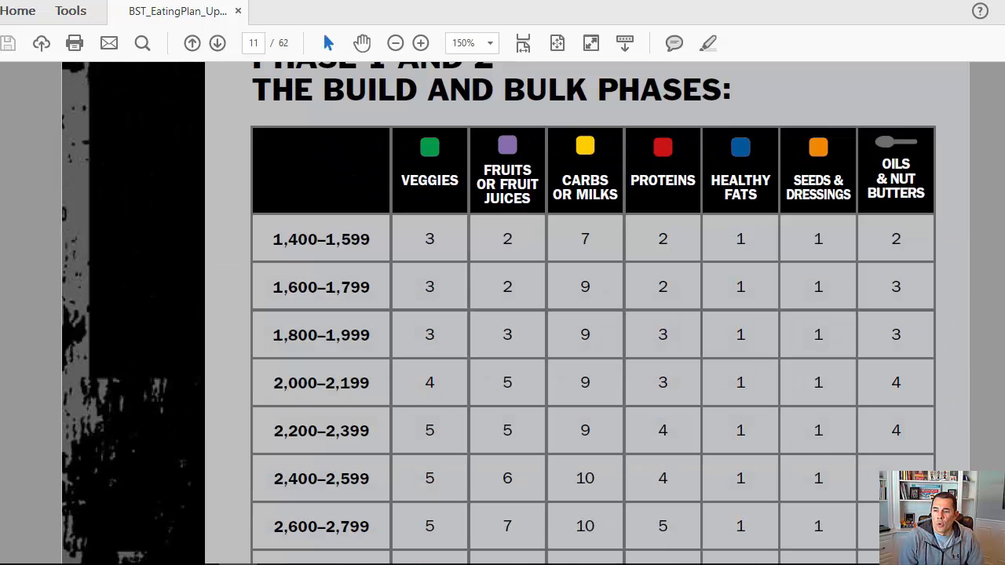
pyautogui.scroll(-3)
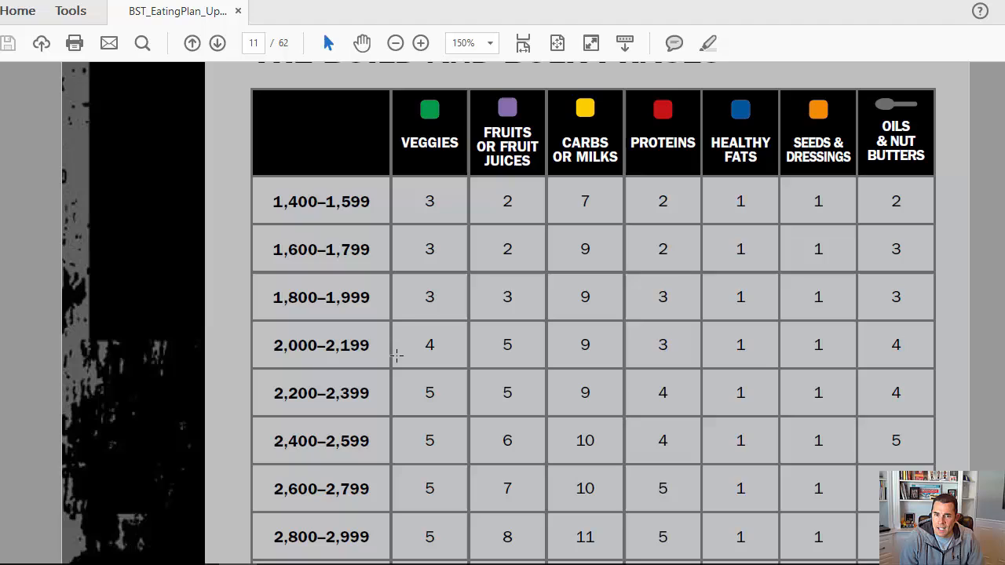
pyautogui.moveTo(590, 377)
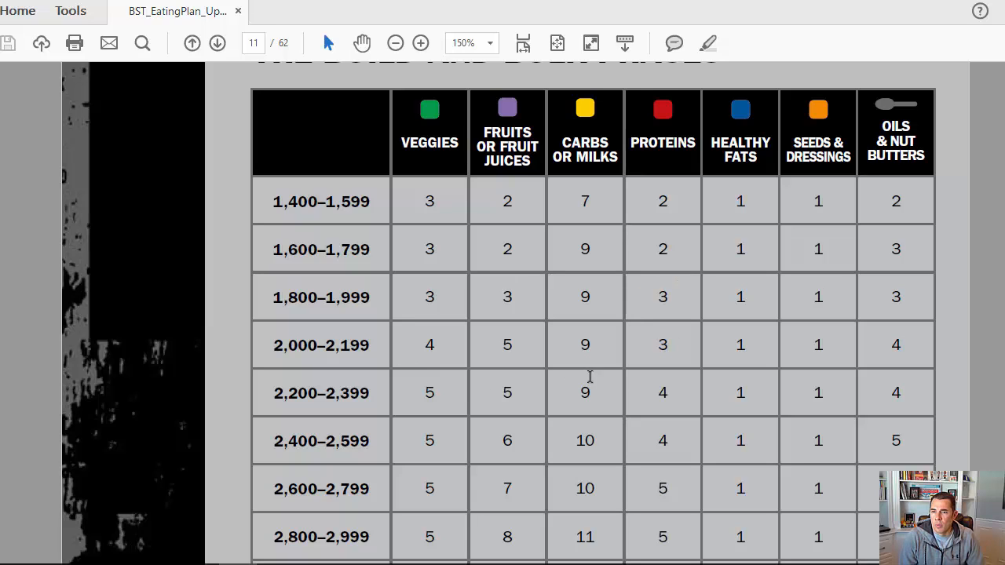
pyautogui.moveTo(443, 355)
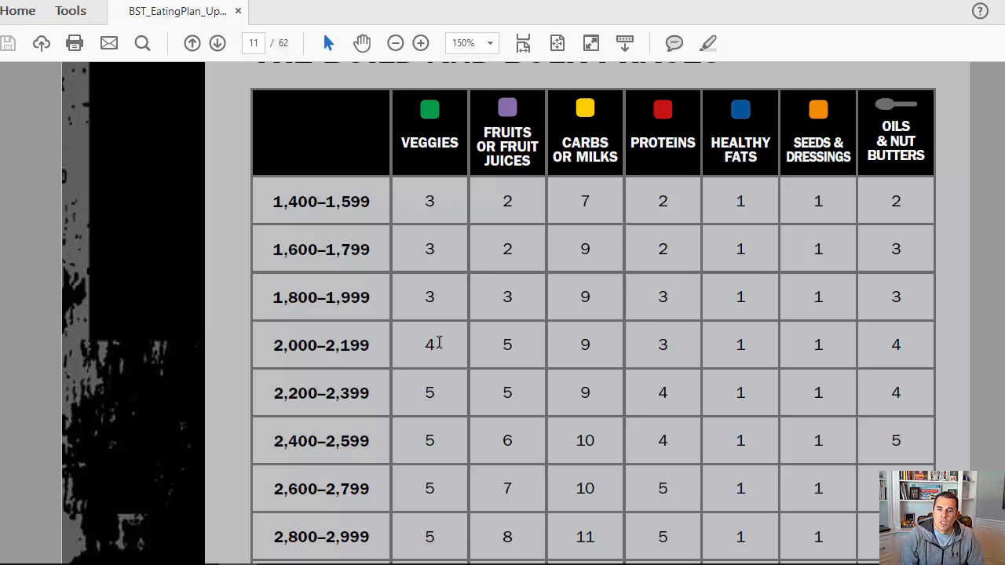
pyautogui.moveTo(593, 354)
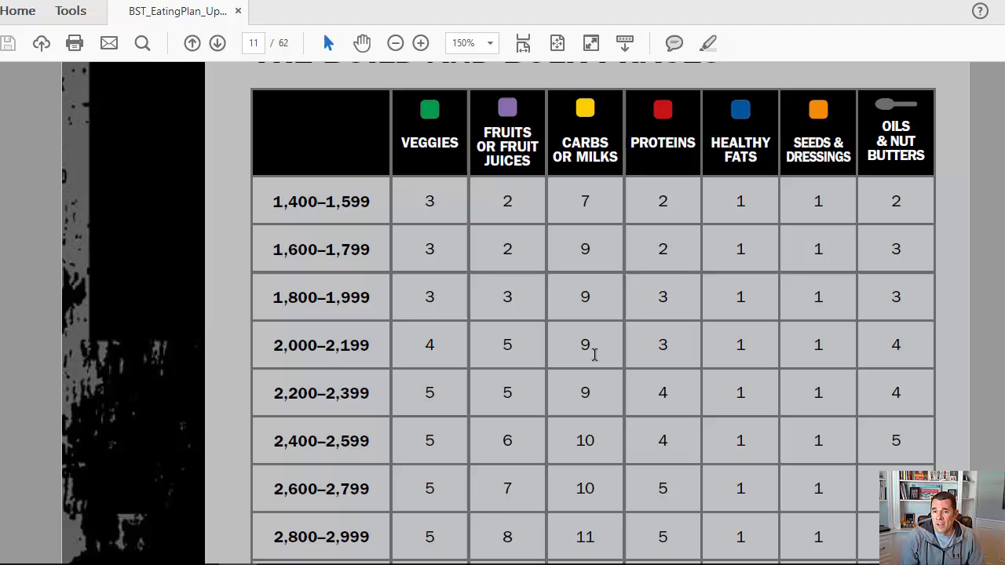
pyautogui.moveTo(640, 345)
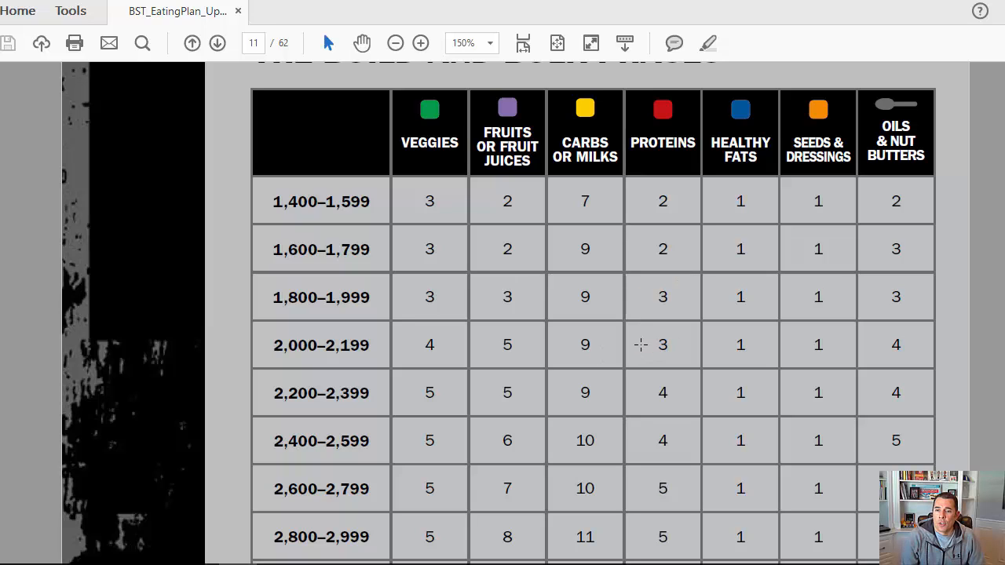
pyautogui.moveTo(820, 352)
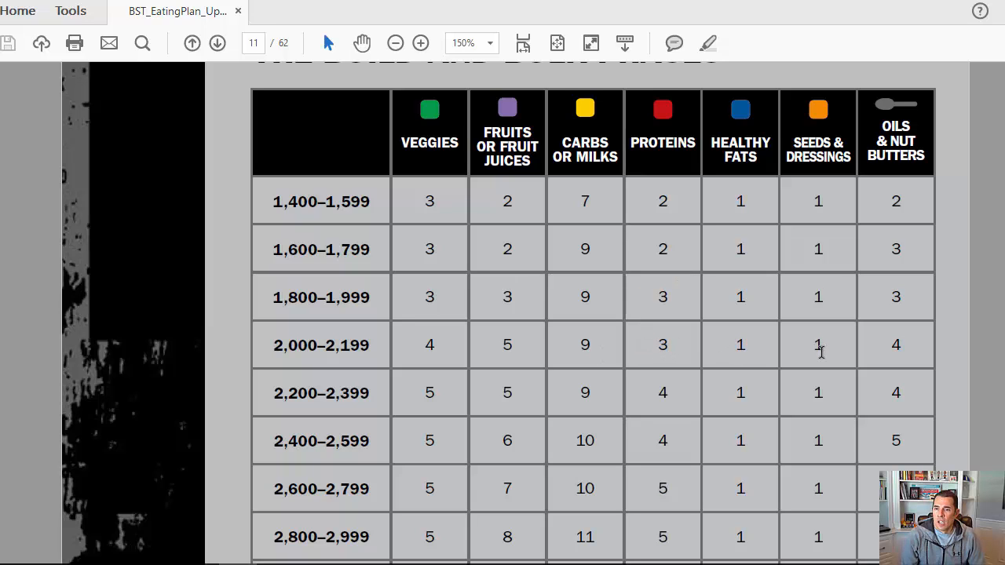
pyautogui.moveTo(958, 352)
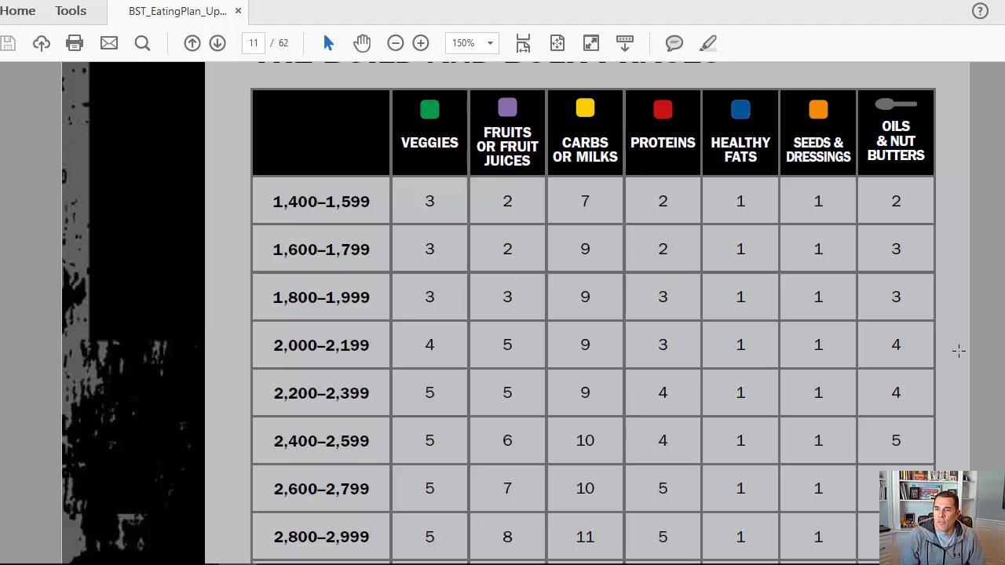
pyautogui.moveTo(997, 261)
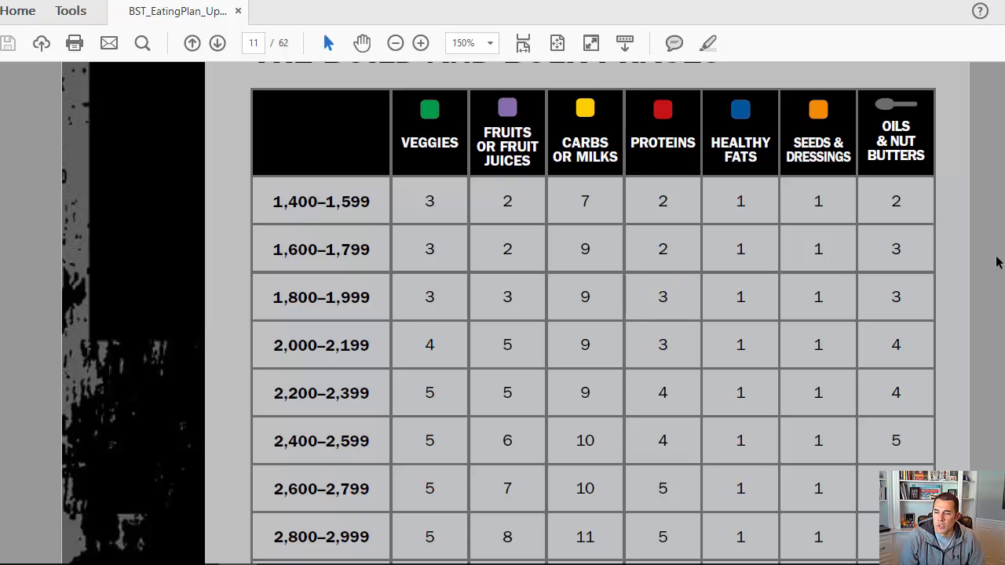
pyautogui.moveTo(204, 369)
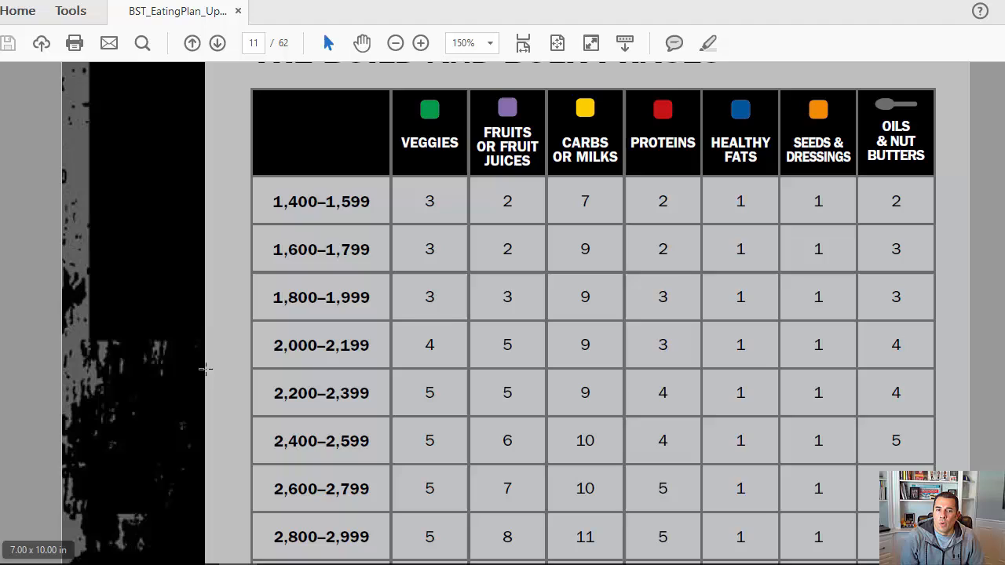
pyautogui.moveTo(911, 228)
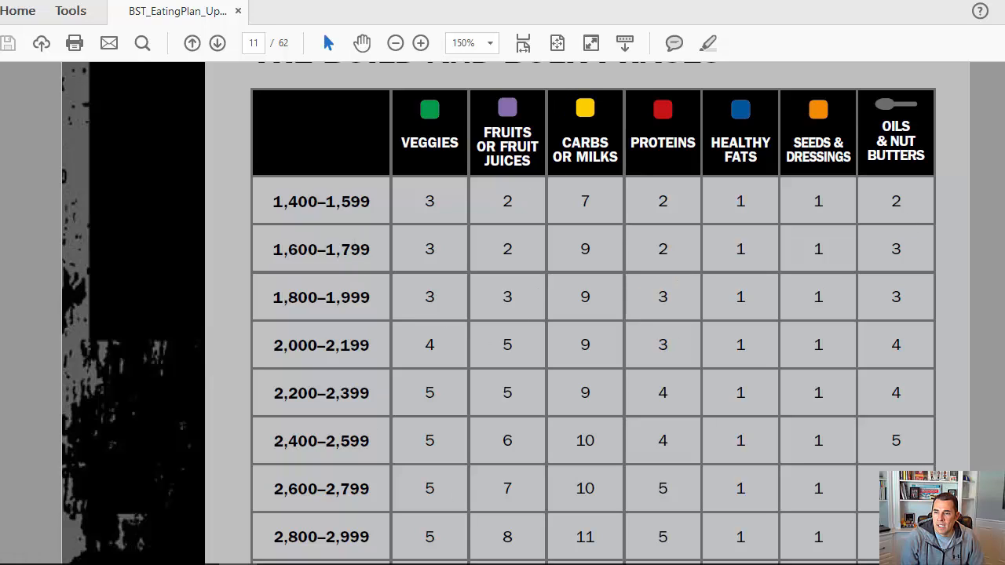
pyautogui.scroll(-3)
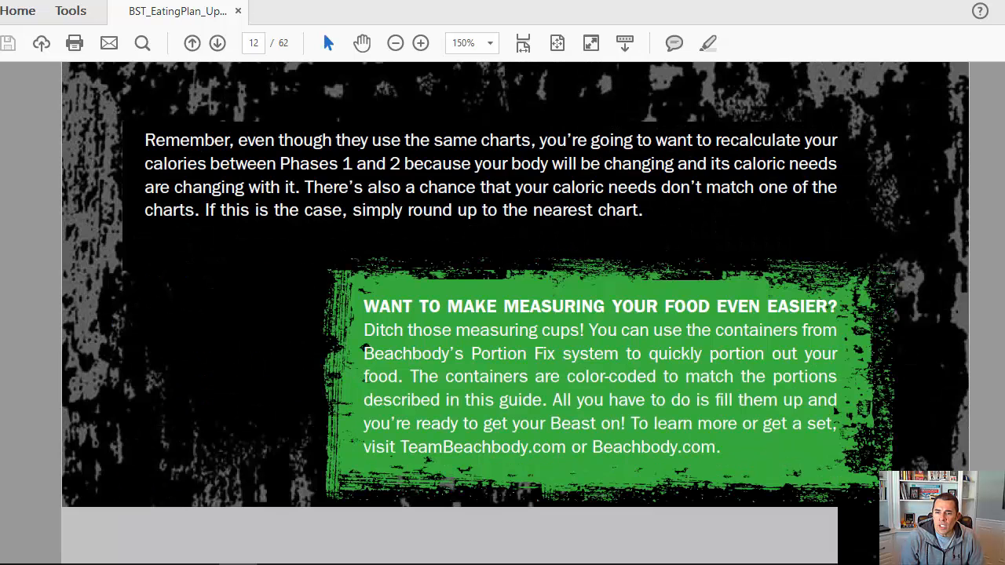
# Scroll from the Phase 3 Beast table to the Bulk Phase 3,000–3,199 calorie sample meal plan
pyautogui.scroll(-3)
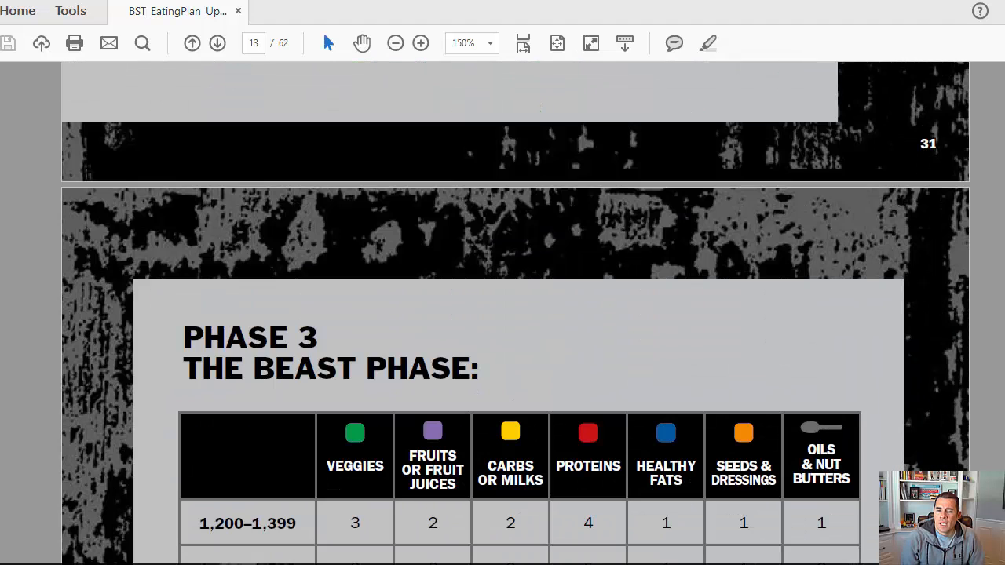
pyautogui.scroll(-3)
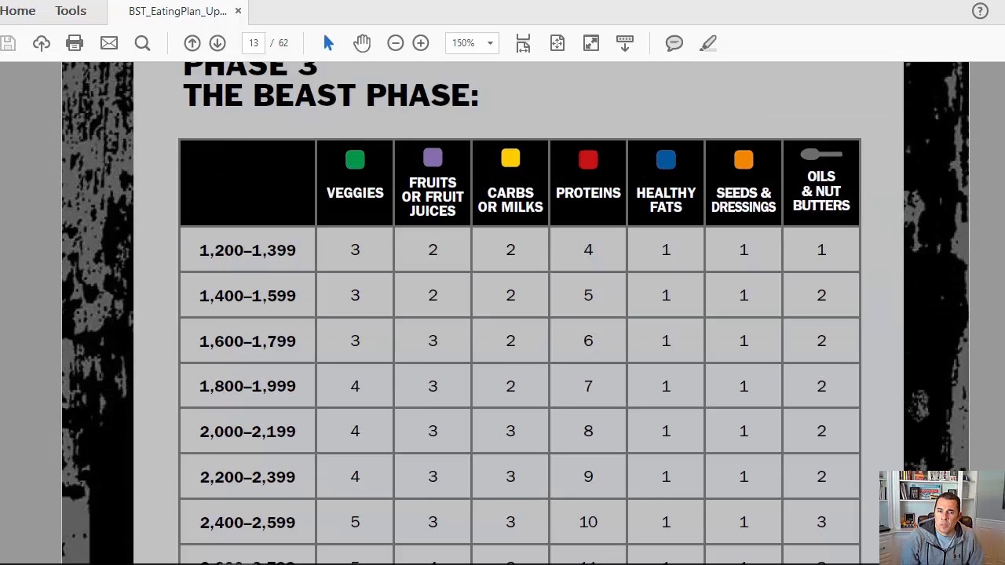
pyautogui.click(217, 44)
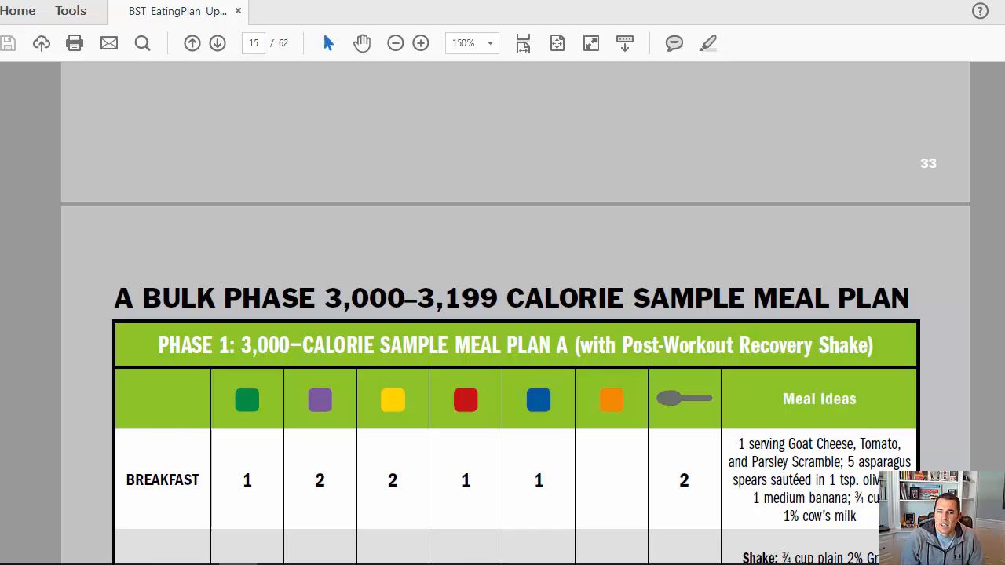
# Scroll through the sample meal plan to Total Portions and on to the Food Lists title page
pyautogui.scroll(-3)
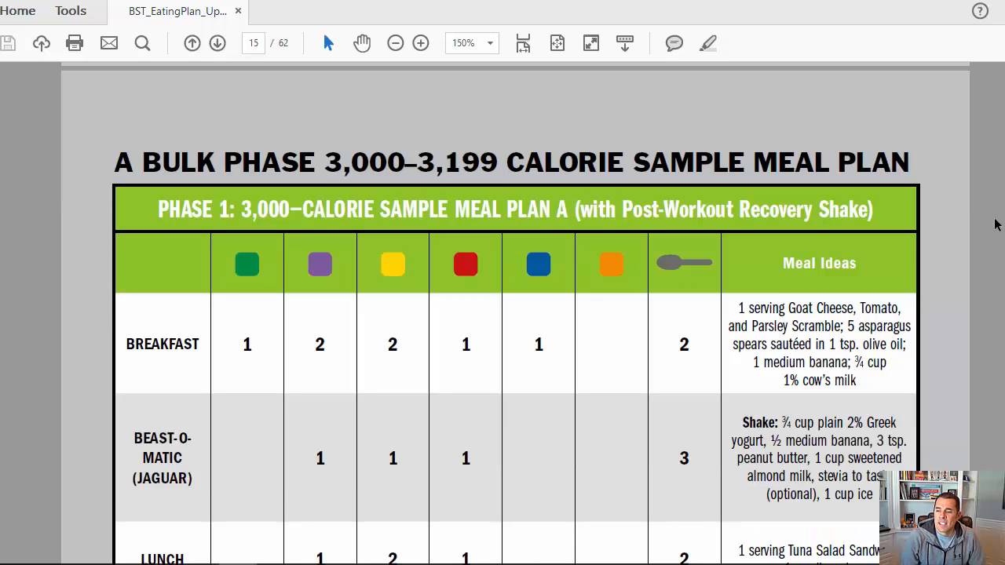
pyautogui.scroll(3)
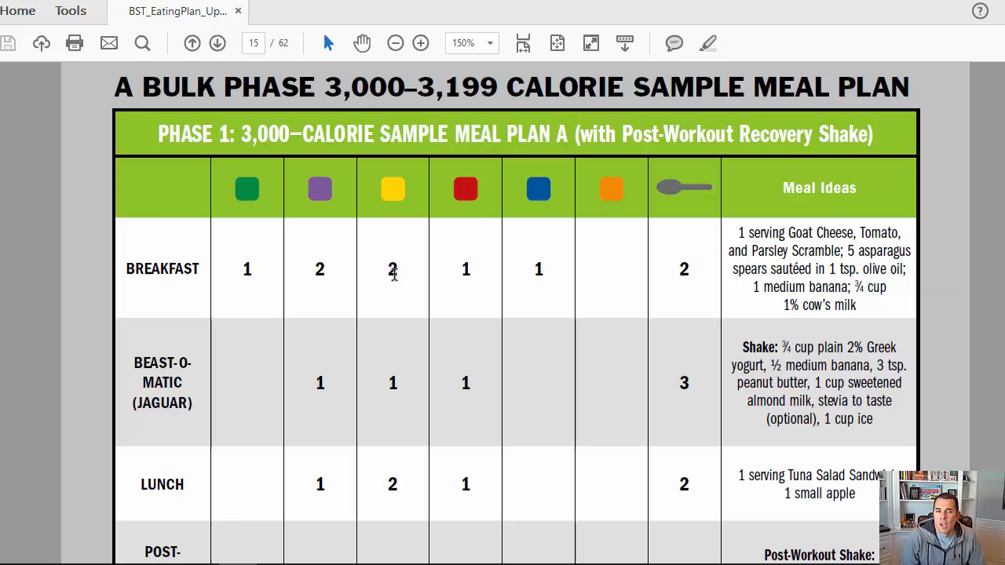
pyautogui.moveTo(320, 280)
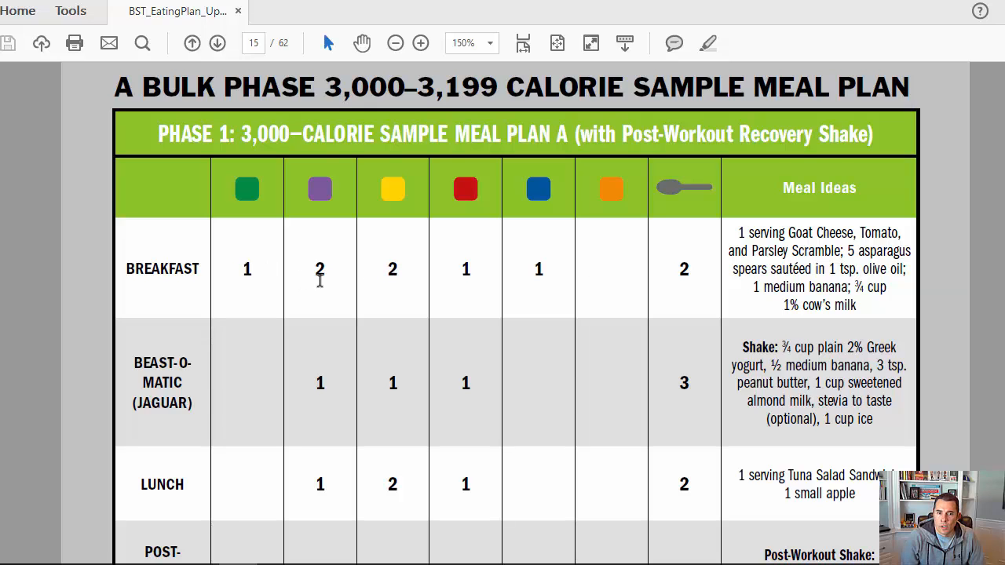
pyautogui.moveTo(818, 289)
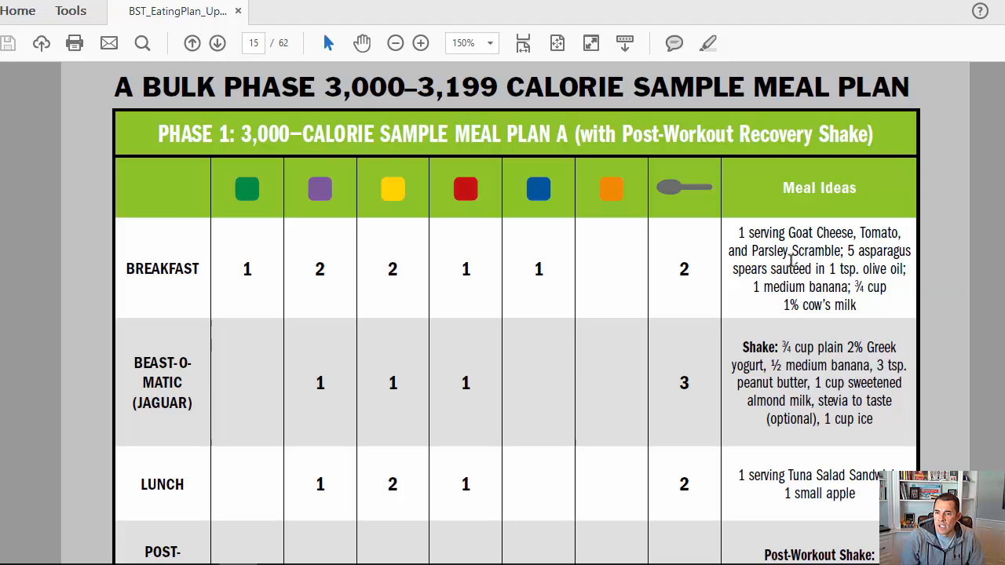
pyautogui.moveTo(910, 217)
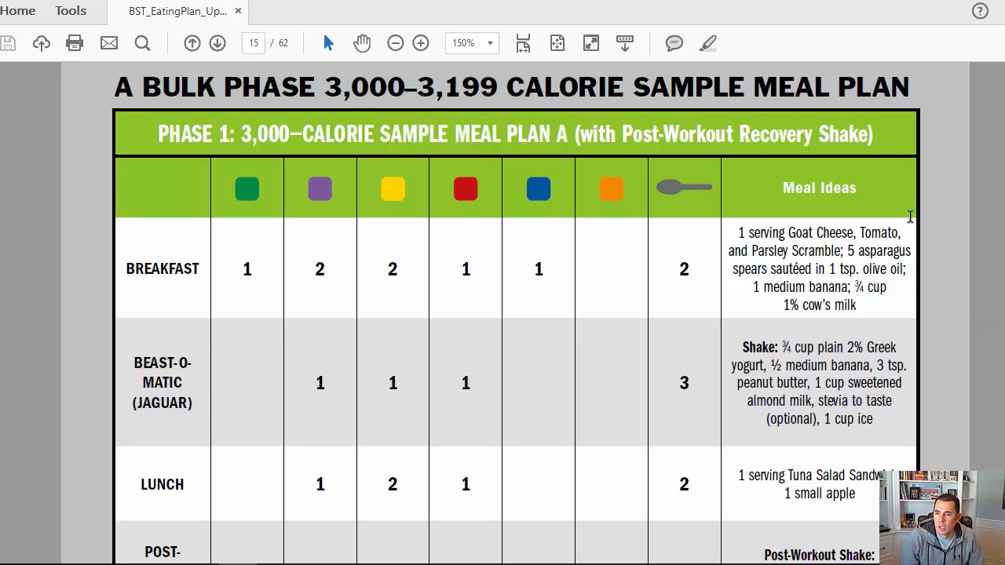
pyautogui.moveTo(916, 322)
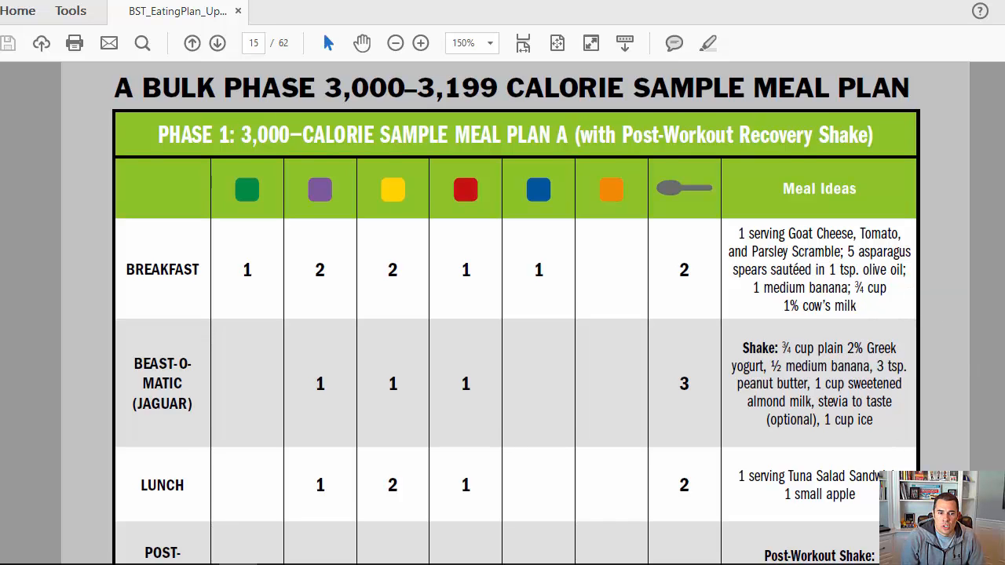
pyautogui.scroll(-3)
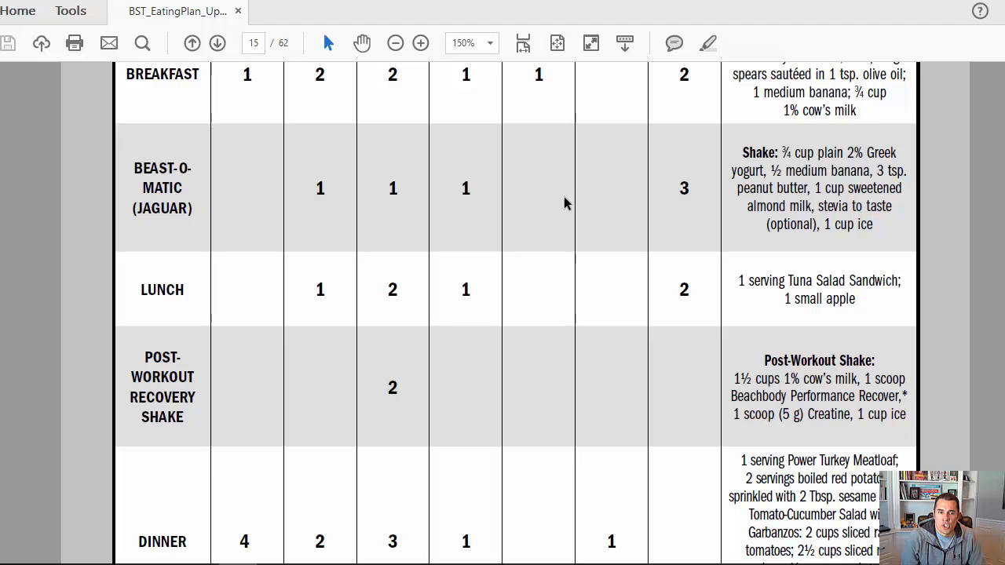
pyautogui.moveTo(882, 298)
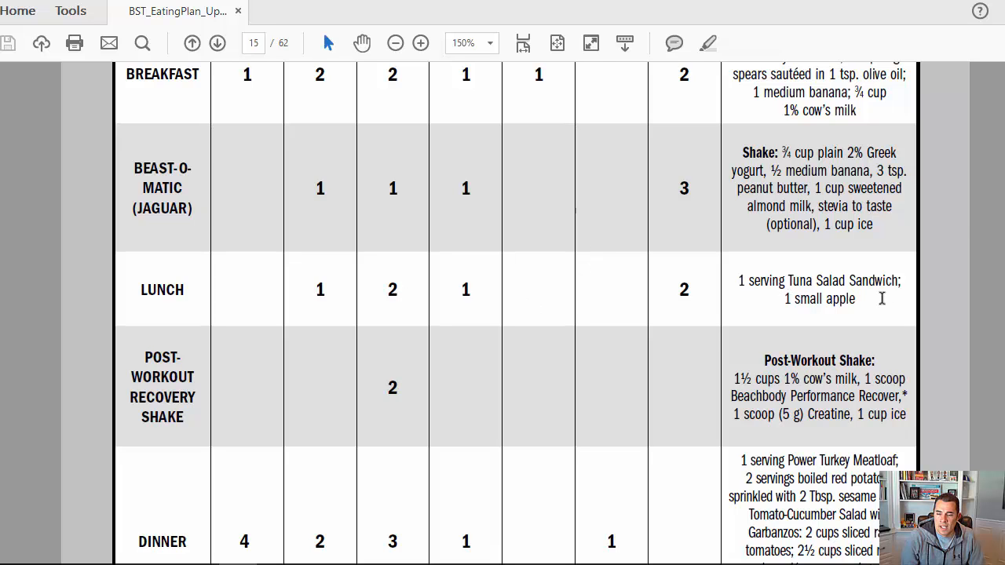
pyautogui.scroll(-3)
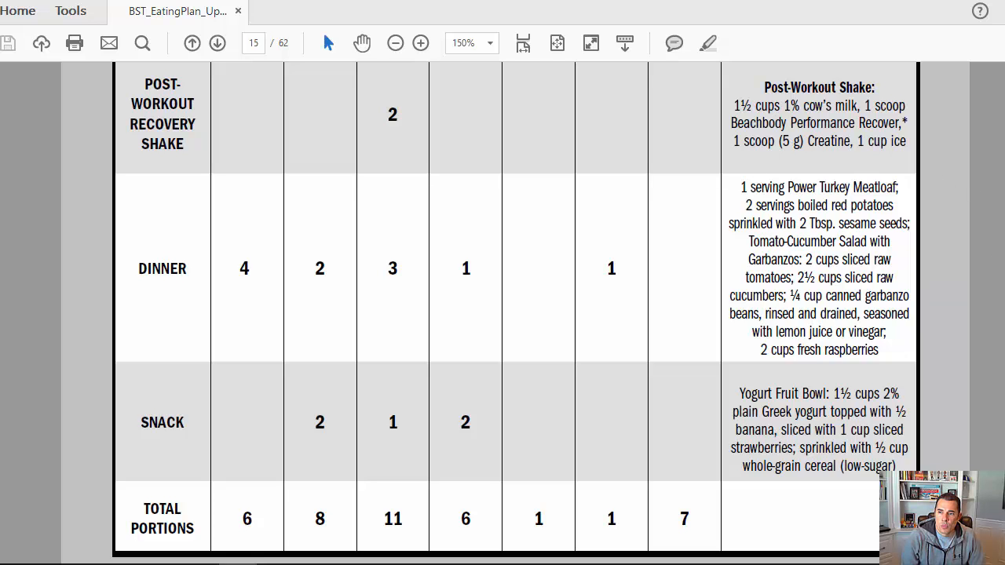
pyautogui.scroll(-3)
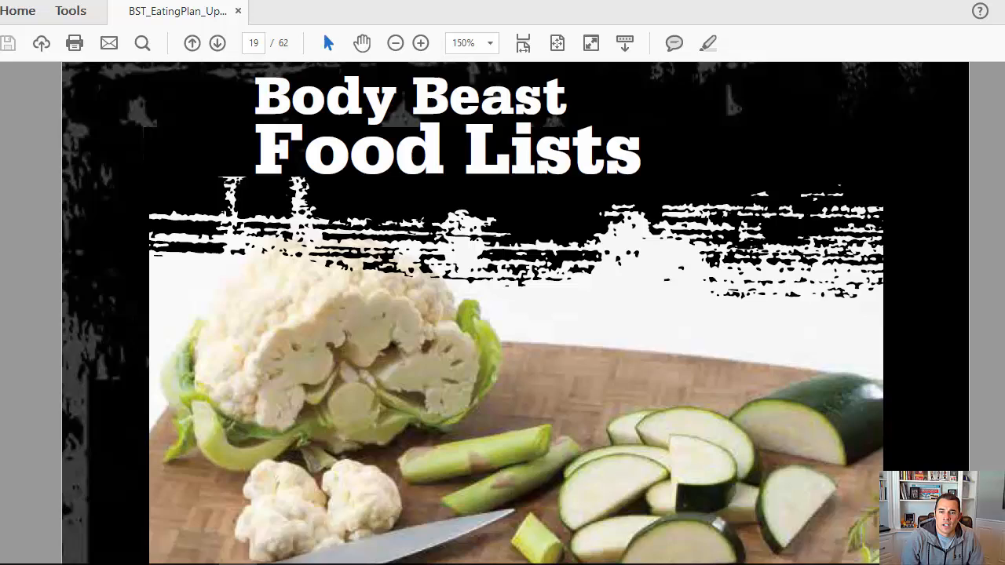
# Scroll down through the Vegetables food list to its end
pyautogui.scroll(-3)
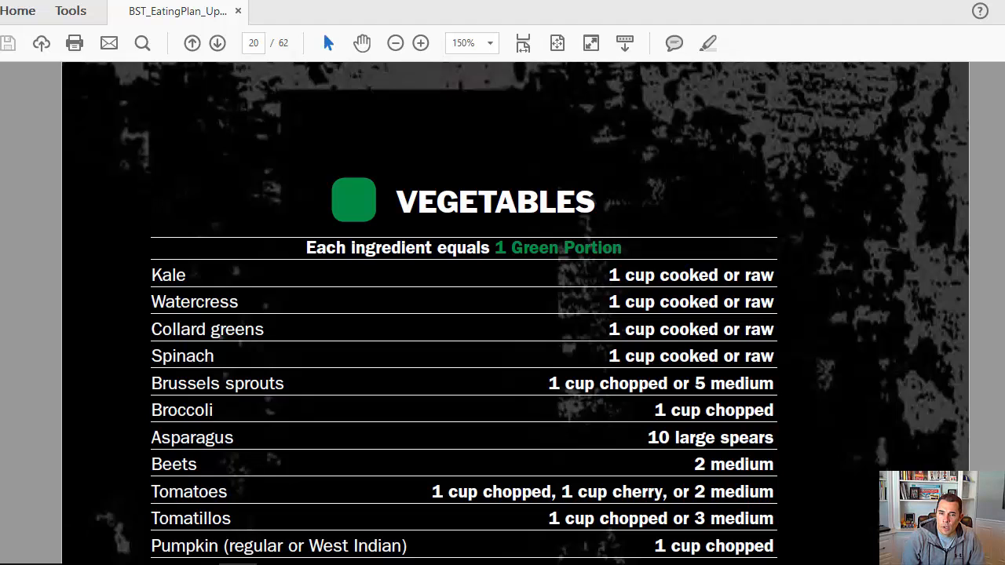
pyautogui.scroll(-3)
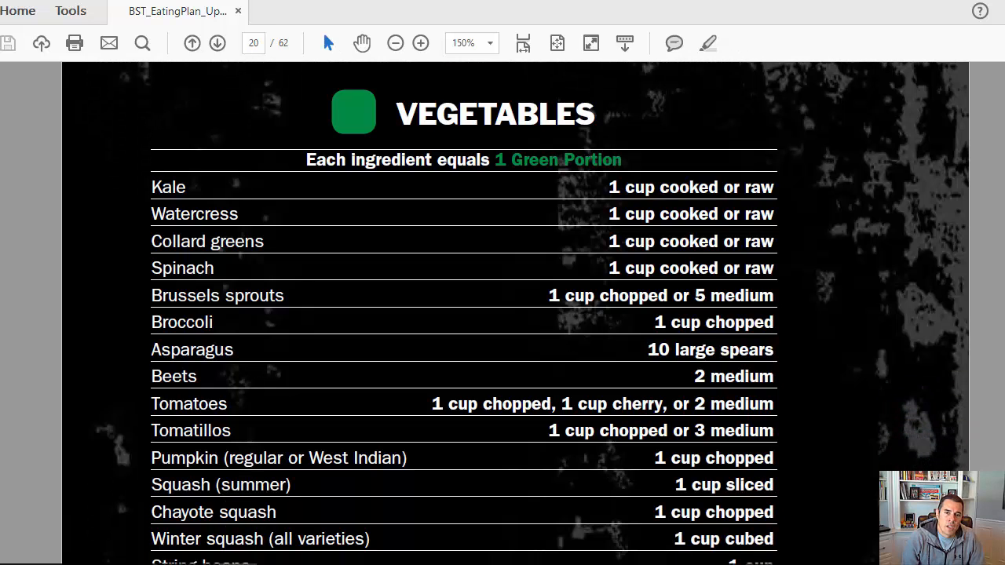
pyautogui.scroll(-3)
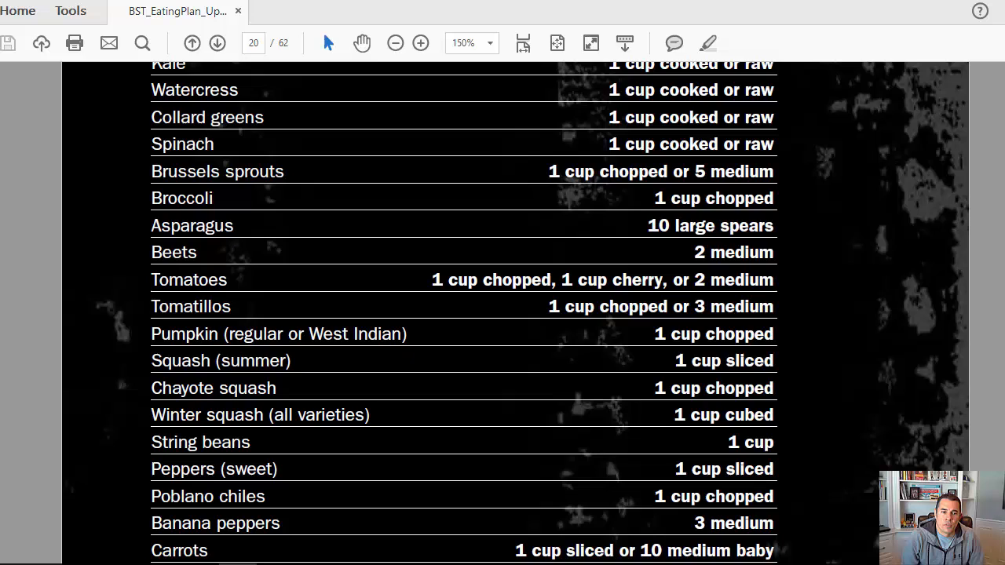
pyautogui.scroll(-3)
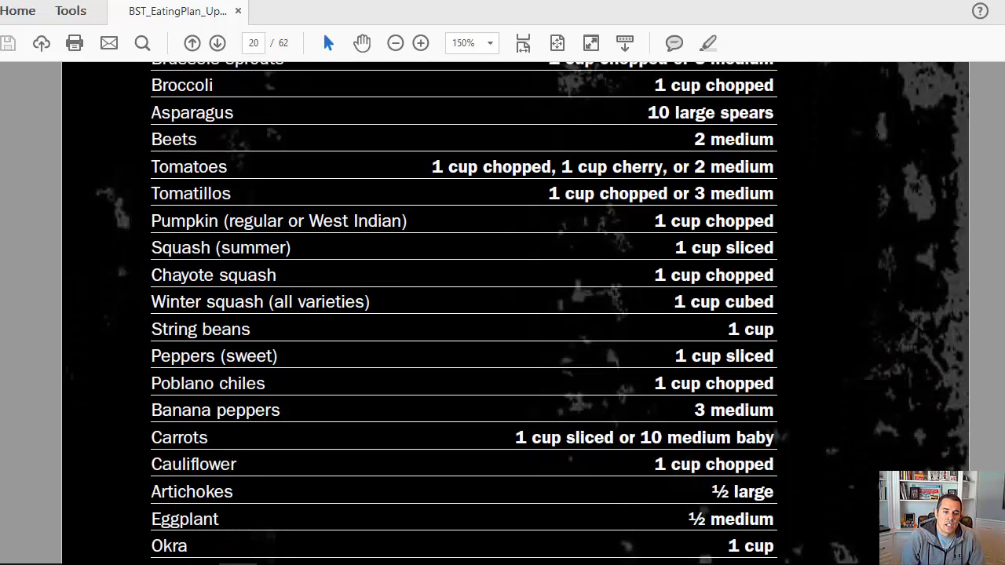
pyautogui.scroll(-3)
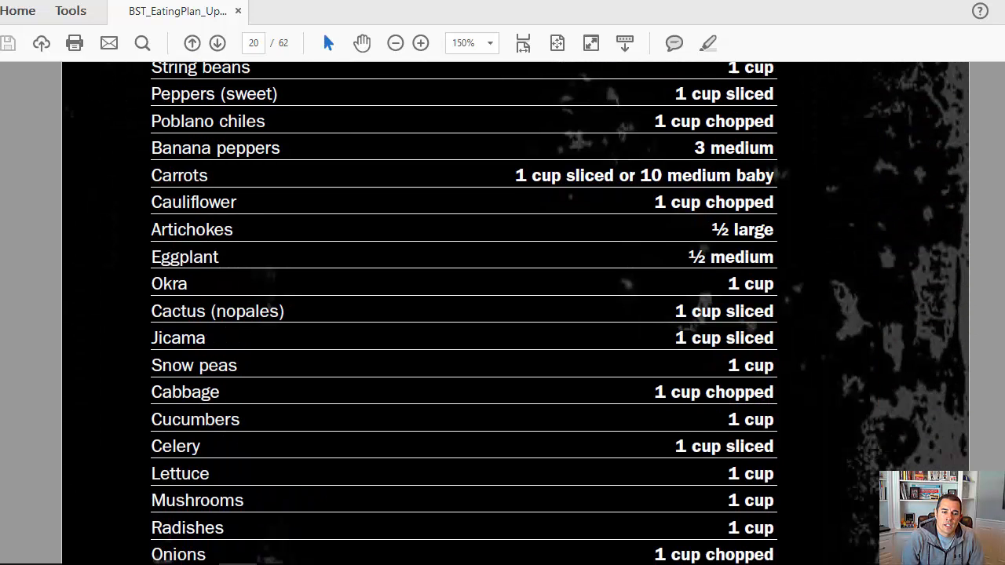
pyautogui.scroll(-3)
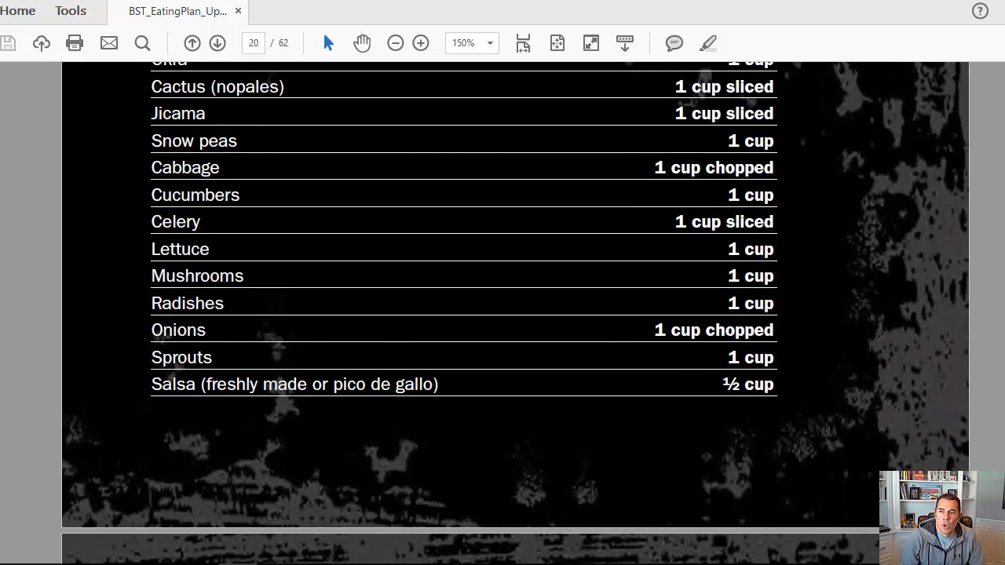
# Scroll back over the end of the Vegetables list, then down to the start of Fruits
pyautogui.scroll(3)
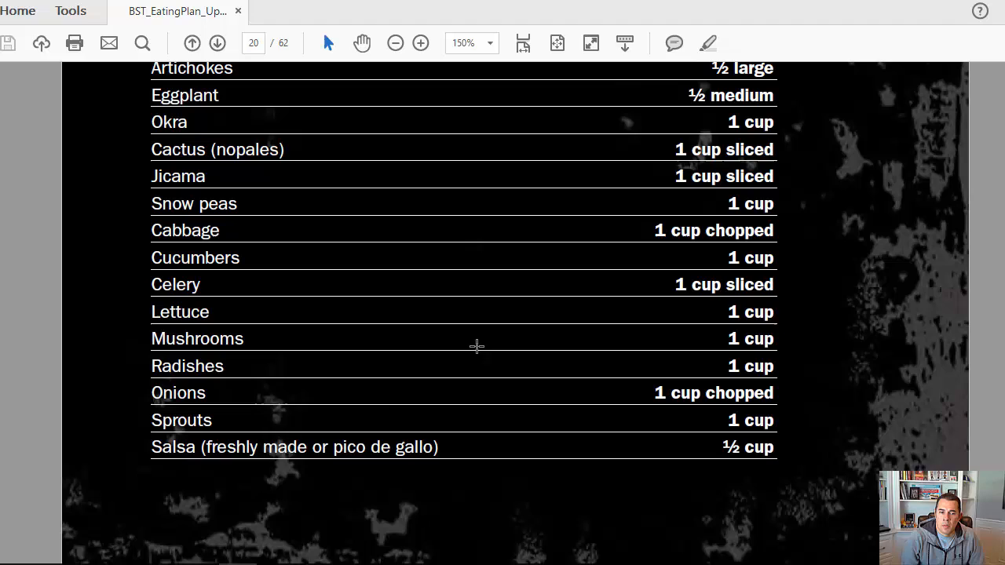
pyautogui.moveTo(777, 310)
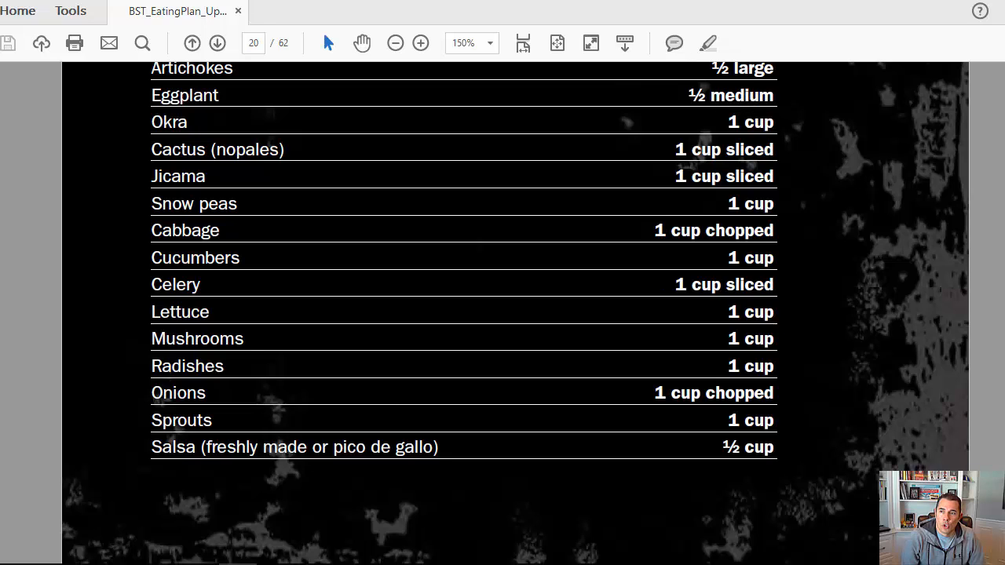
pyautogui.scroll(3)
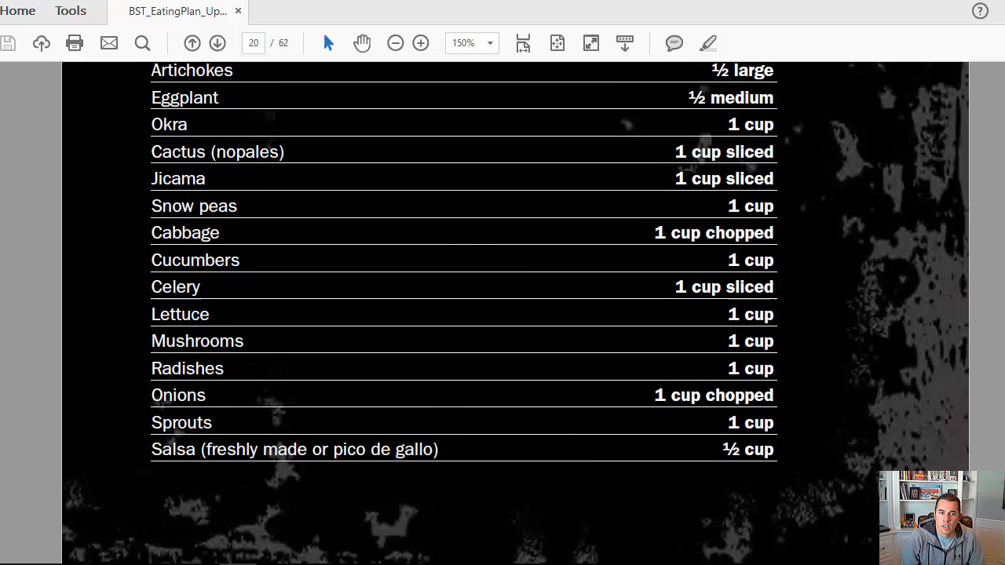
pyautogui.scroll(-3)
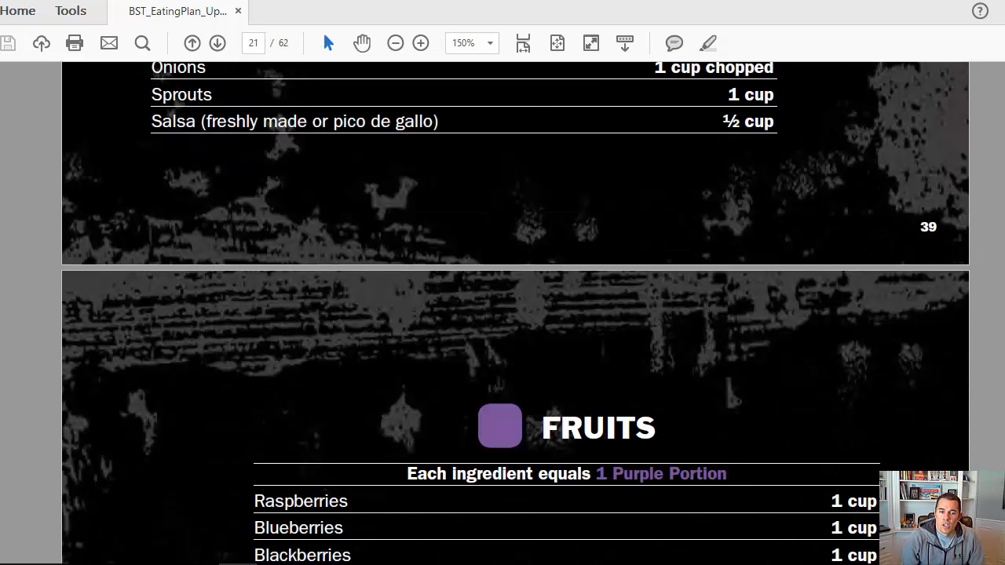
# Scroll past the Fruits list to page 23's pasta and vegetable photo
pyautogui.scroll(-3)
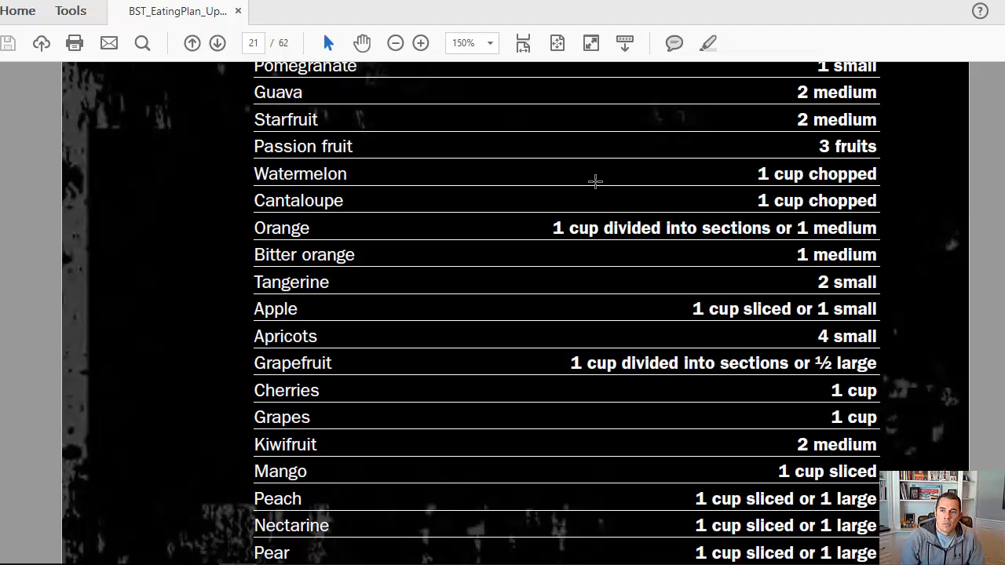
pyautogui.moveTo(370, 457)
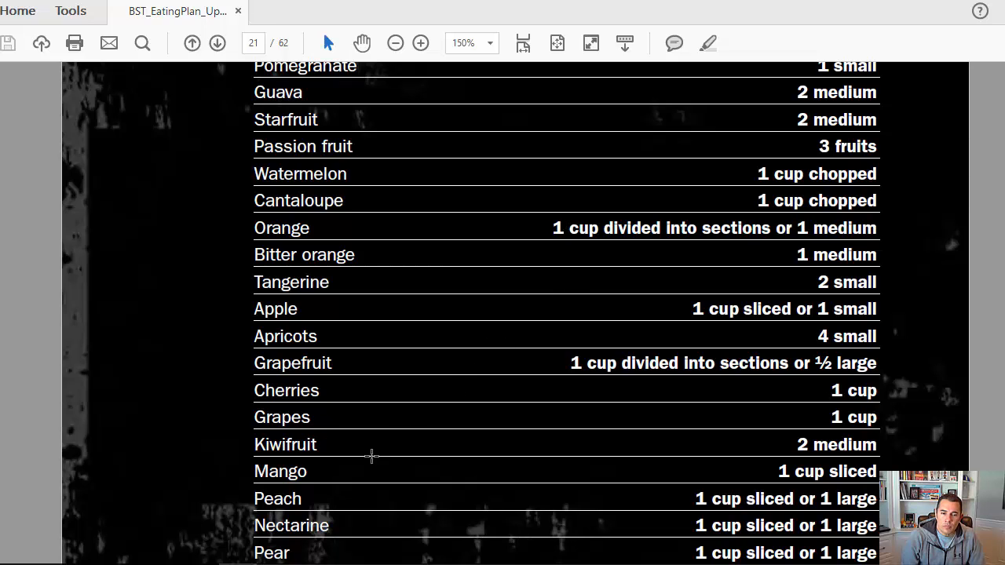
pyautogui.moveTo(829, 446)
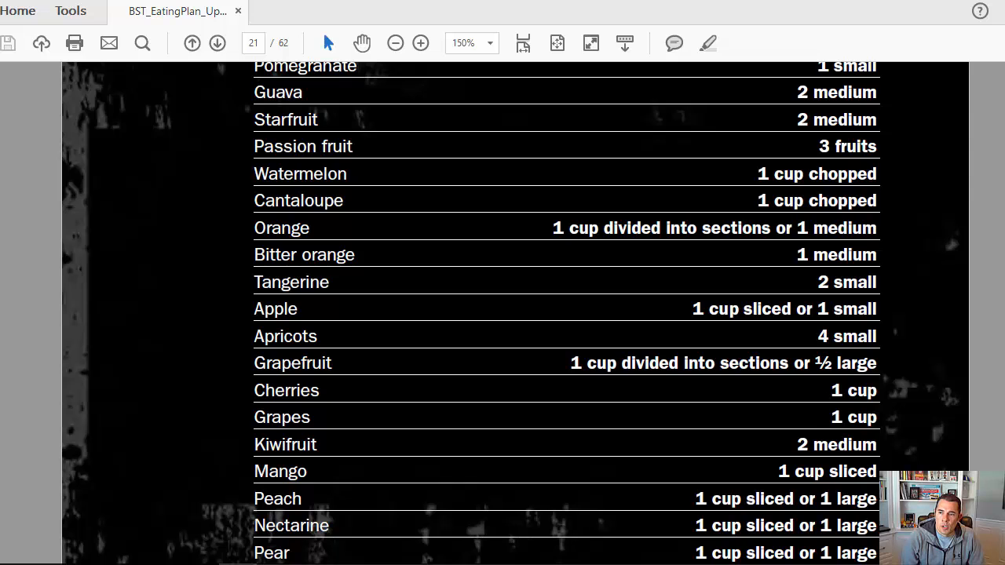
pyautogui.scroll(3)
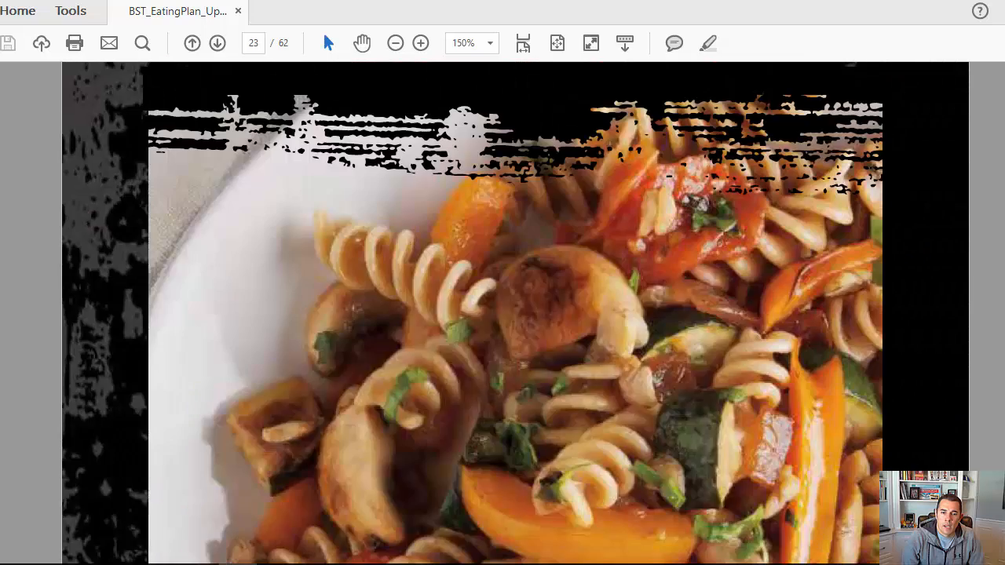
# Scroll past the carbs and Proteins lists to page 26's Healthy Fats portion table
pyautogui.click(217, 44)
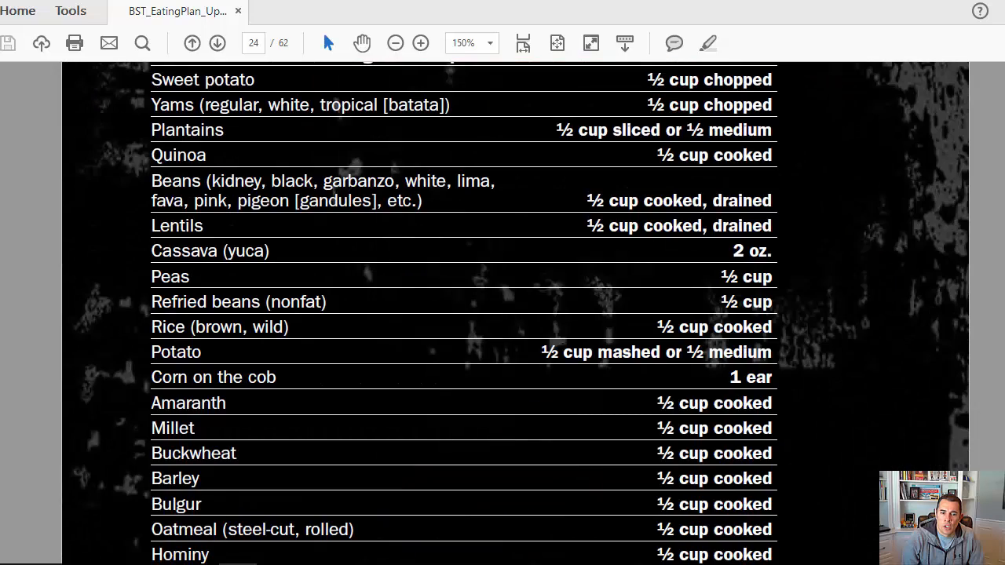
pyautogui.scroll(-3)
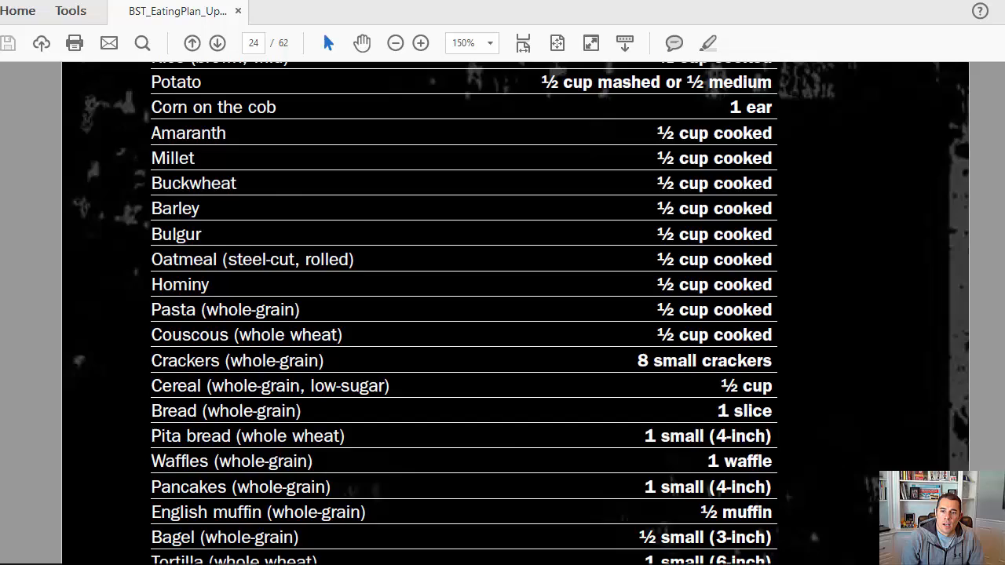
pyautogui.click(217, 44)
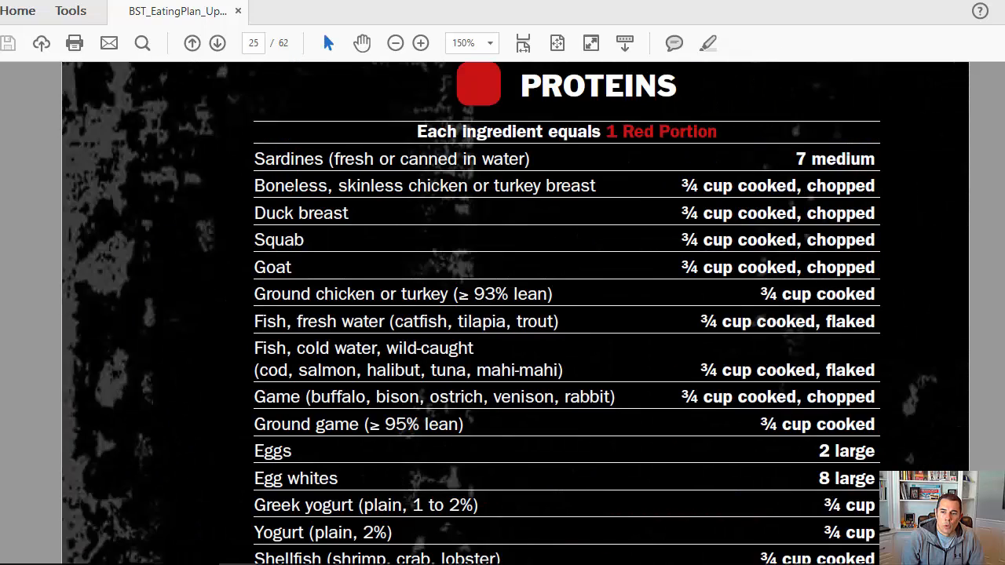
pyautogui.scroll(-3)
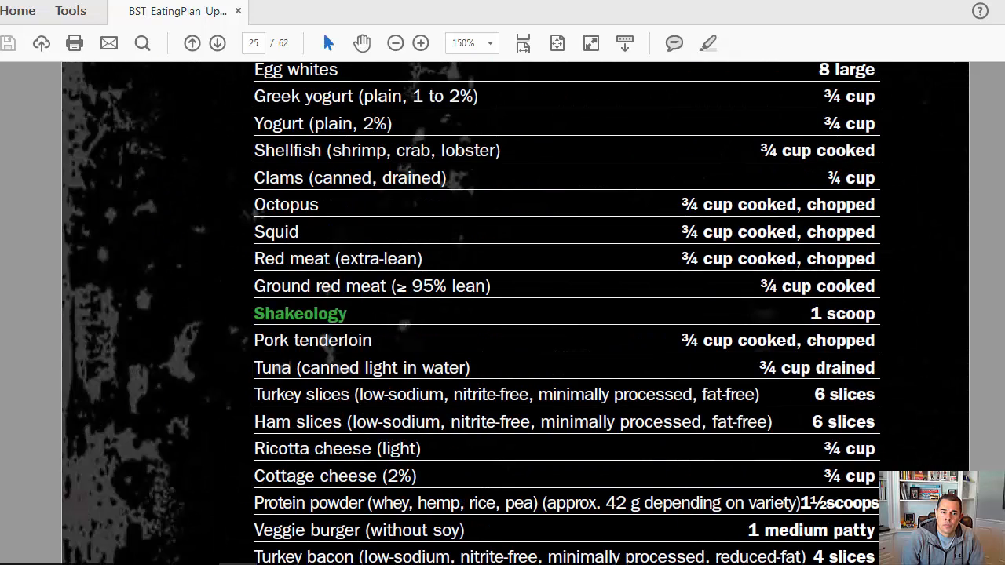
pyautogui.scroll(3)
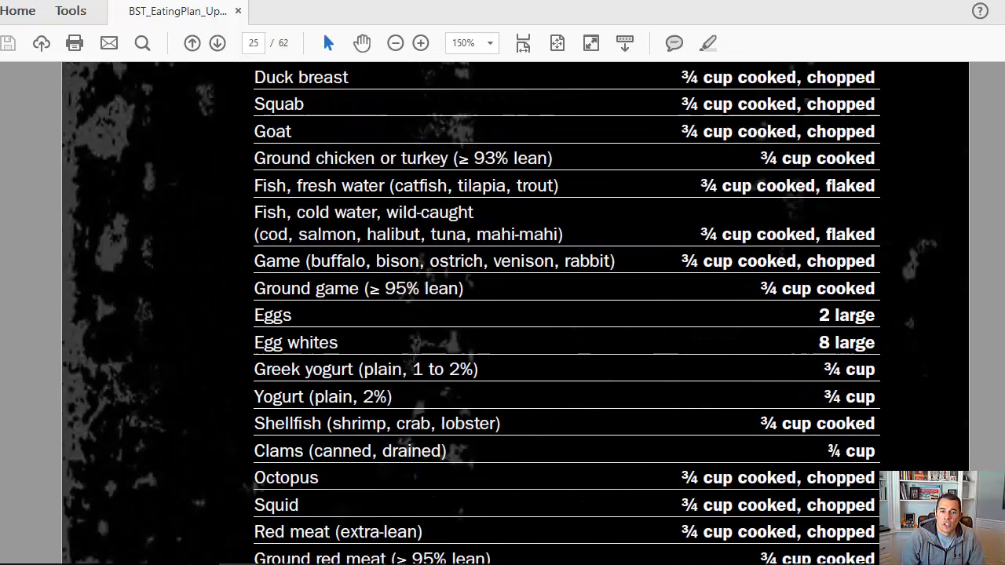
pyautogui.scroll(-3)
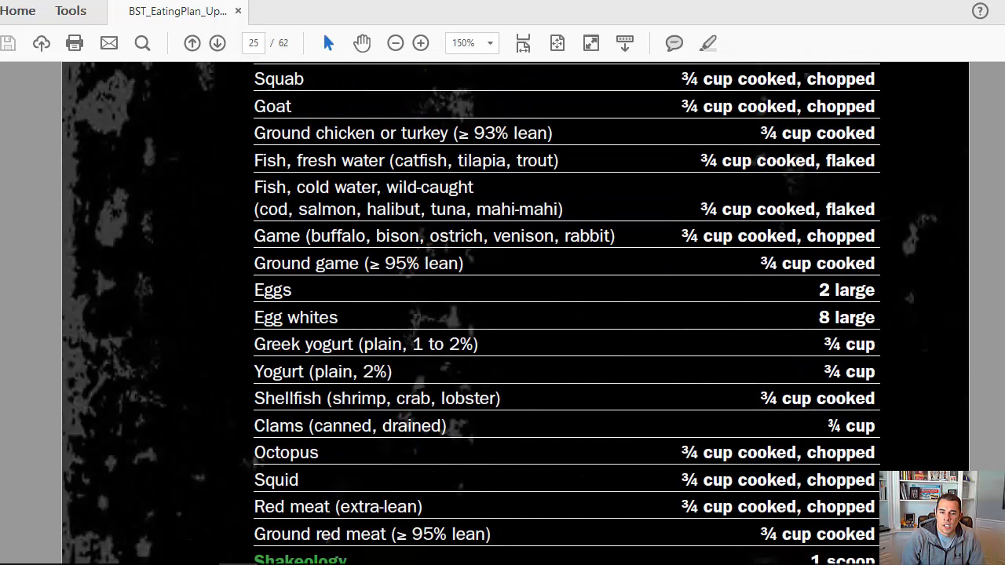
pyautogui.scroll(-3)
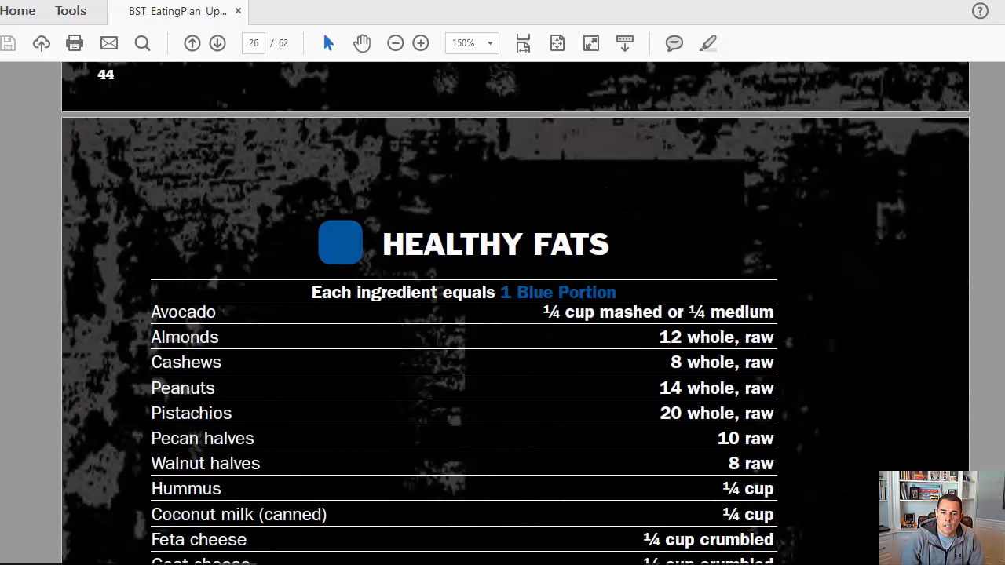
# Review page 27's teaspoon, milks, fruit juices and free foods lists, then advance to page 28's sample day schedule
pyautogui.scroll(-3)
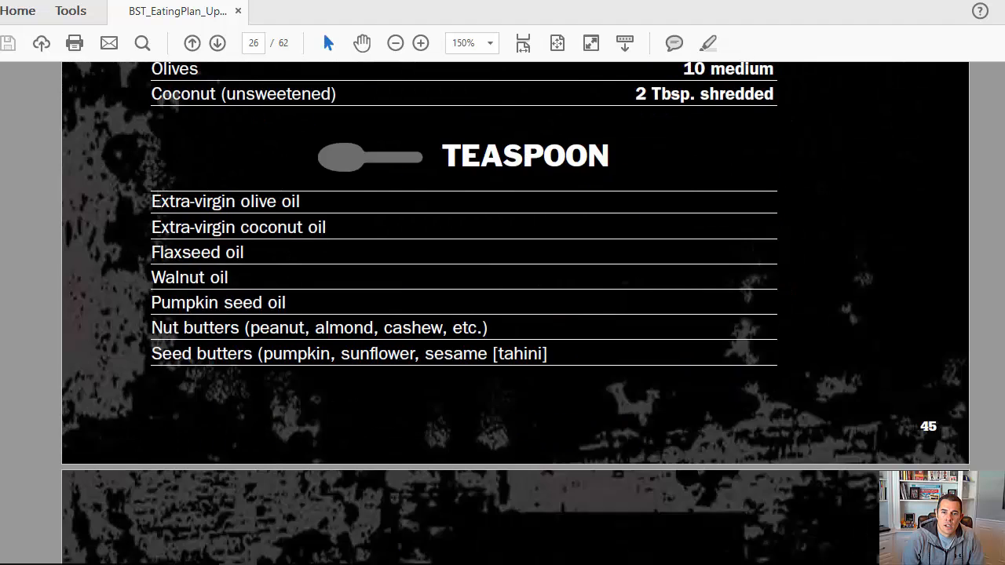
pyautogui.scroll(3)
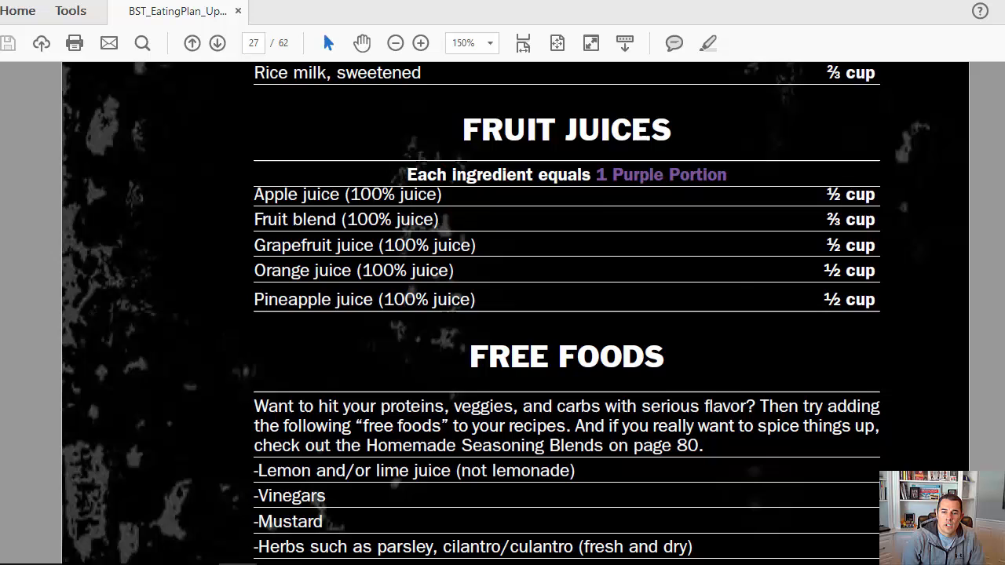
pyautogui.scroll(-3)
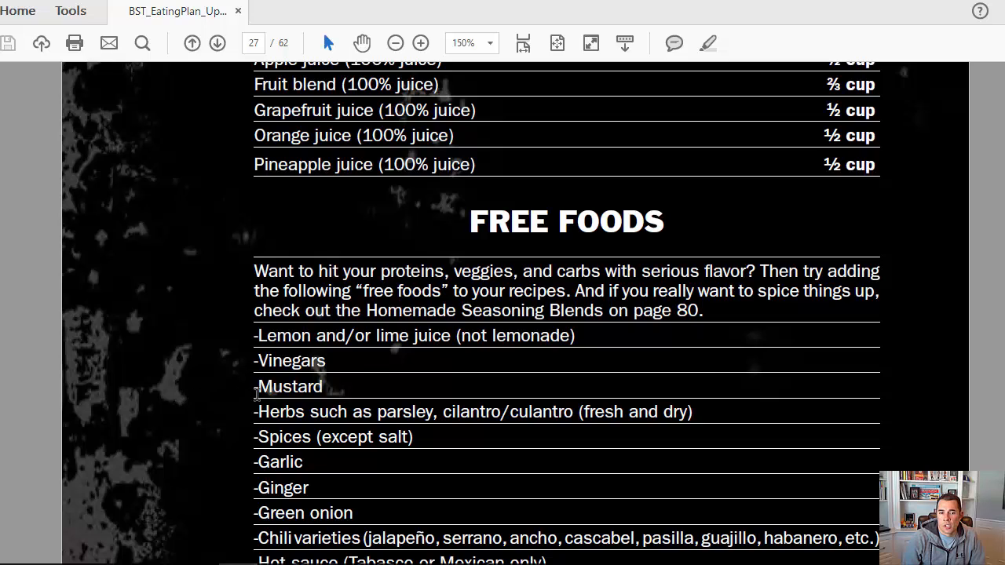
pyautogui.moveTo(331, 449)
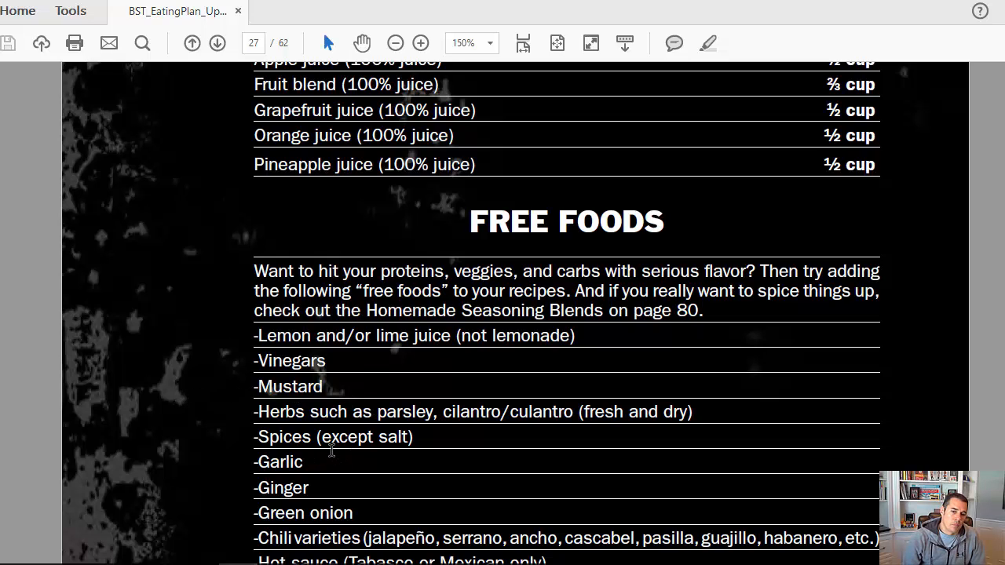
pyautogui.moveTo(367, 443)
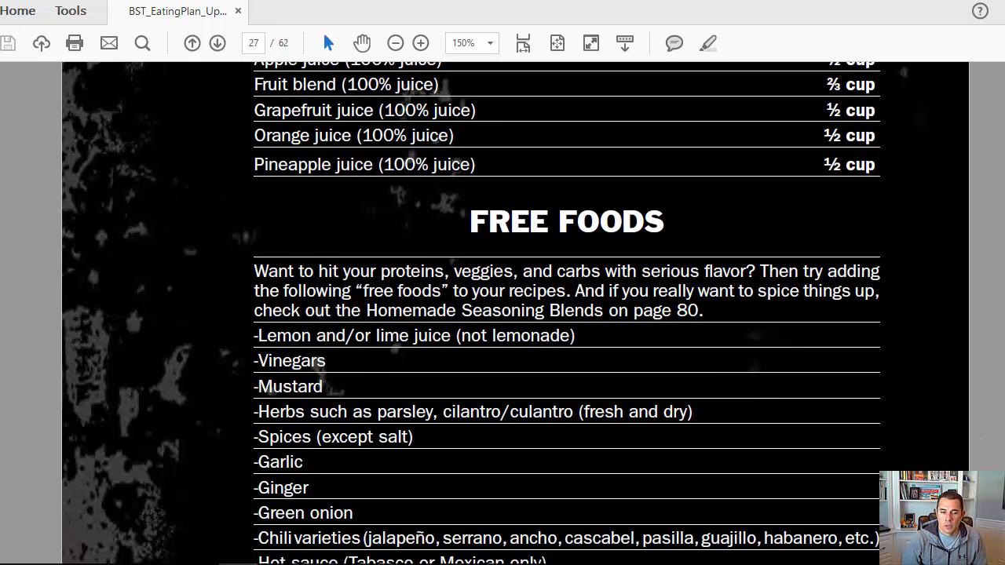
pyautogui.scroll(3)
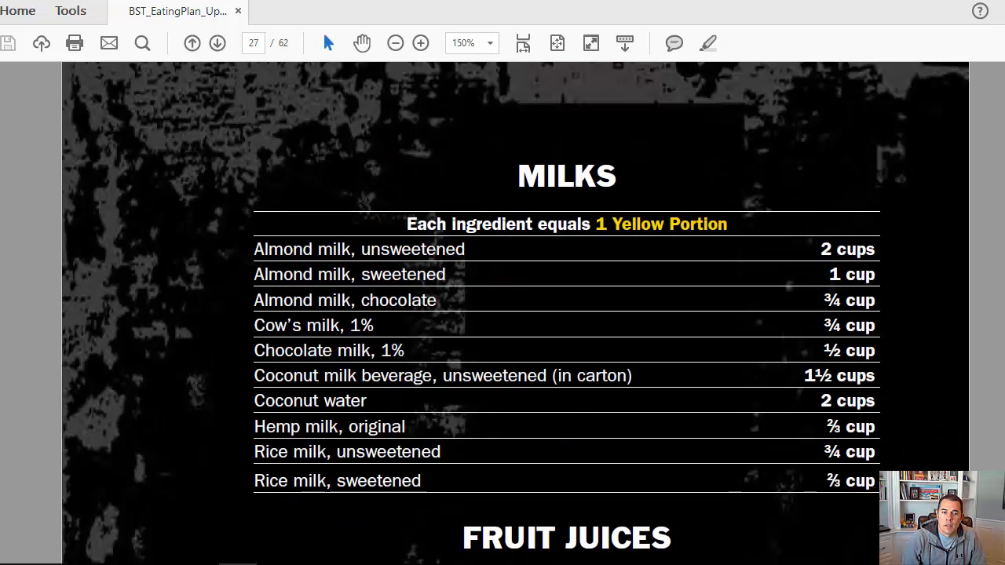
pyautogui.moveTo(714, 226)
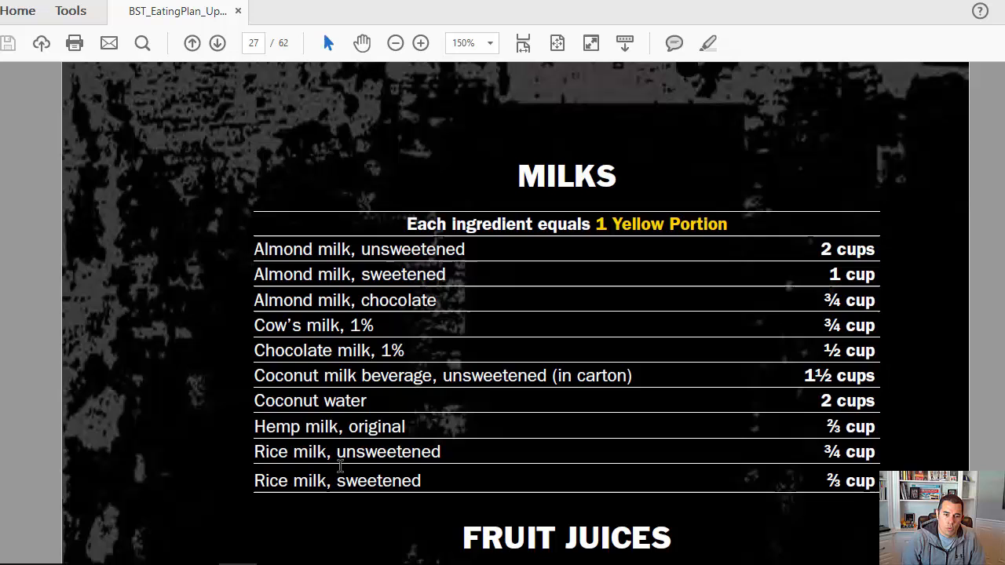
pyautogui.moveTo(972, 264)
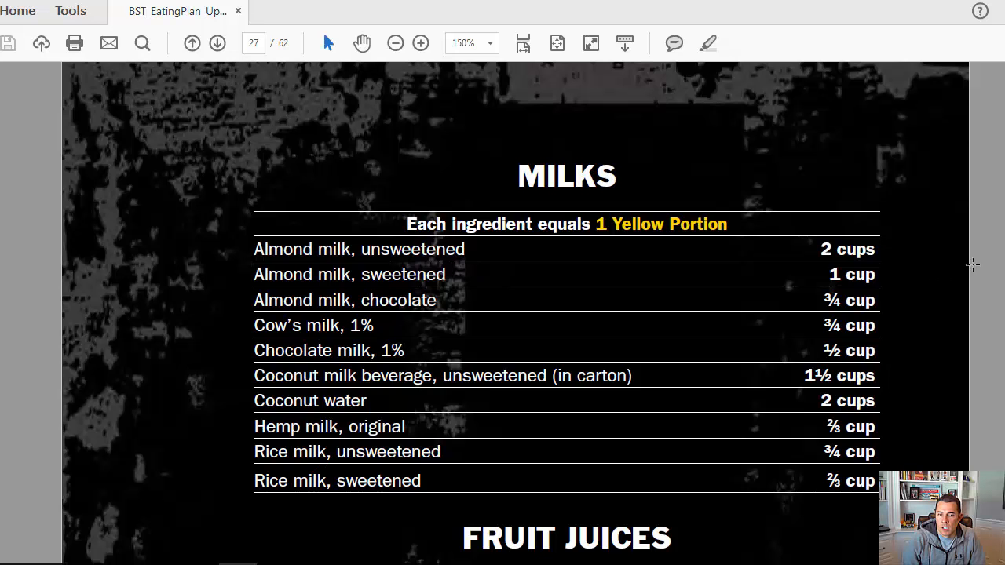
pyautogui.scroll(-3)
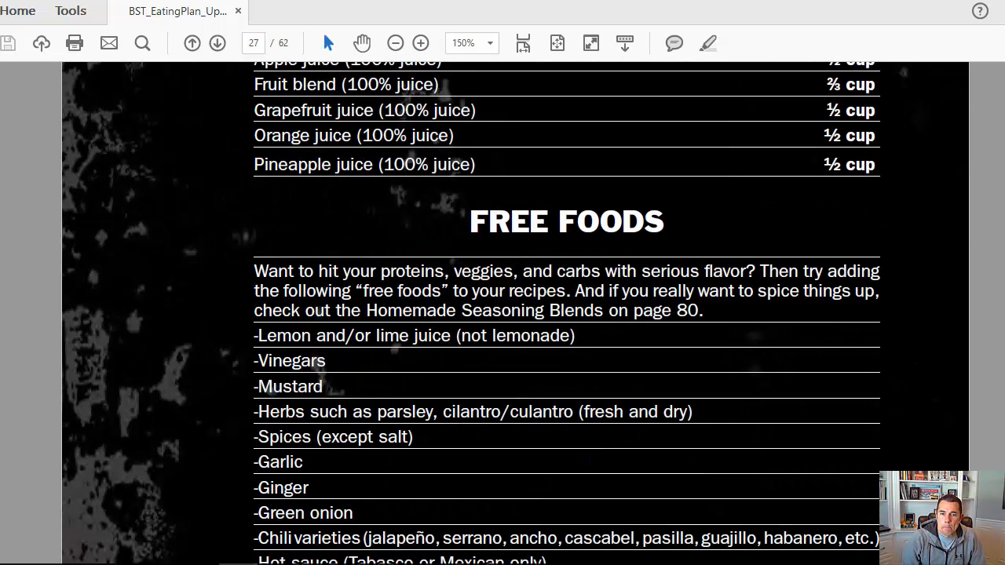
pyautogui.click(217, 44)
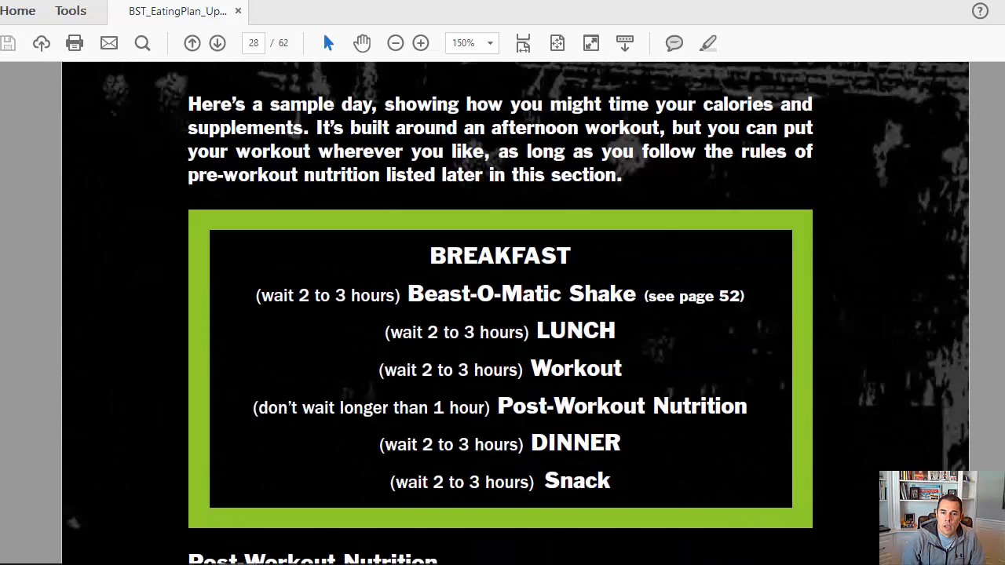
# Page back and forth between Free Foods and Beachbody Performance supplements, then reach page 31's Shakeology title page
pyautogui.click(216, 44)
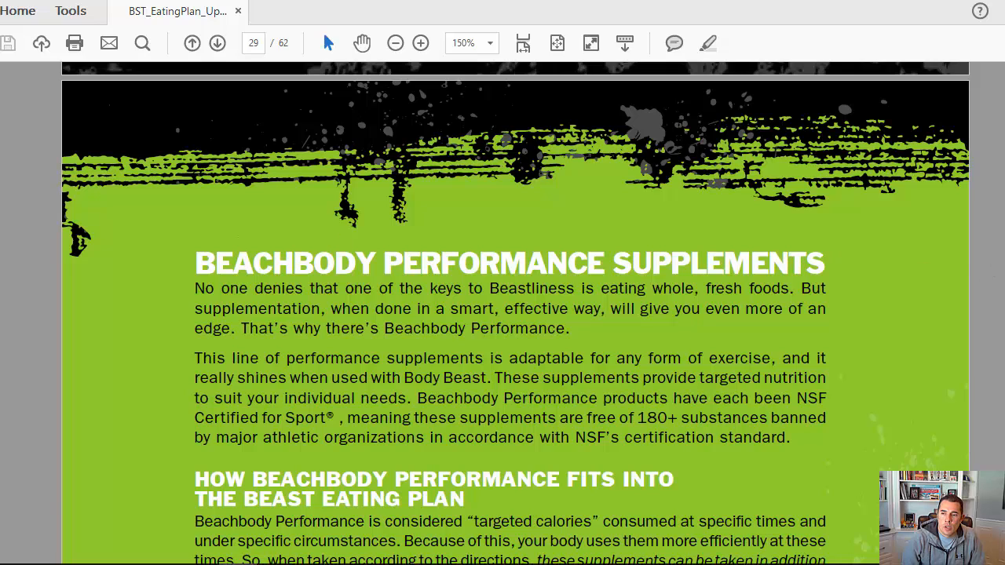
pyautogui.scroll(-3)
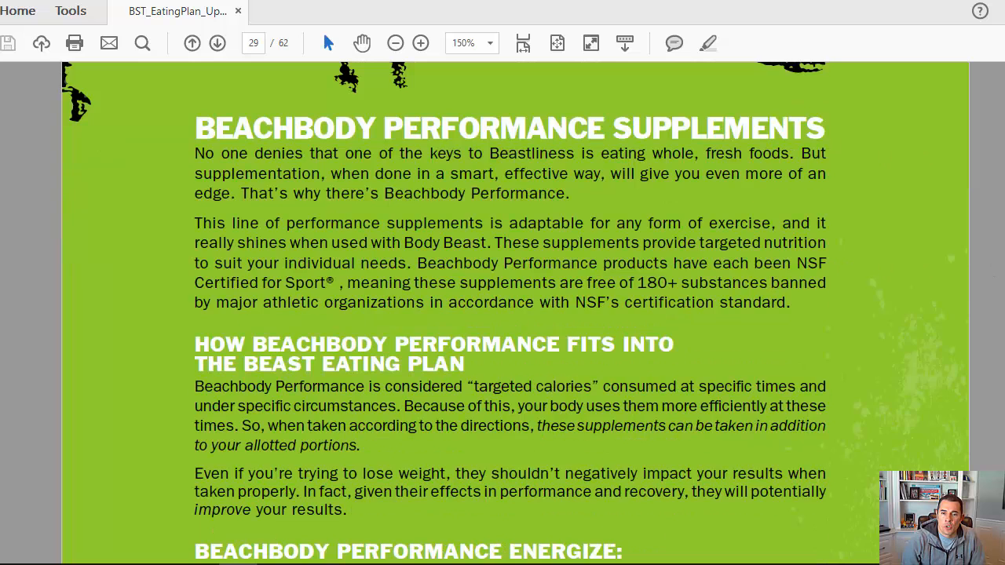
pyautogui.scroll(-3)
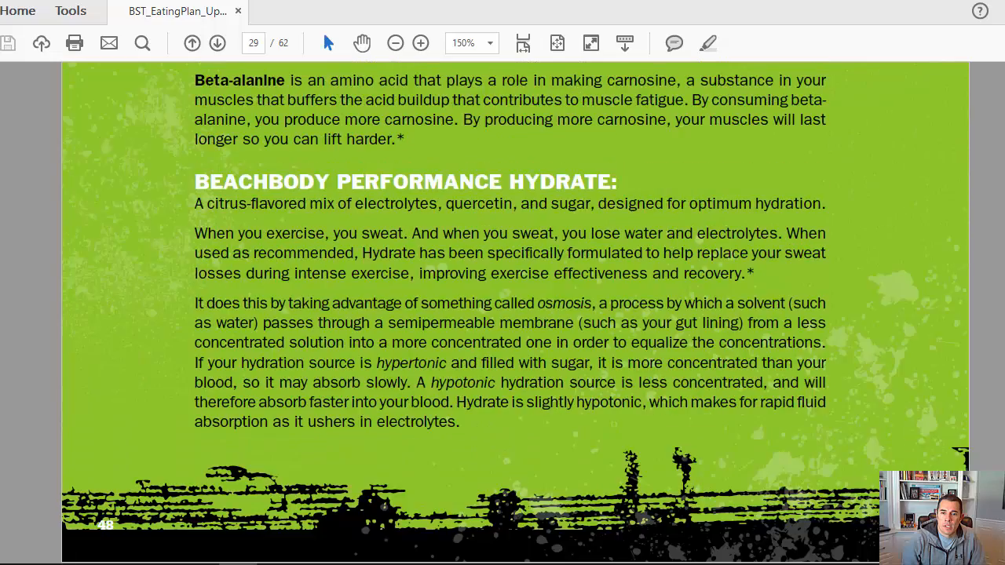
pyautogui.click(192, 44)
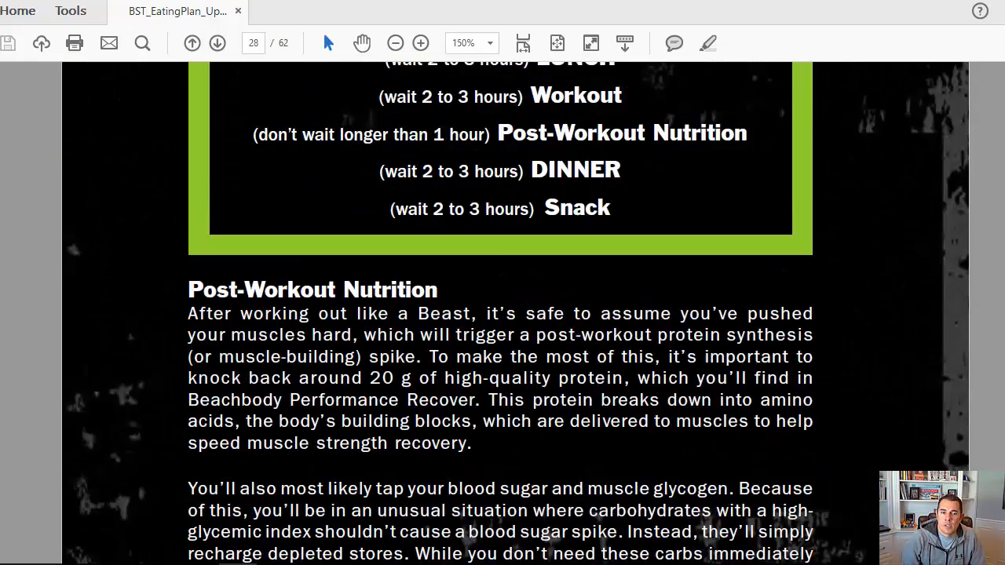
pyautogui.click(192, 44)
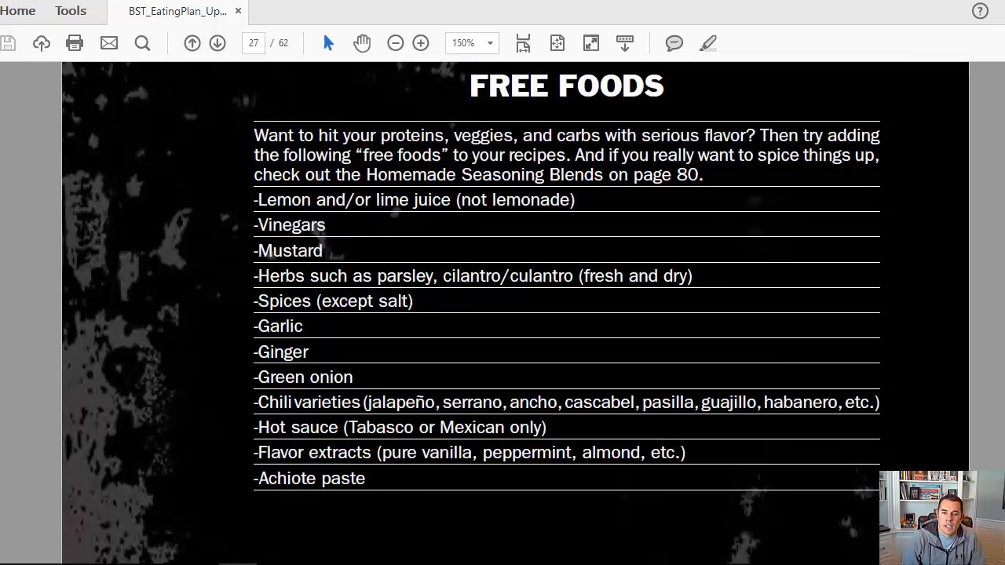
pyautogui.click(217, 44)
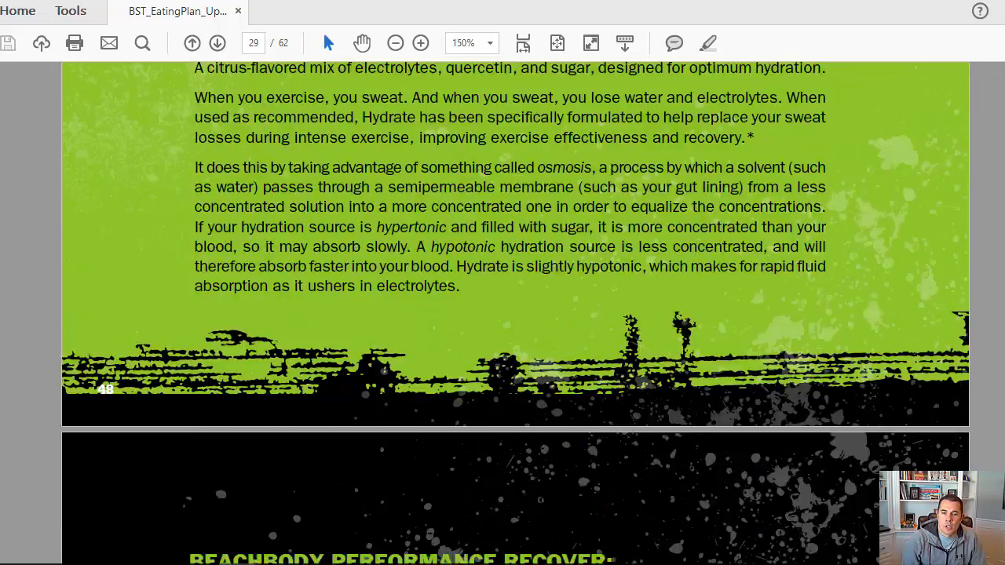
pyautogui.scroll(-3)
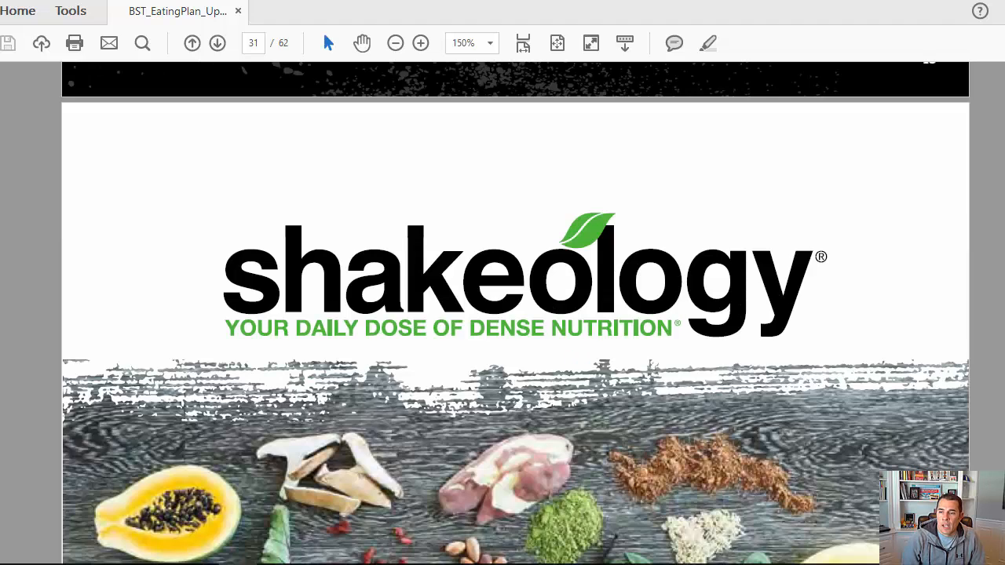
# Read page 32's Shakeology recipes like Almond Paradise, then advance to page 33's Big Cat and Bear shake calorie formulas
pyautogui.scroll(-3)
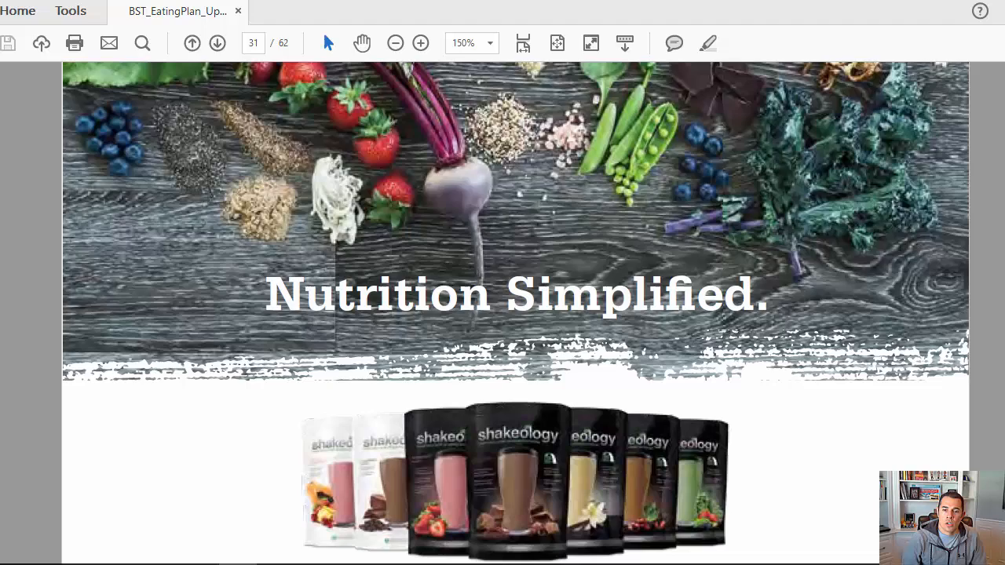
pyautogui.click(217, 42)
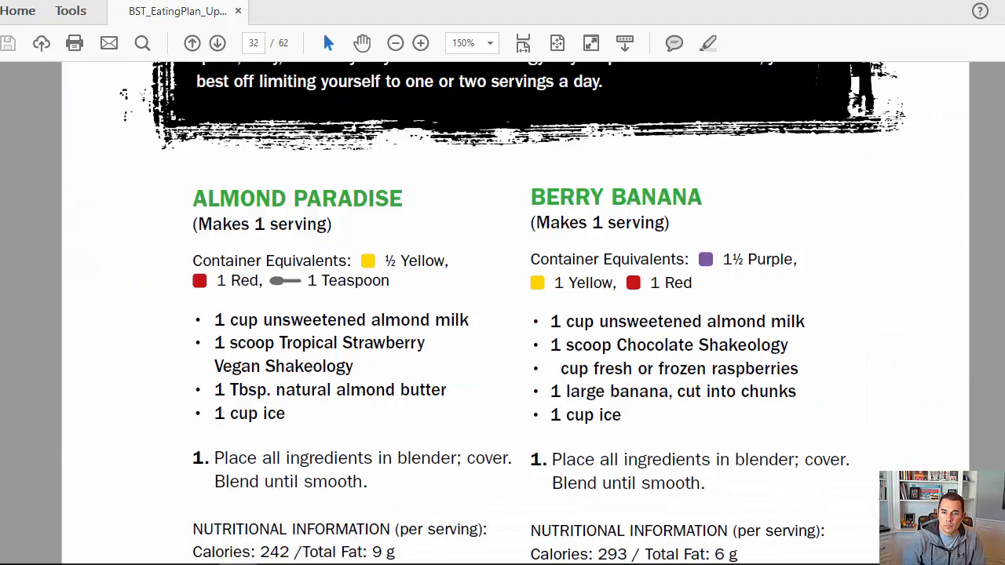
pyautogui.scroll(-3)
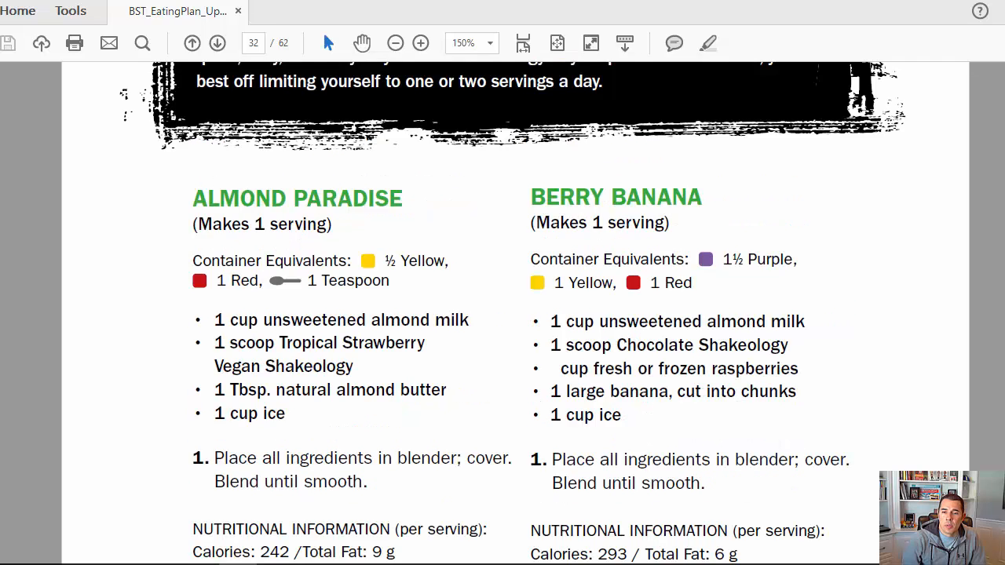
pyautogui.moveTo(380, 233)
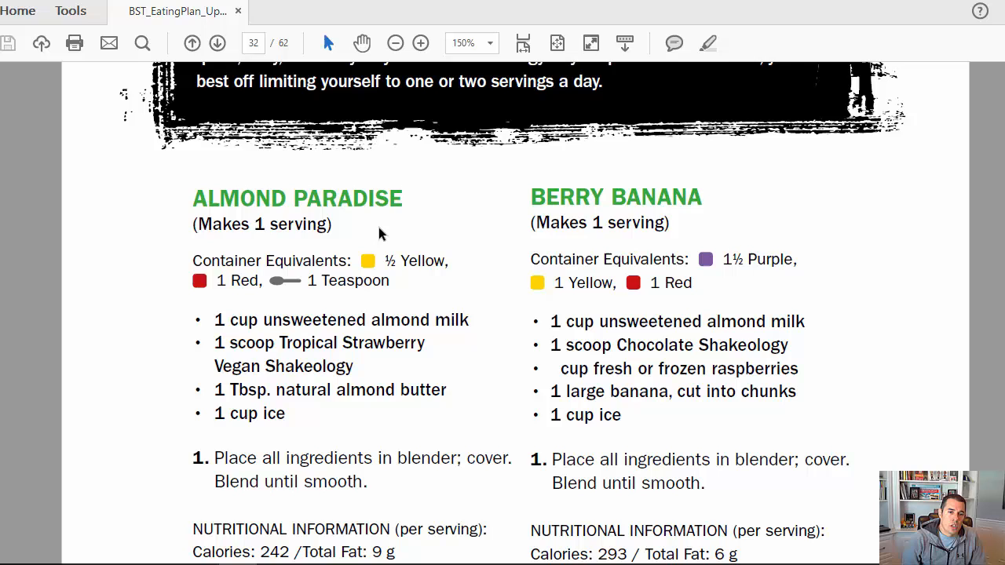
pyautogui.moveTo(292, 464)
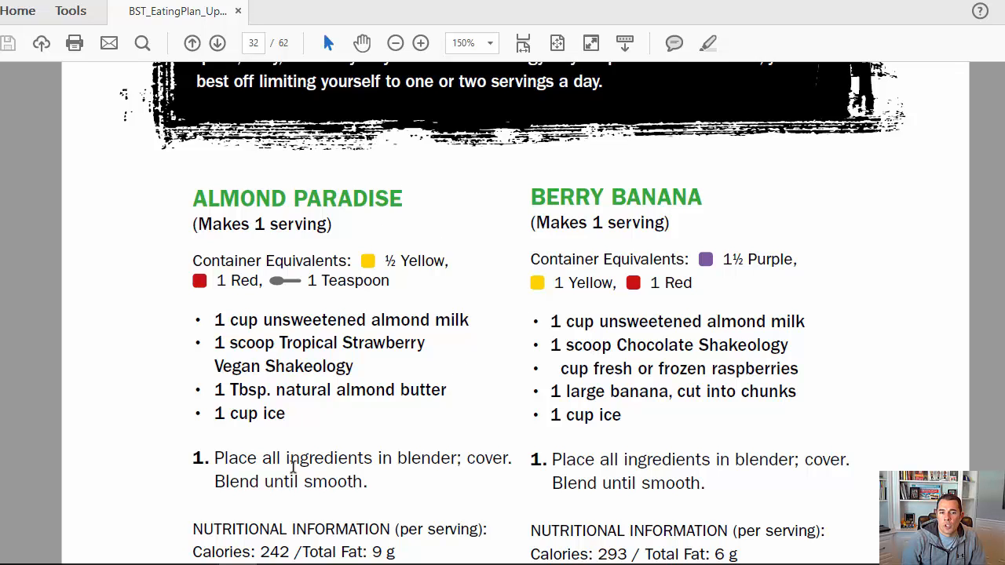
pyautogui.moveTo(236, 304)
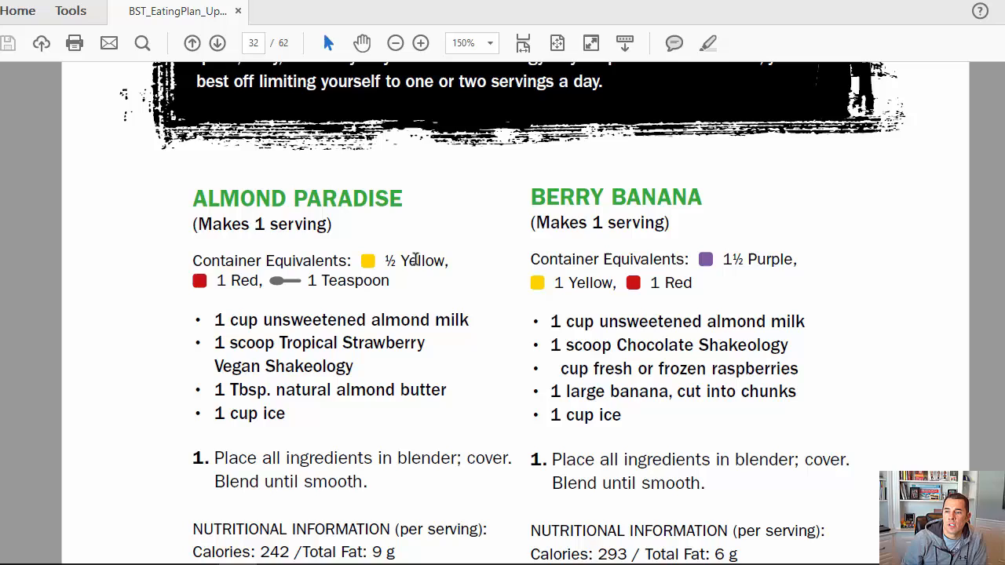
pyautogui.scroll(3)
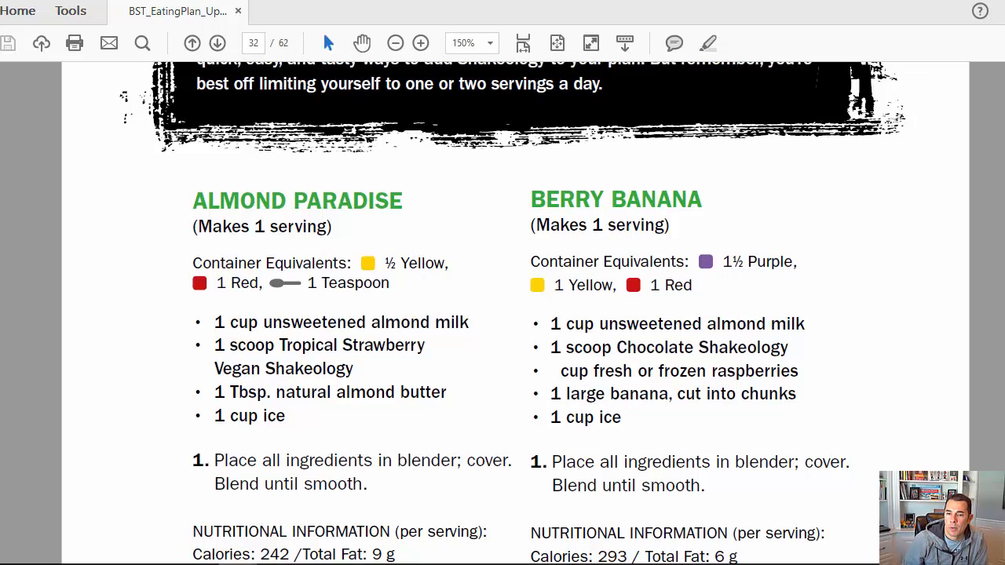
pyautogui.click(217, 44)
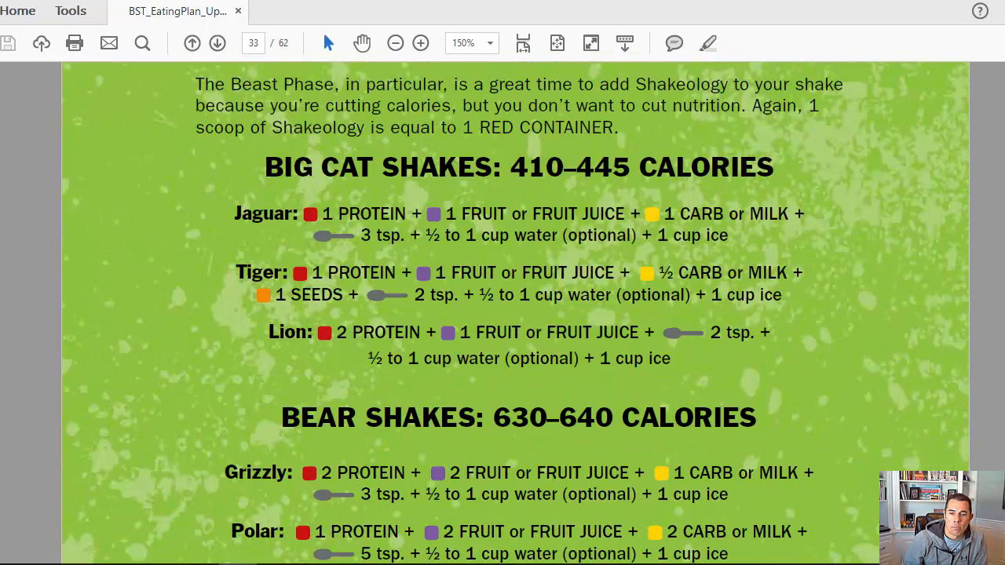
# Scroll through page 35's Shakeology Power Granola recipe to page 36's Beast Banana Pancakes recipe
pyautogui.scroll(-3)
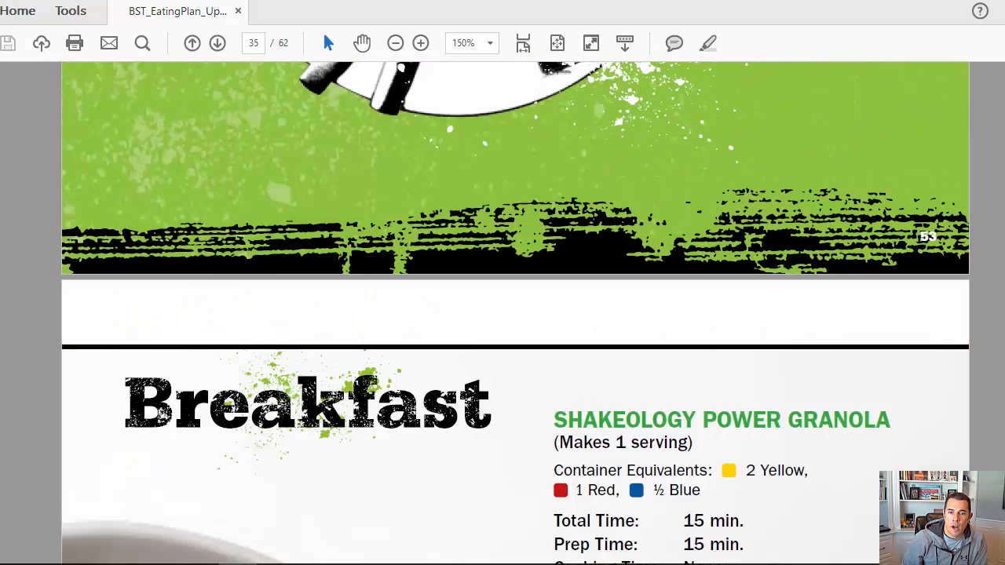
pyautogui.scroll(-3)
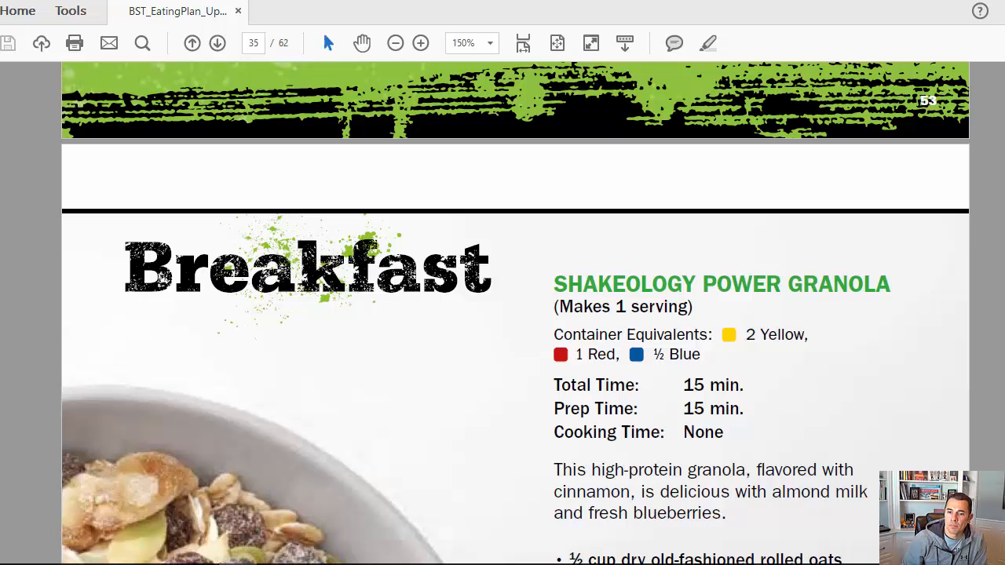
pyautogui.scroll(-3)
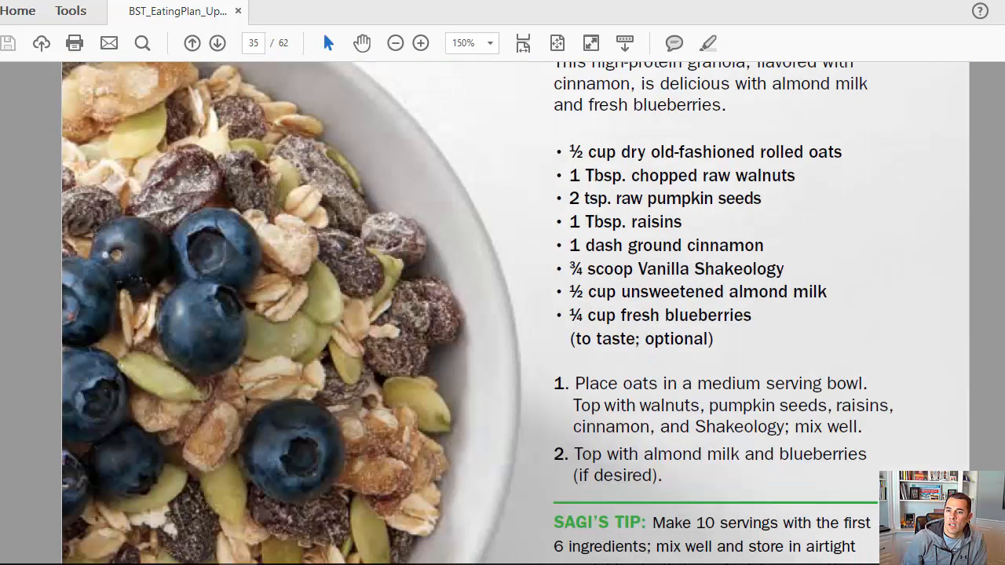
pyautogui.scroll(3)
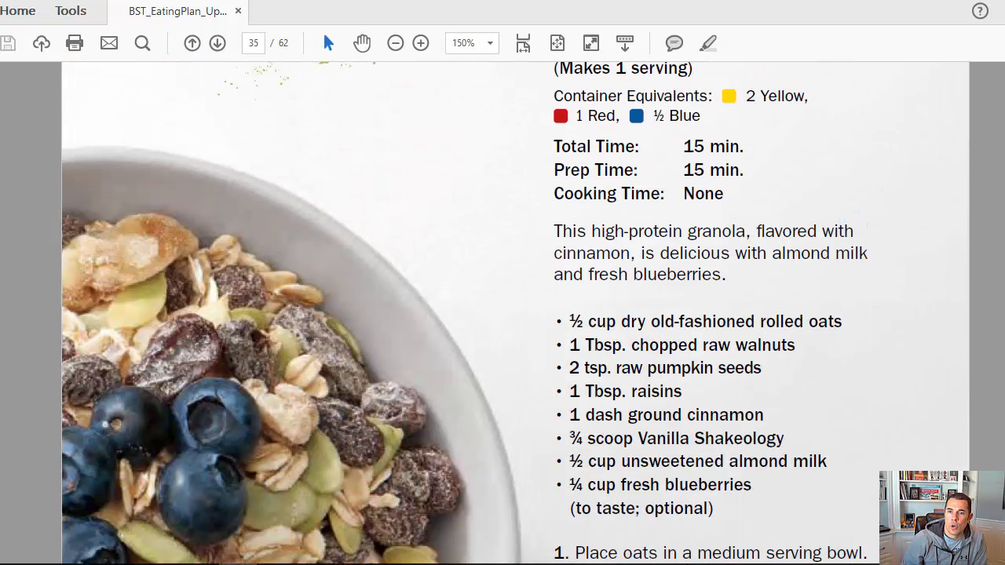
pyautogui.scroll(3)
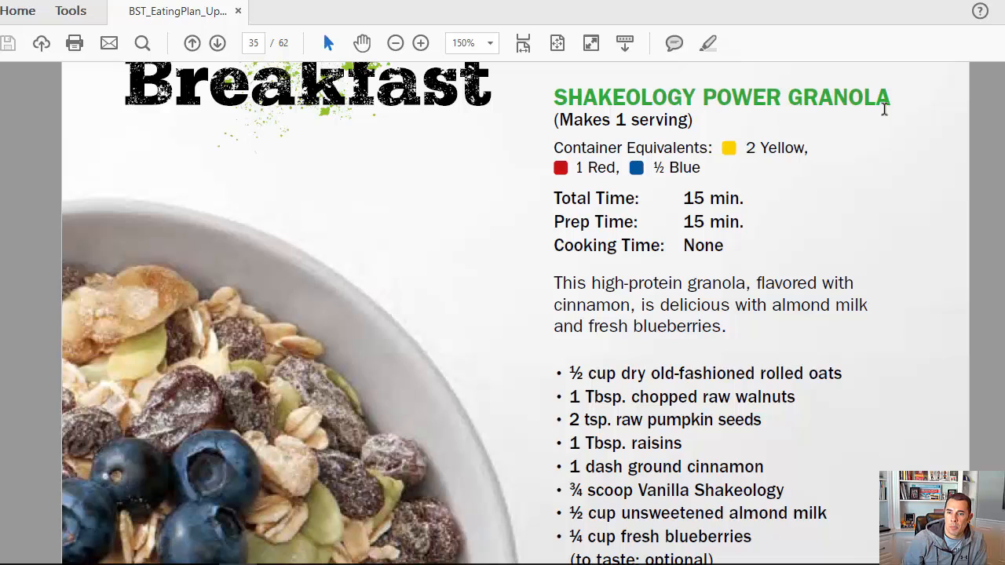
pyautogui.moveTo(738, 167)
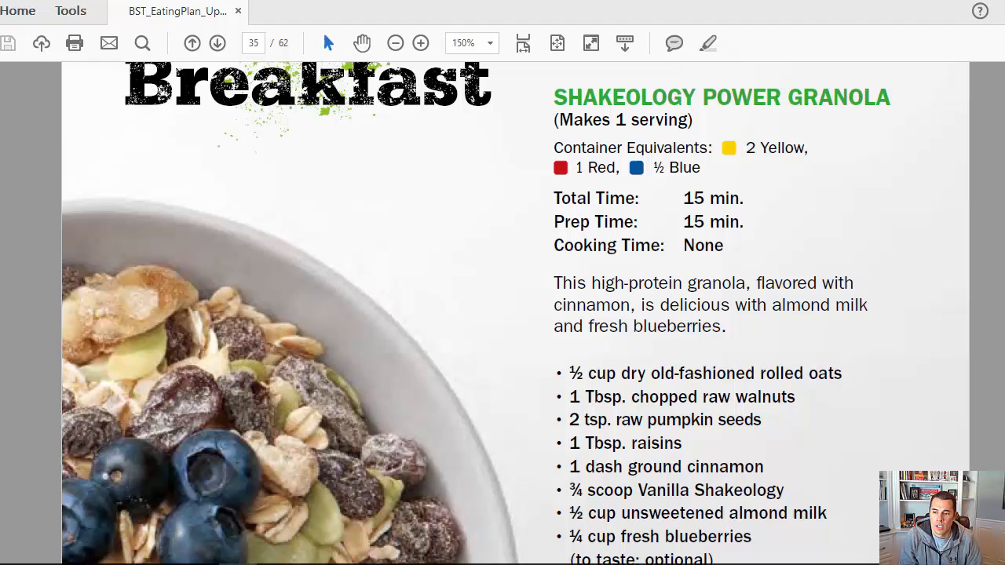
pyautogui.scroll(-3)
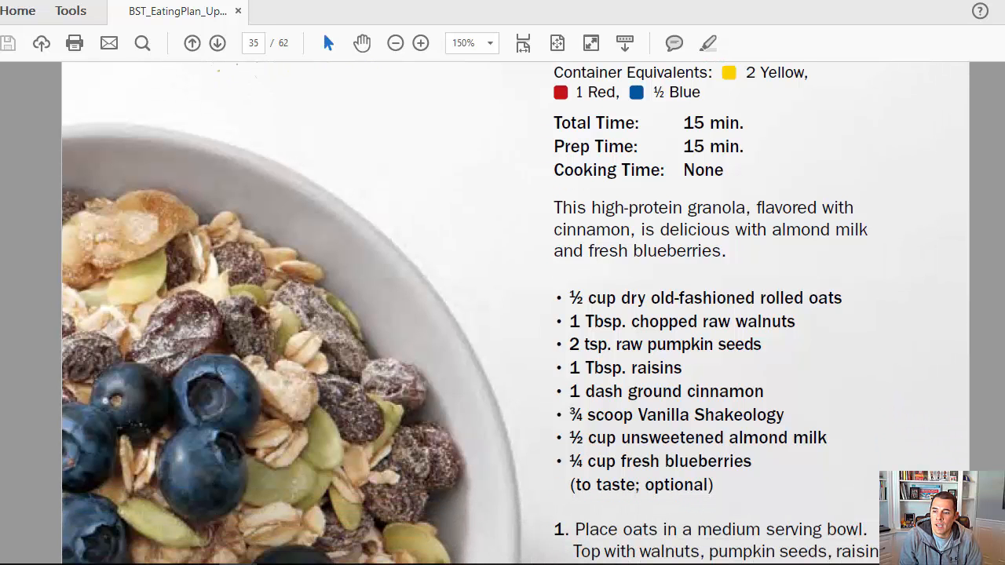
pyautogui.scroll(-3)
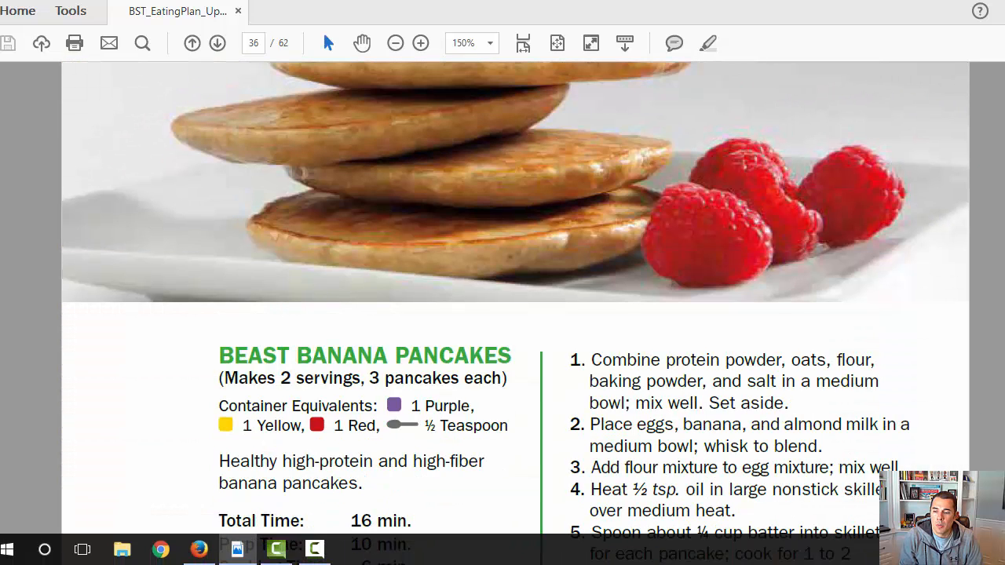
# Scroll past Monster Oatmeal and Breakfast Coconut Quinoa to page 41's Lunch and Dinner title page
pyautogui.scroll(-3)
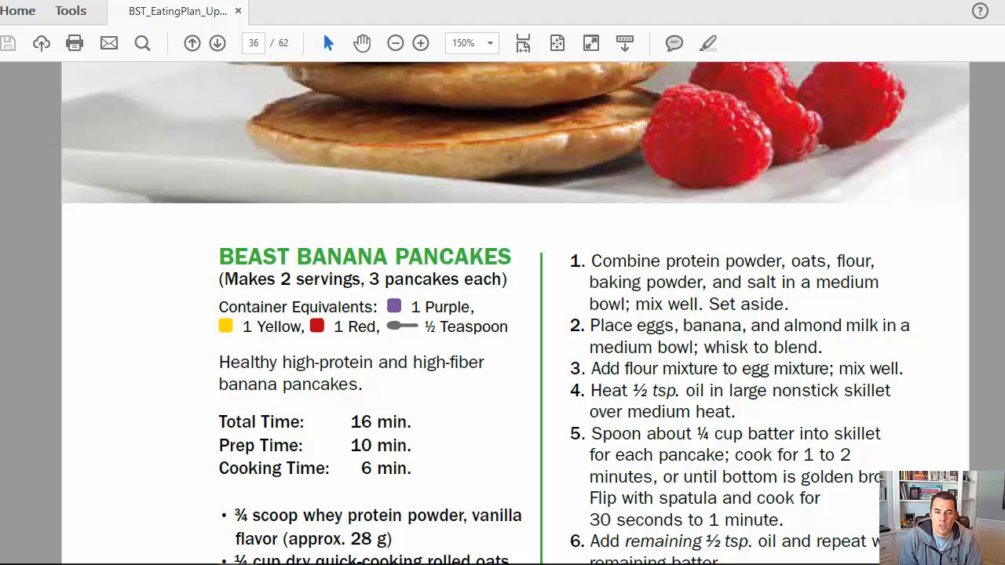
pyautogui.scroll(-3)
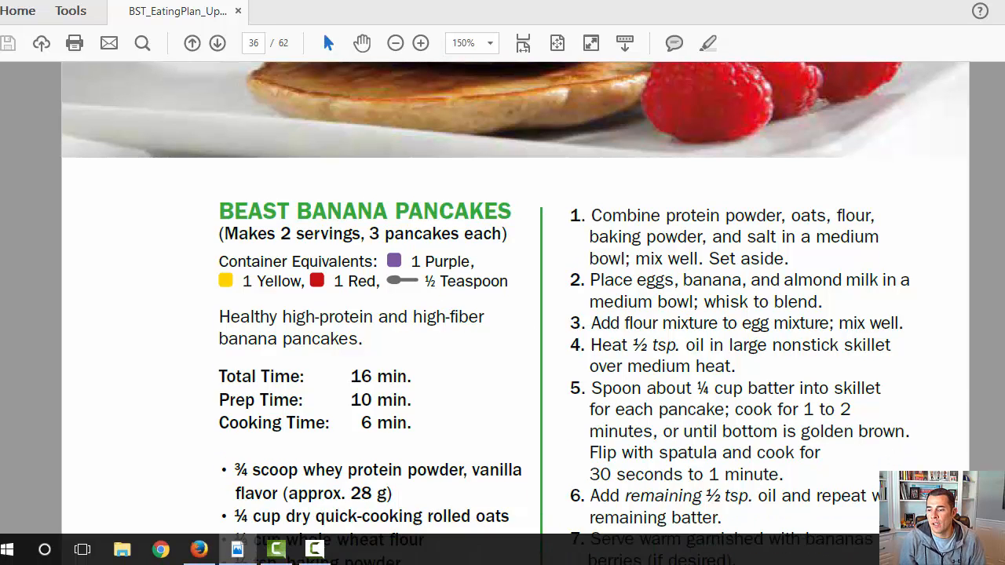
pyautogui.scroll(-3)
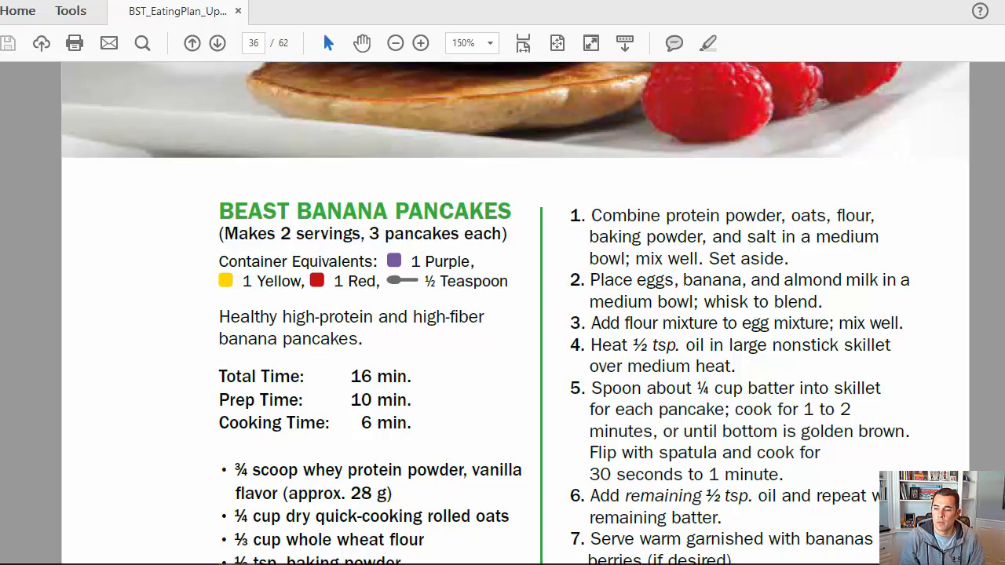
pyautogui.scroll(-3)
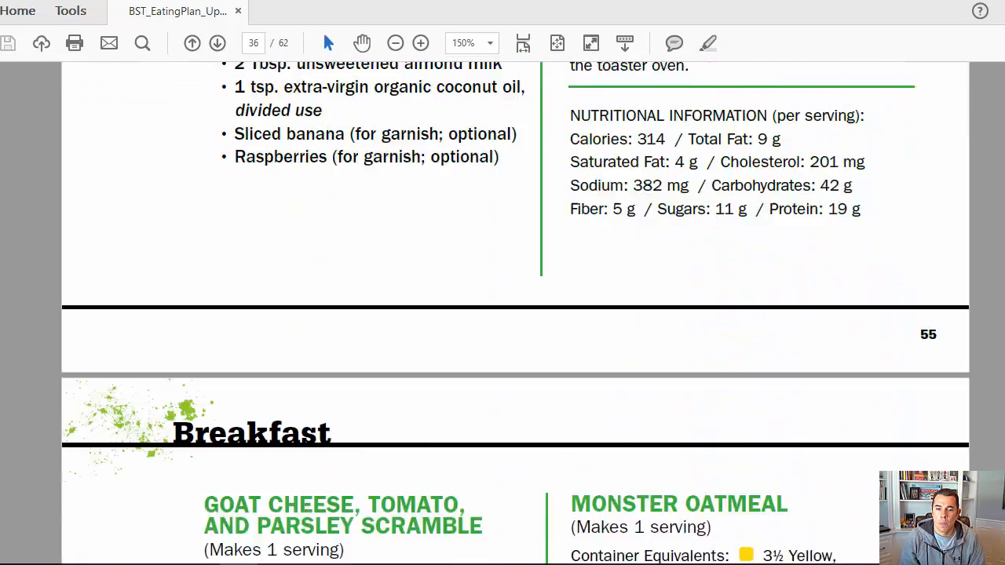
pyautogui.scroll(-3)
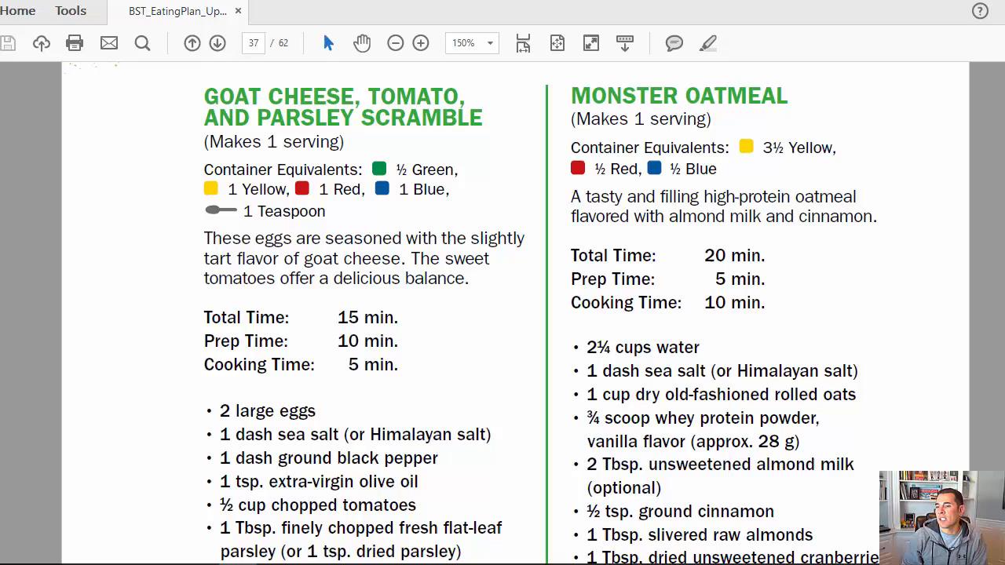
pyautogui.scroll(-3)
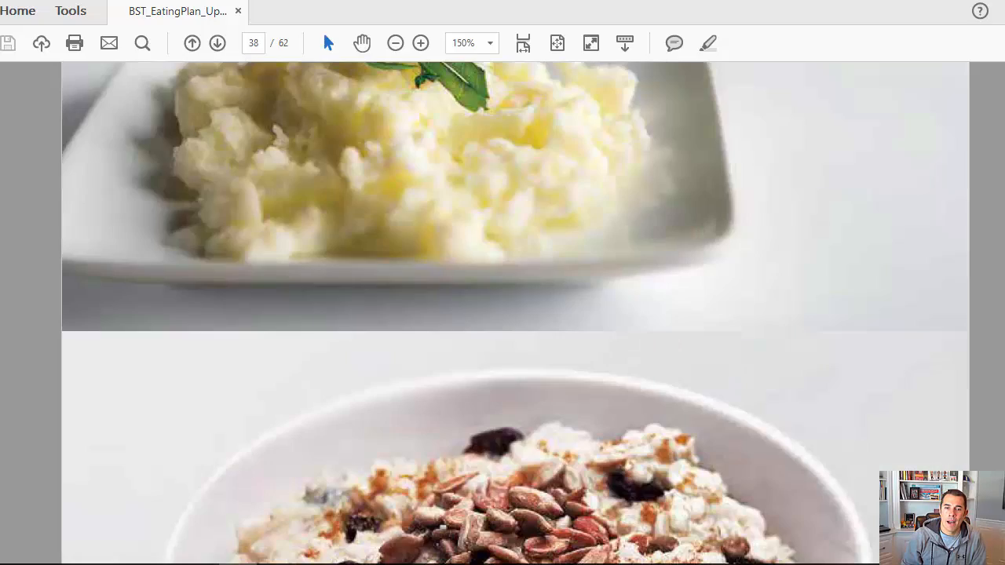
pyautogui.click(216, 44)
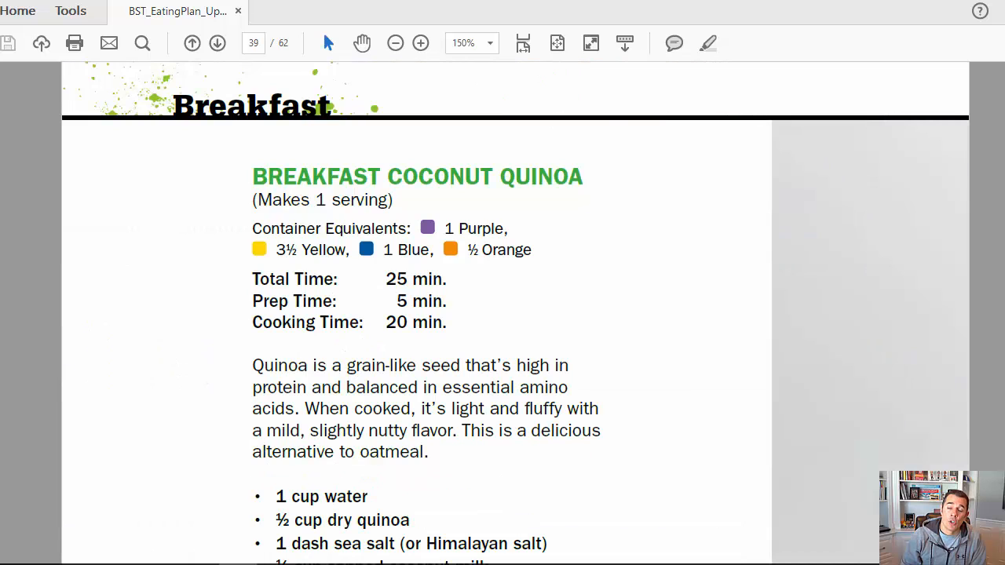
pyautogui.scroll(-3)
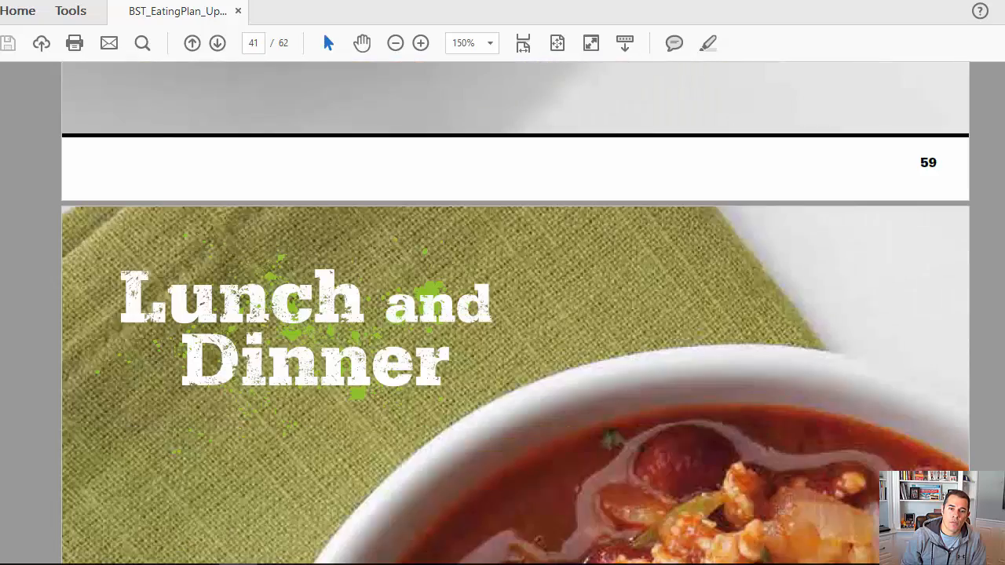
# Scroll to page 42's Beast Turkey Chili and Power Turkey Meatloaf recipes
pyautogui.scroll(-3)
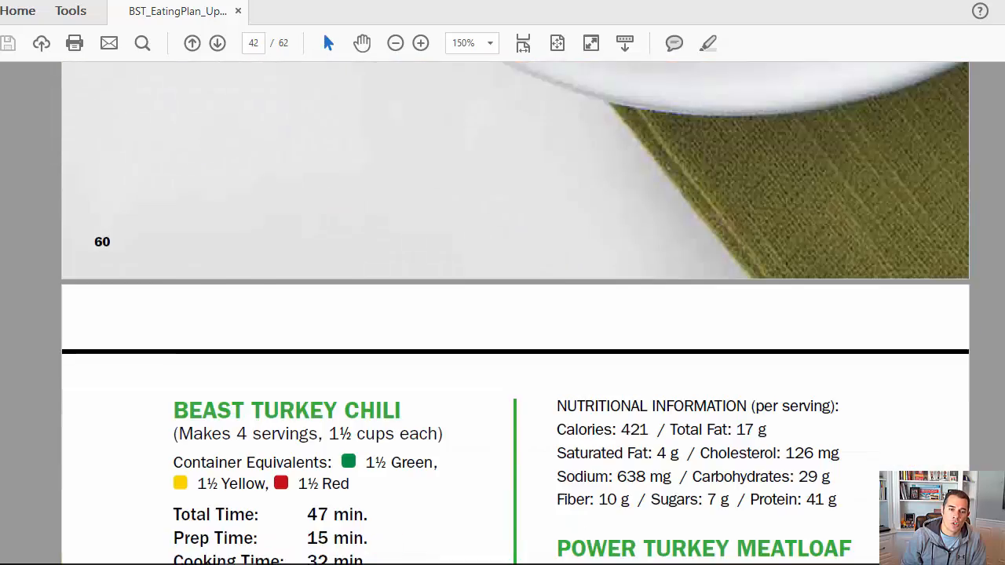
pyautogui.scroll(-3)
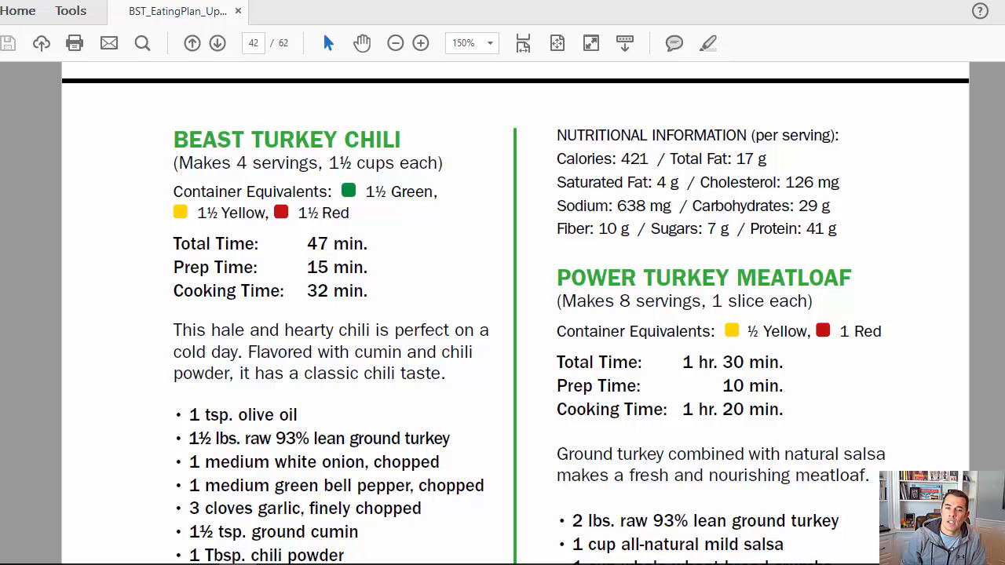
pyautogui.moveTo(308, 112)
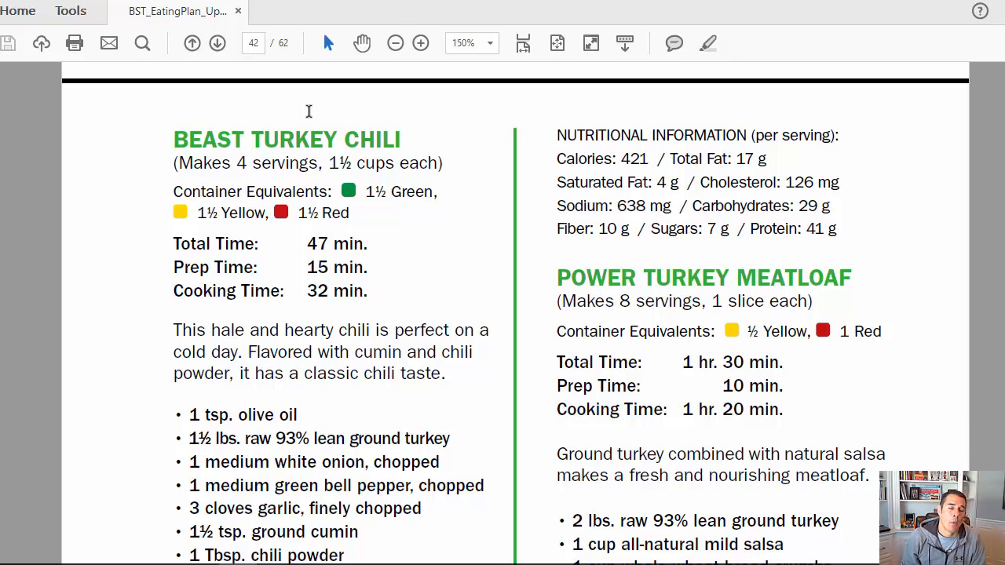
pyautogui.moveTo(829, 212)
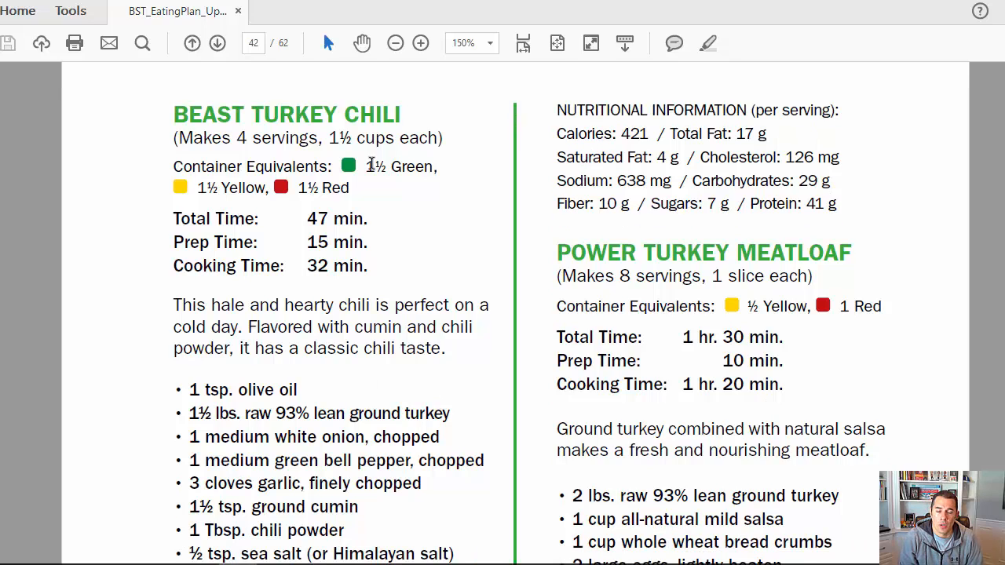
pyautogui.moveTo(385, 141)
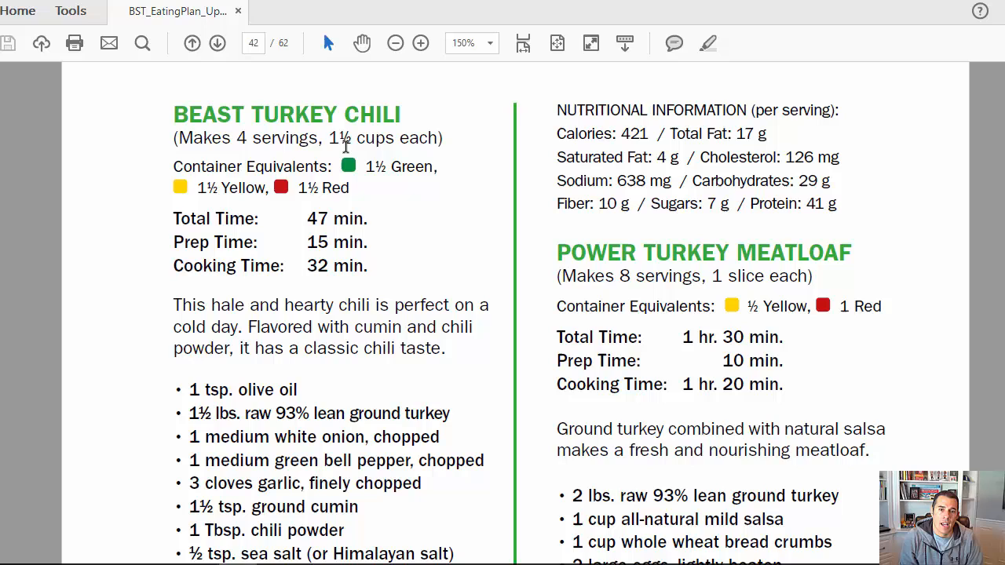
pyautogui.moveTo(418, 138)
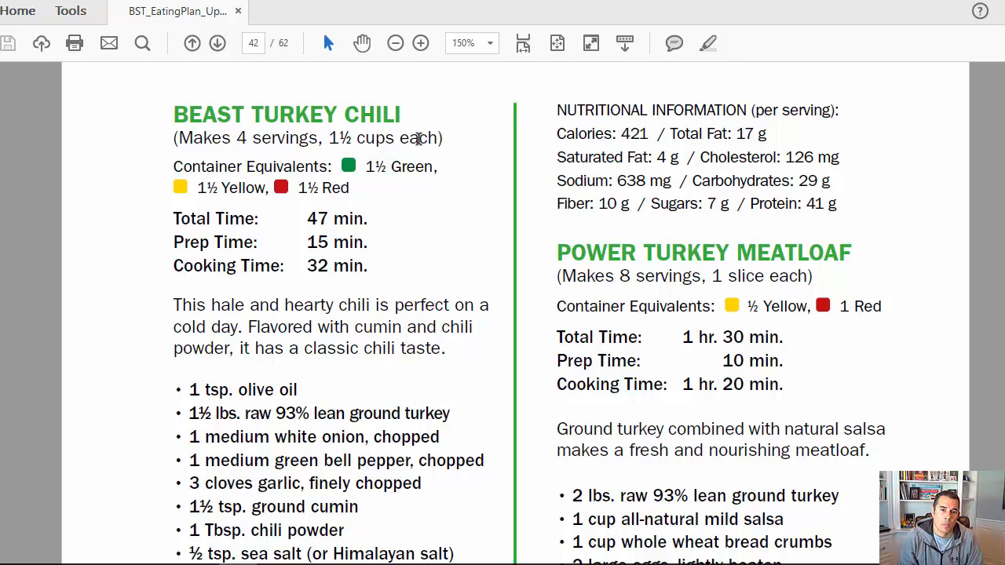
pyautogui.moveTo(405, 189)
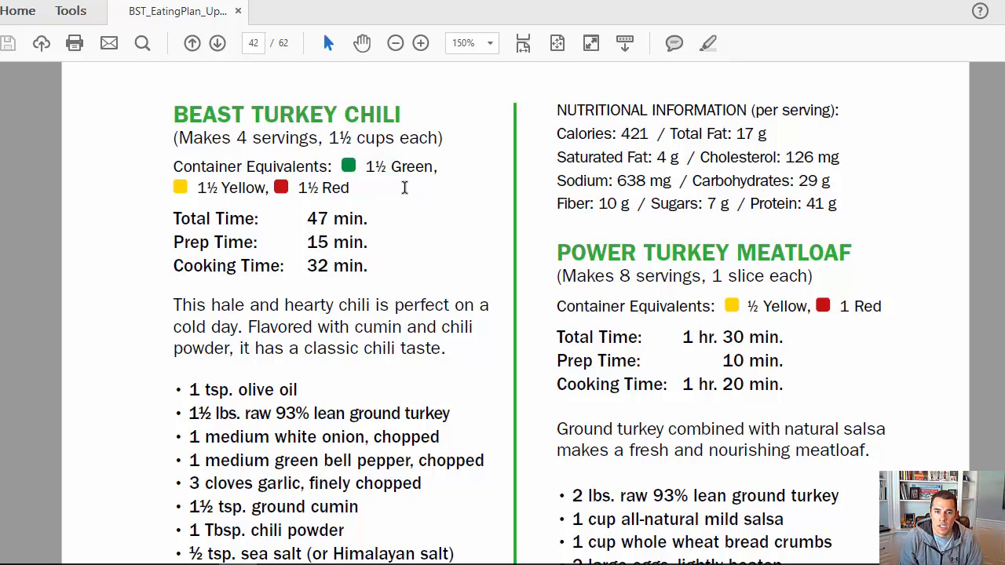
pyautogui.moveTo(197, 195)
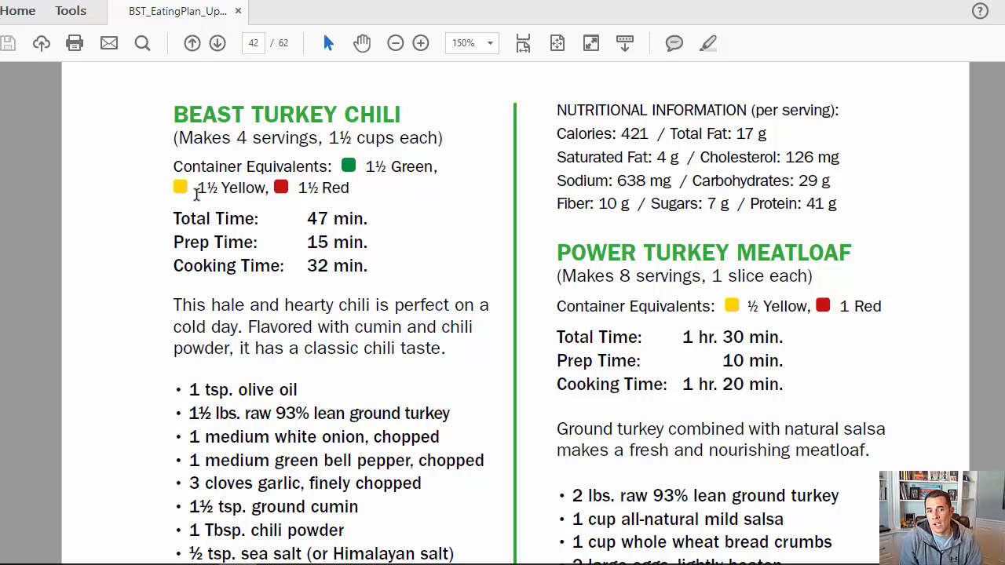
pyautogui.moveTo(392, 188)
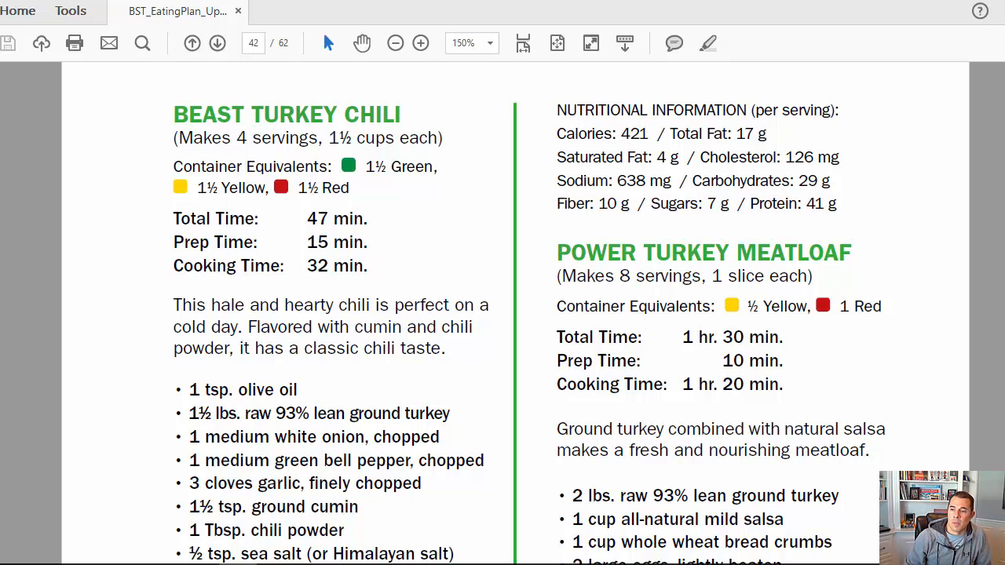
# Move past Sagi's Signature Meatballs, Easy Chicken Fajitas and Sagi's Protein Salad to page 51's Tuna Salad Sandwich recipe
pyautogui.scroll(-3)
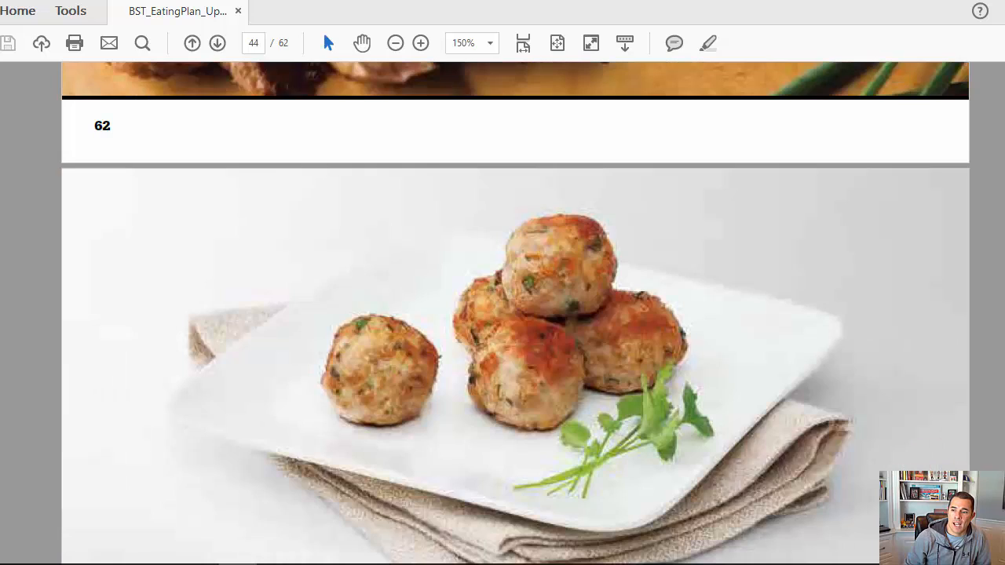
pyautogui.scroll(-3)
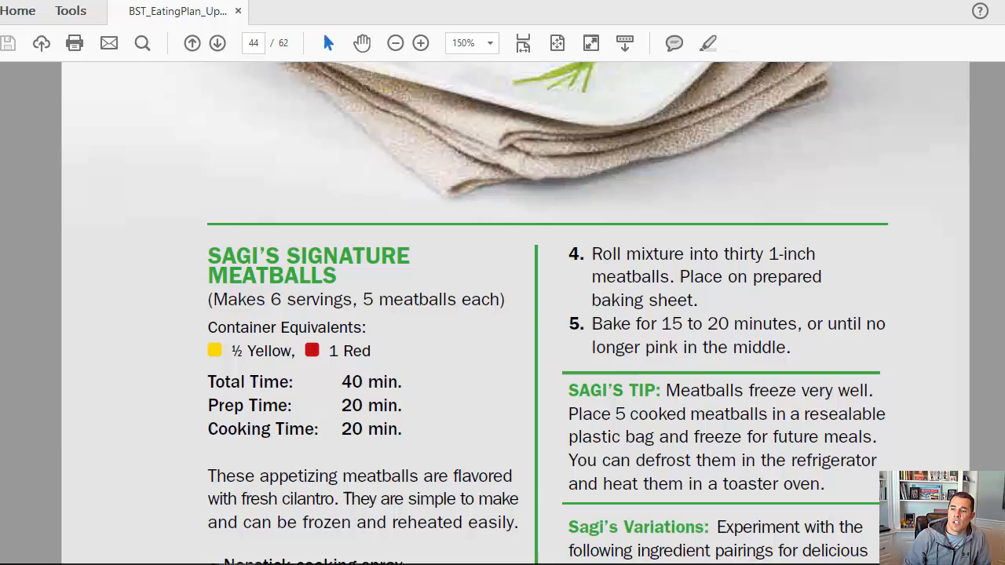
pyautogui.click(217, 44)
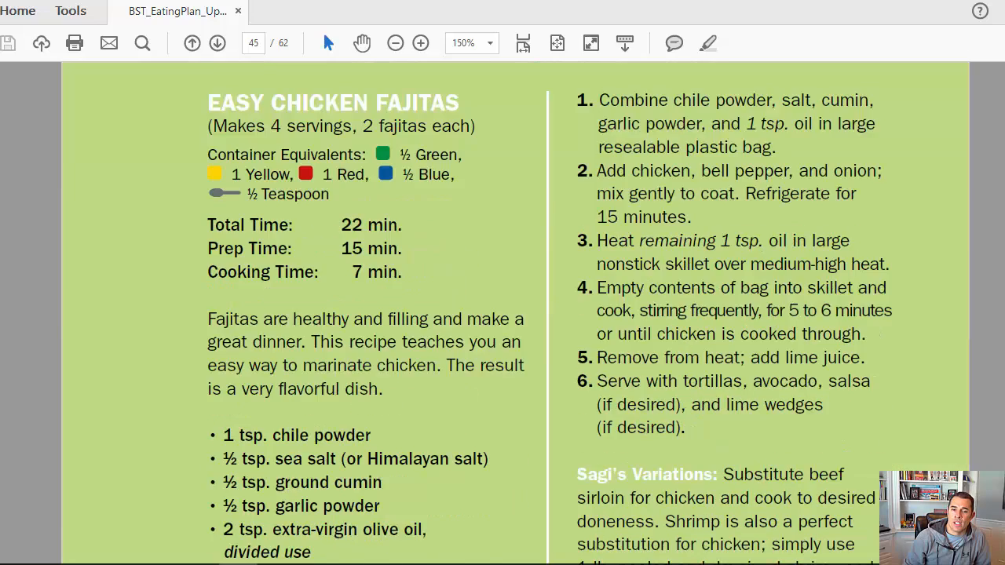
pyautogui.click(217, 44)
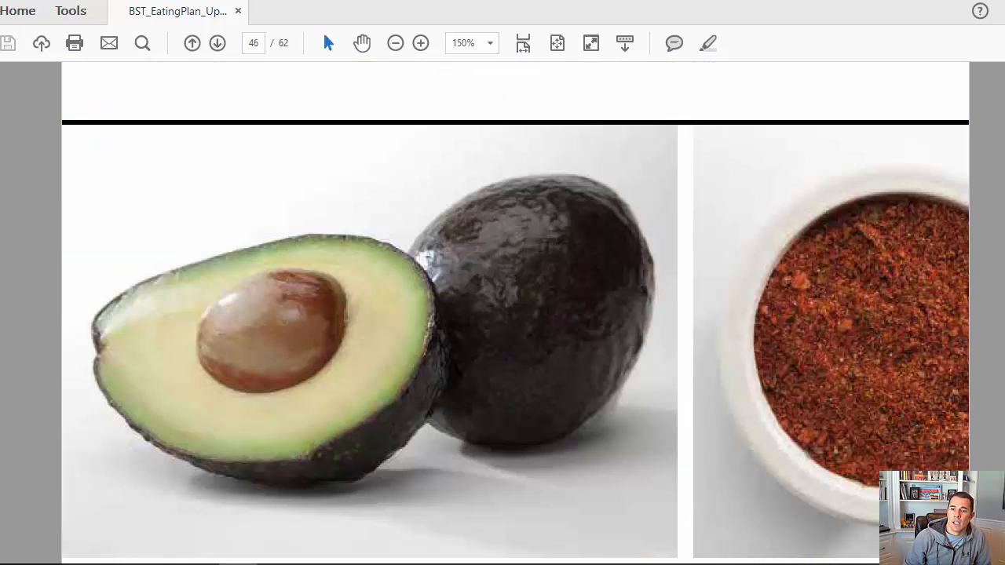
pyautogui.scroll(-3)
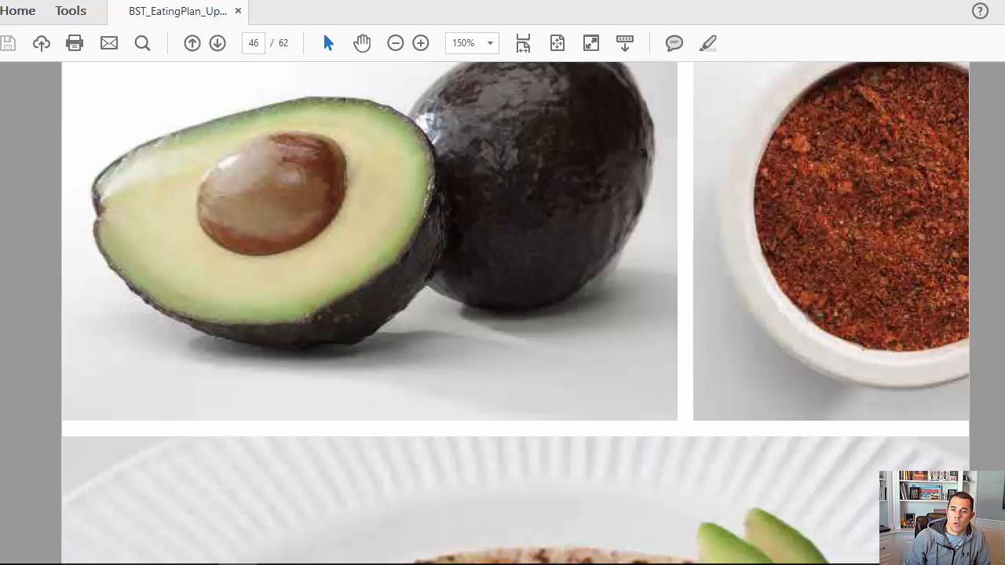
pyautogui.scroll(-3)
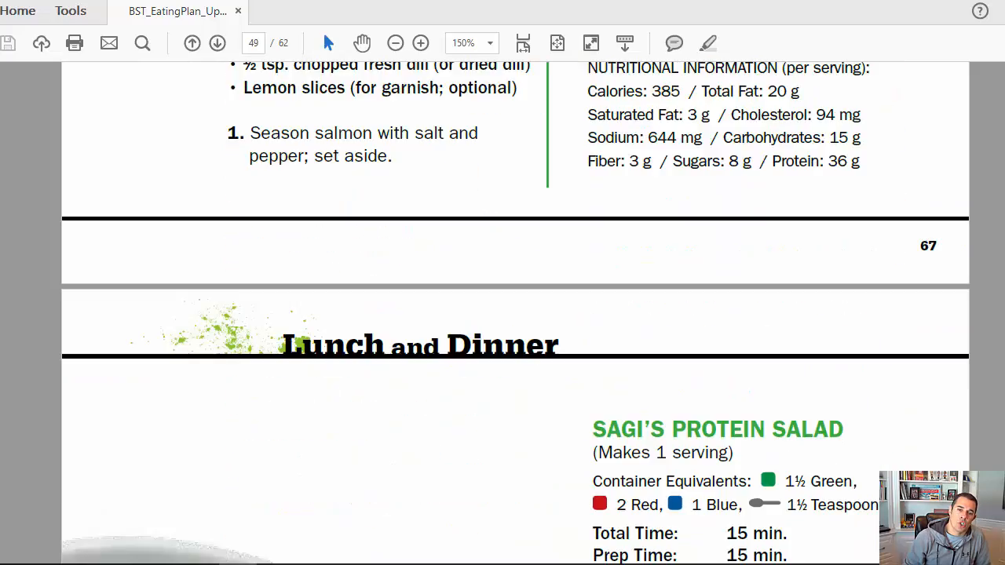
pyautogui.scroll(-3)
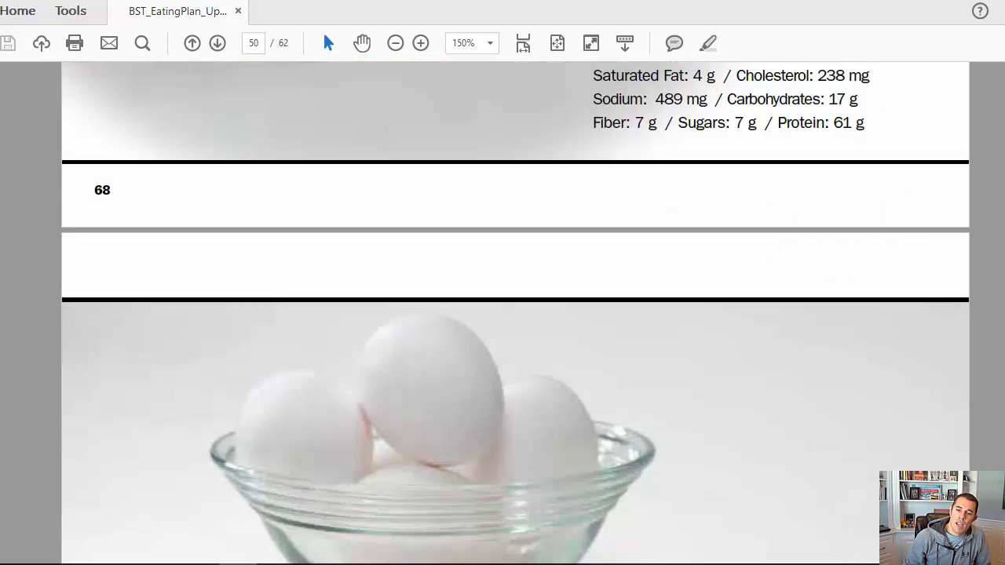
pyautogui.scroll(-3)
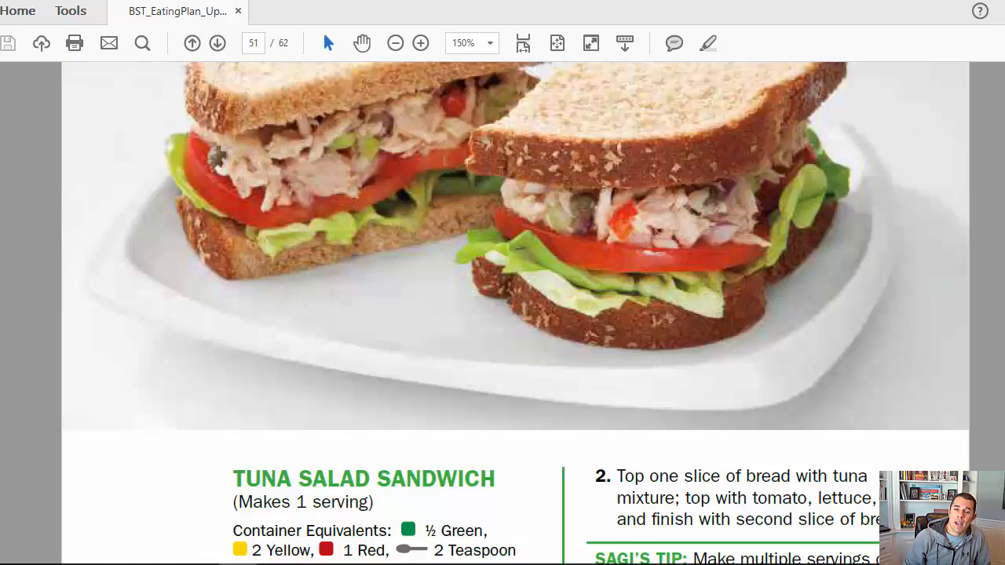
pyautogui.scroll(-3)
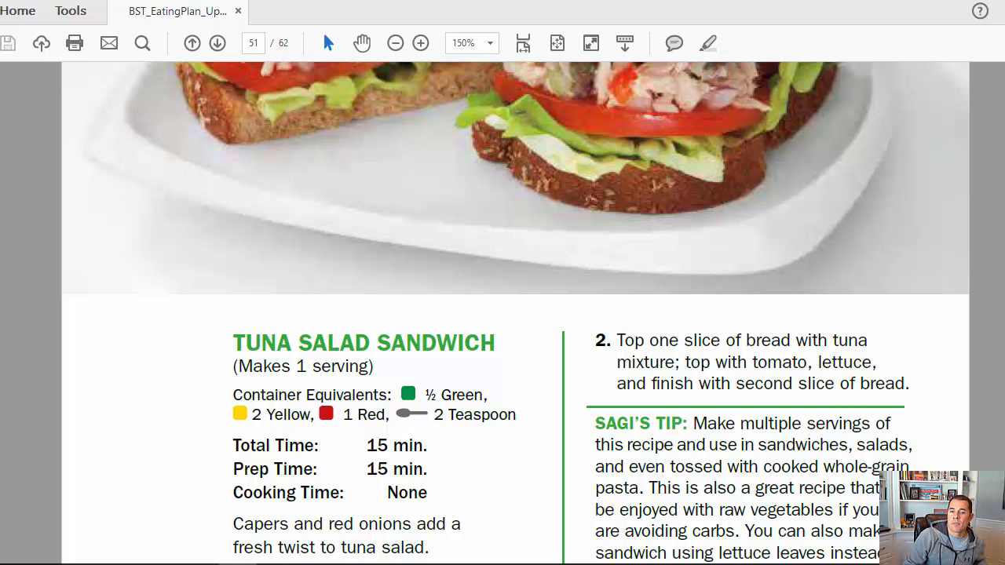
# Read page 52's Shrimp Coconut Curry in a Hurry recipe, then switch to Firefox's Beachbody On Demand free-trial page
pyautogui.click(217, 44)
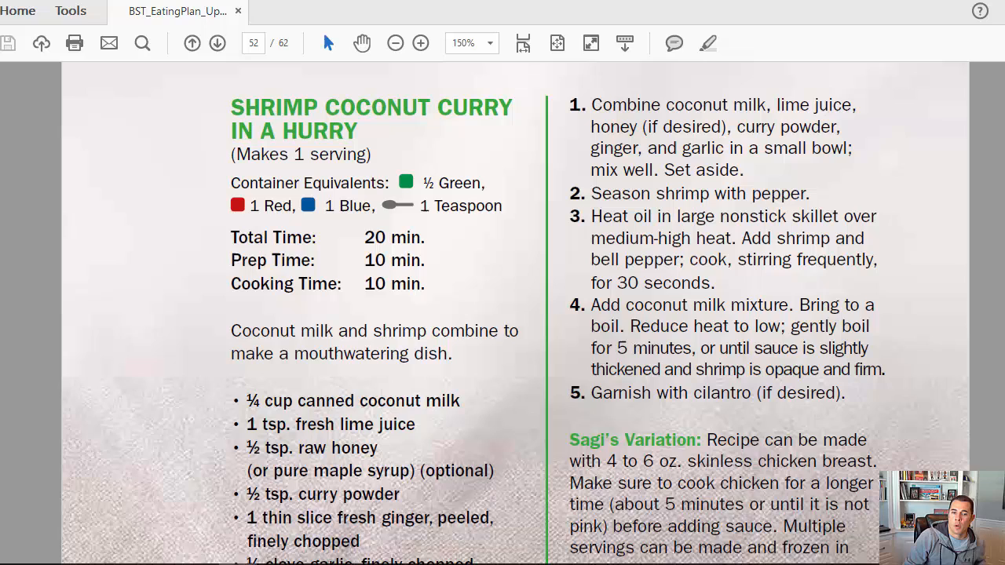
pyautogui.scroll(-3)
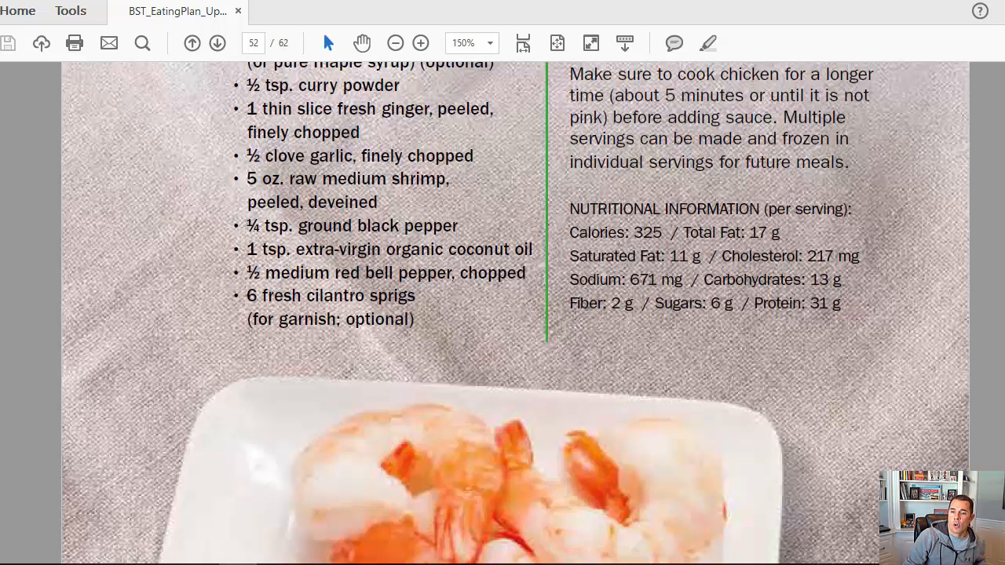
pyautogui.scroll(-3)
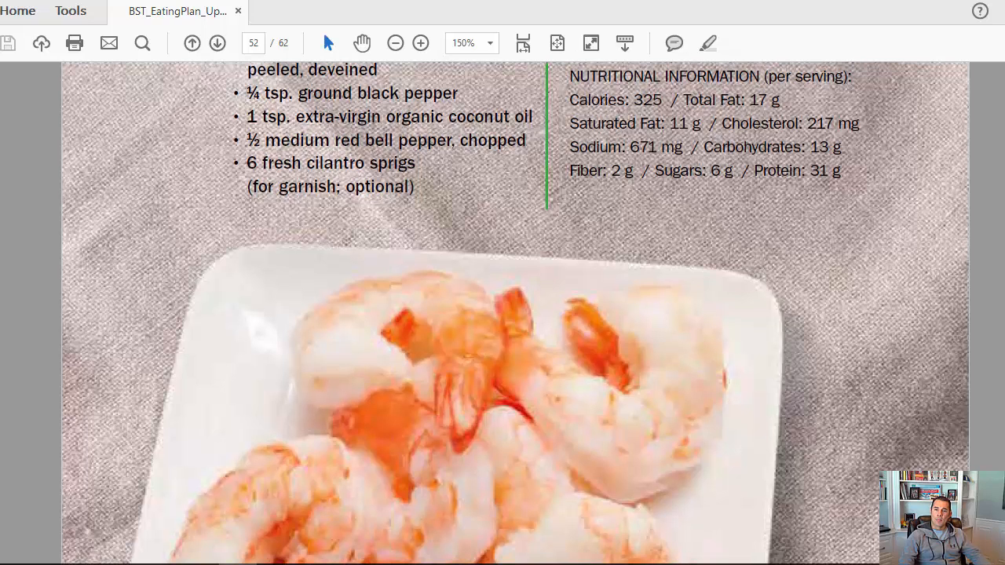
pyautogui.click(217, 44)
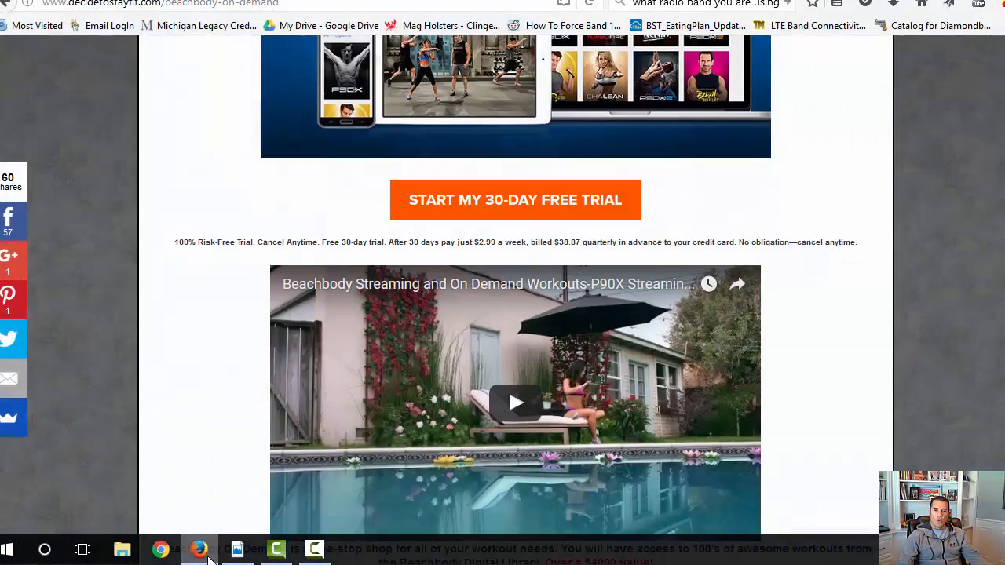
# Scroll the decidetostayfit.com page and start the 30-Day Free Trial, reaching Team Beachbody's Premium All-Access offer page
pyautogui.click(515, 200)
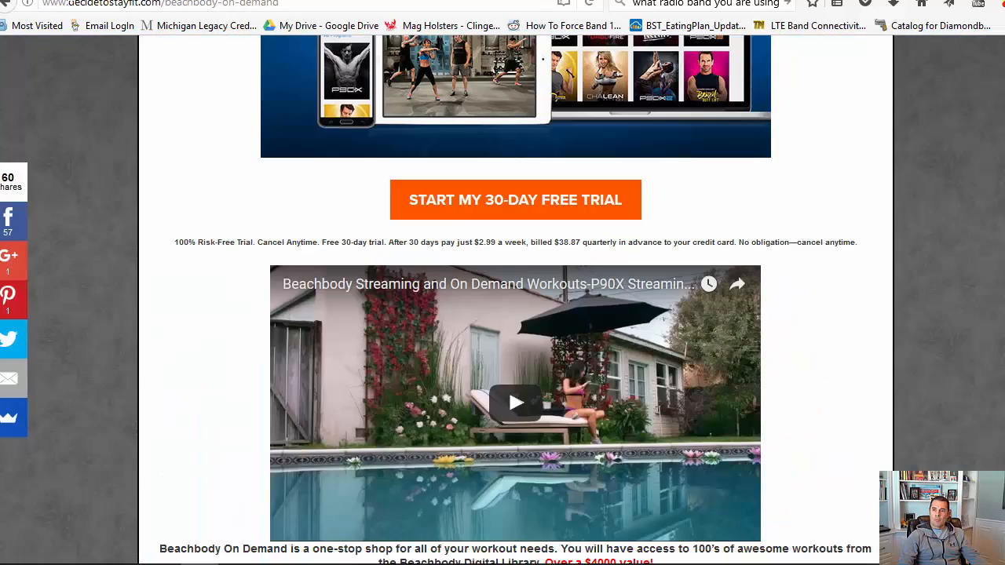
pyautogui.scroll(-3)
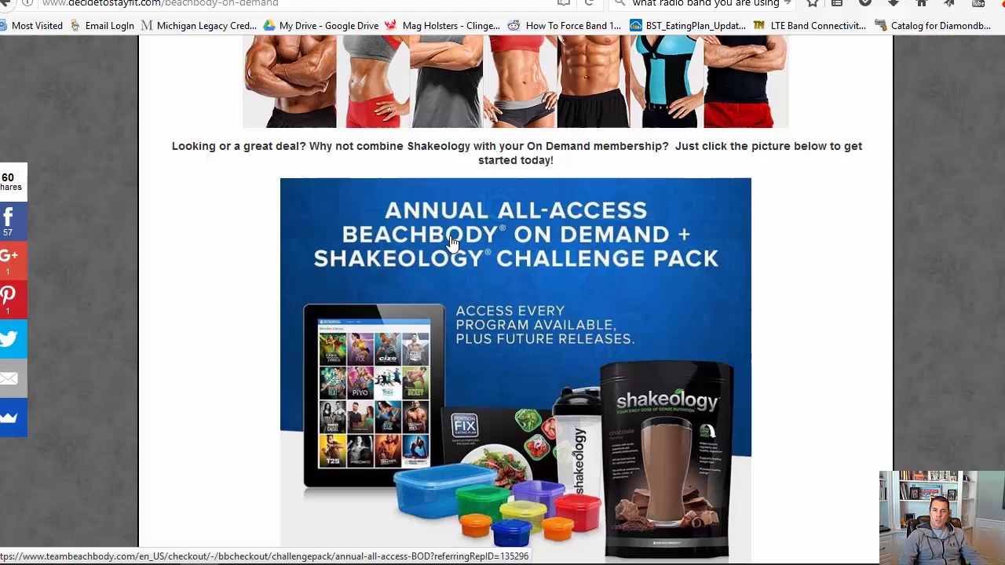
pyautogui.moveTo(462, 232)
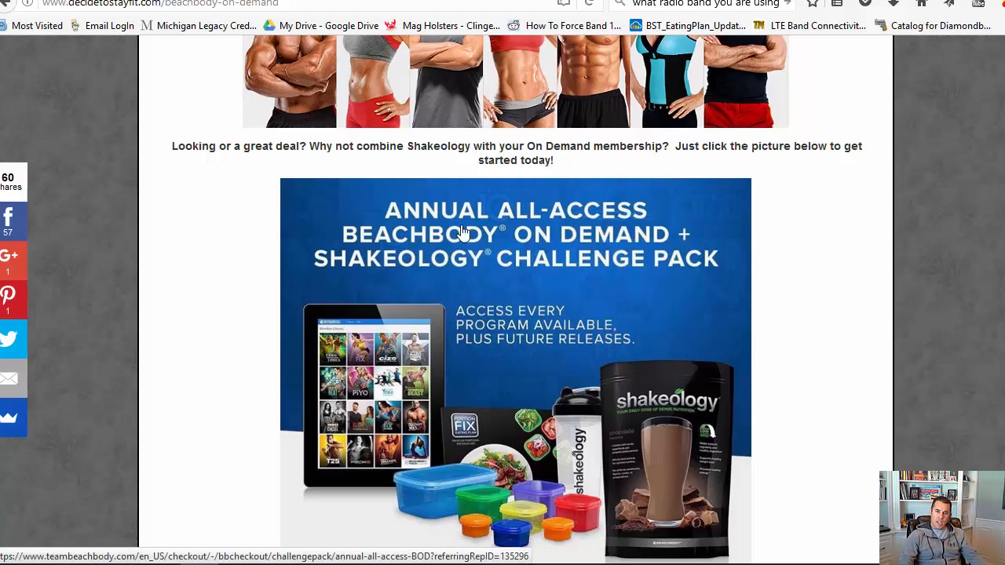
pyautogui.scroll(3)
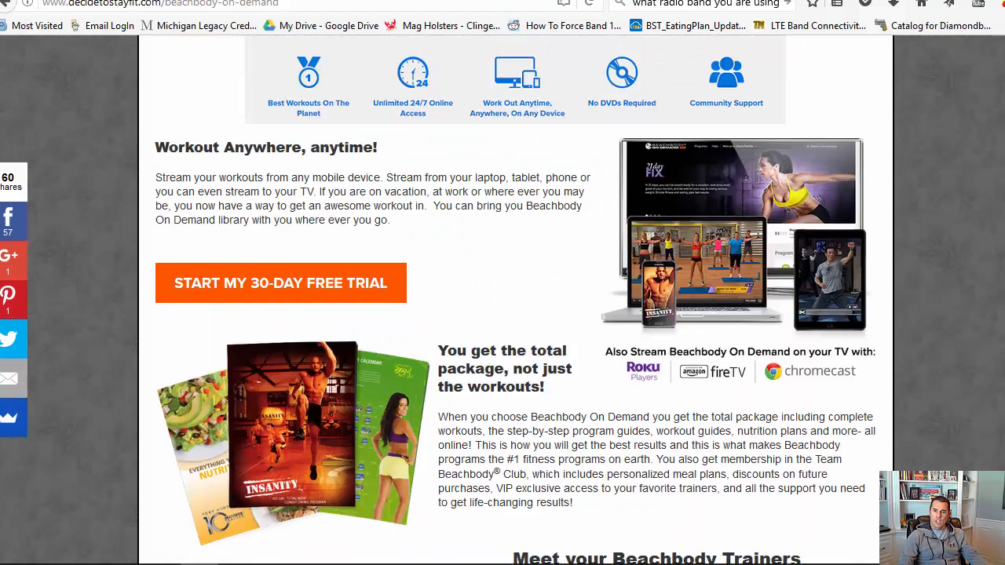
pyautogui.scroll(-3)
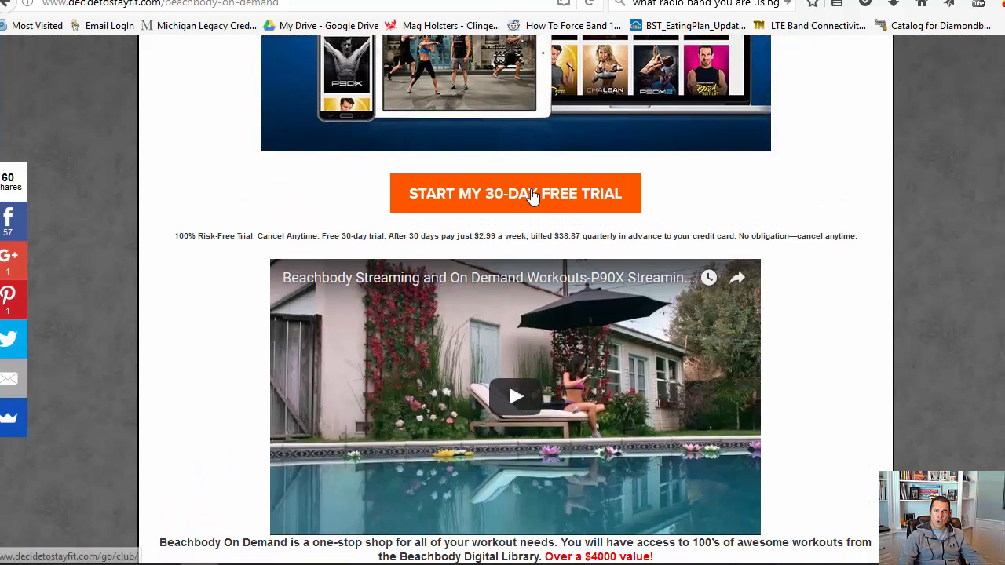
pyautogui.moveTo(461, 100)
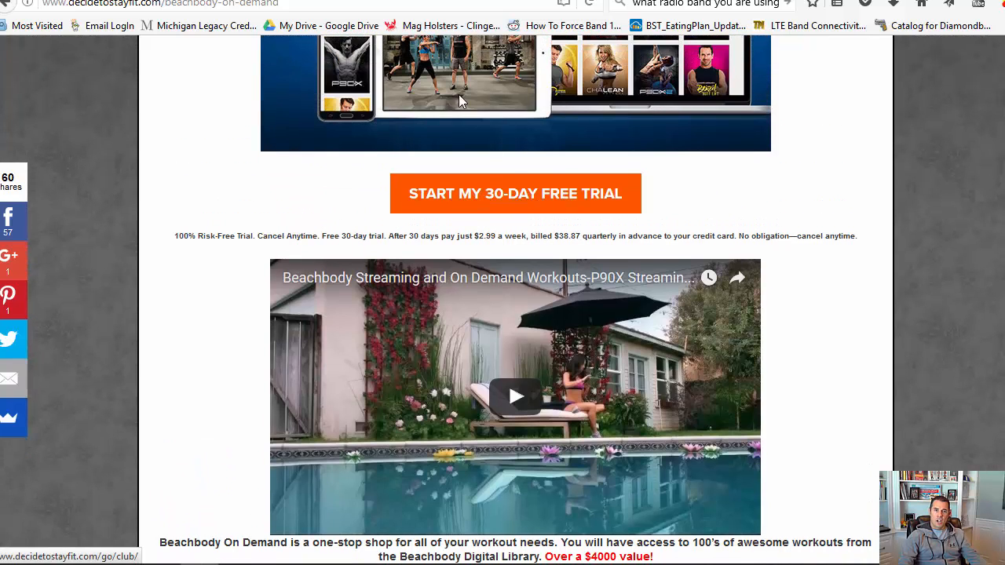
pyautogui.click(515, 193)
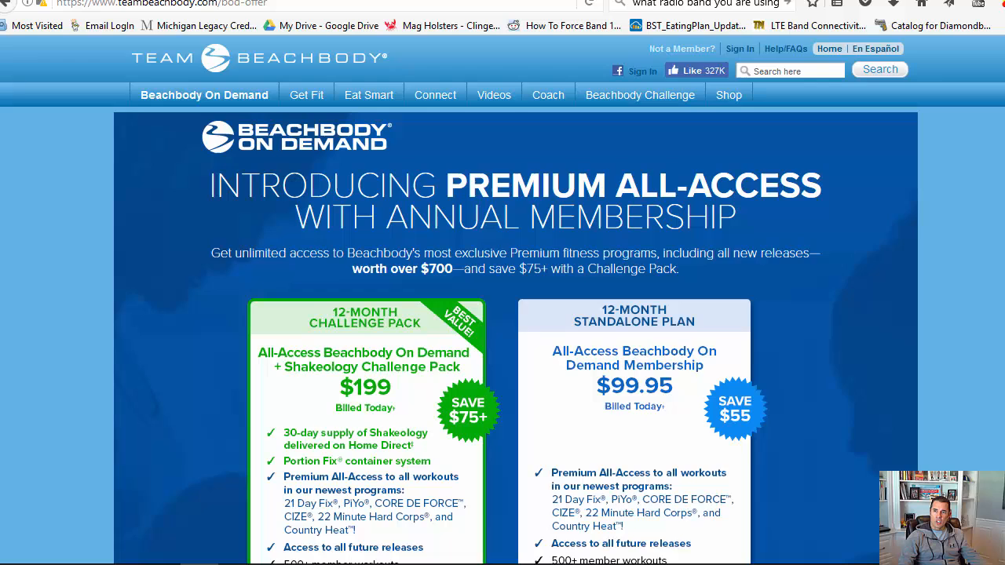
pyautogui.scroll(-3)
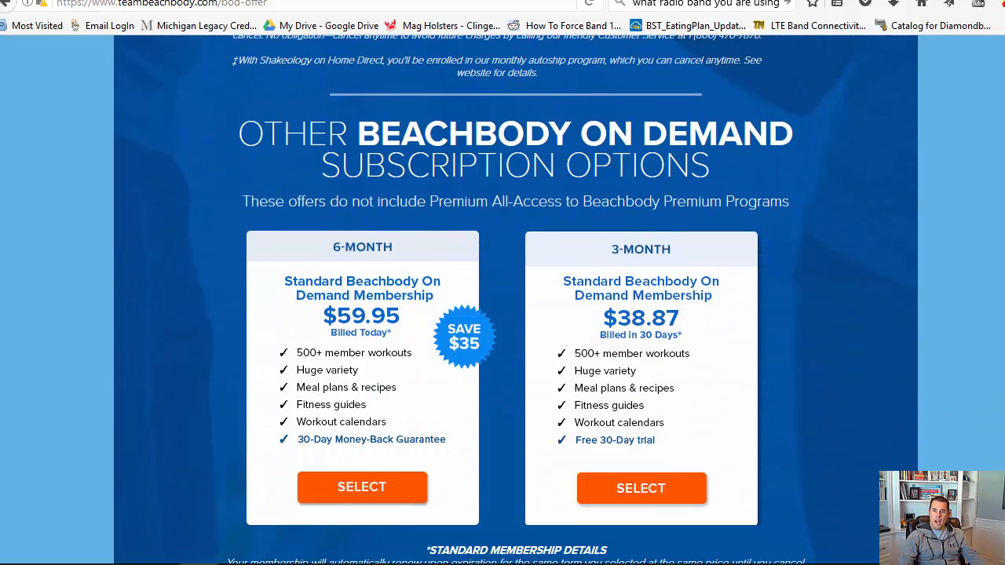
pyautogui.moveTo(675, 353)
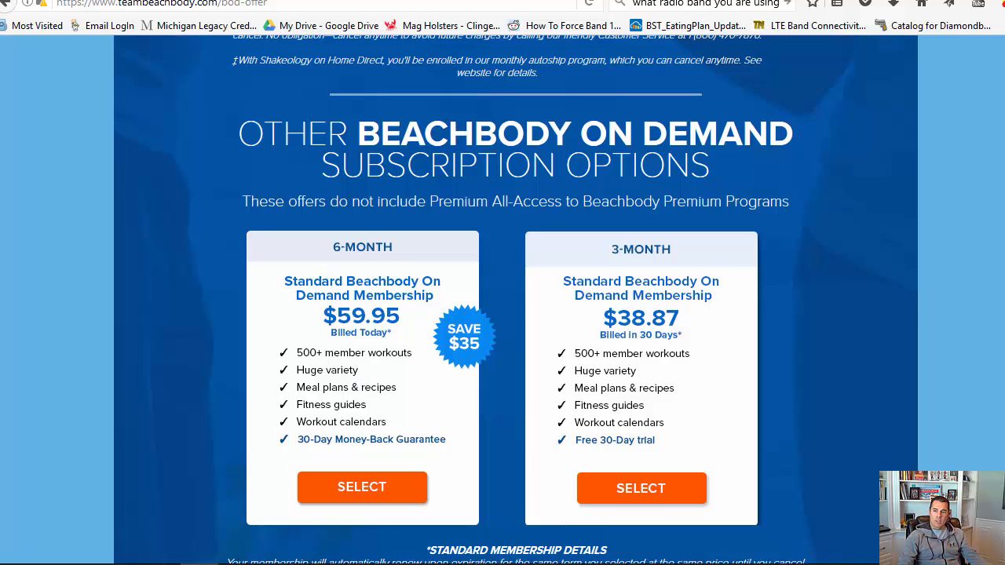
pyautogui.scroll(3)
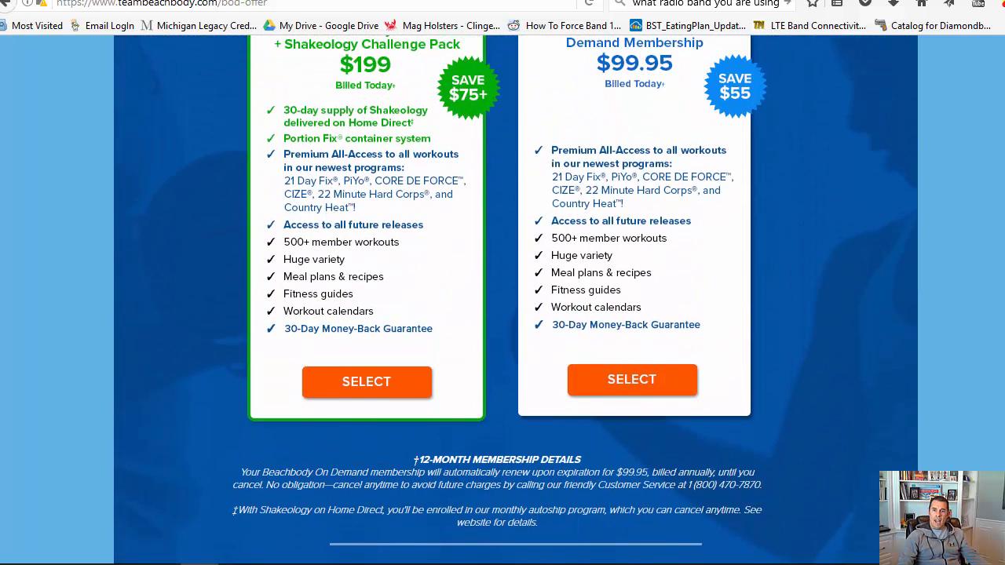
pyautogui.scroll(3)
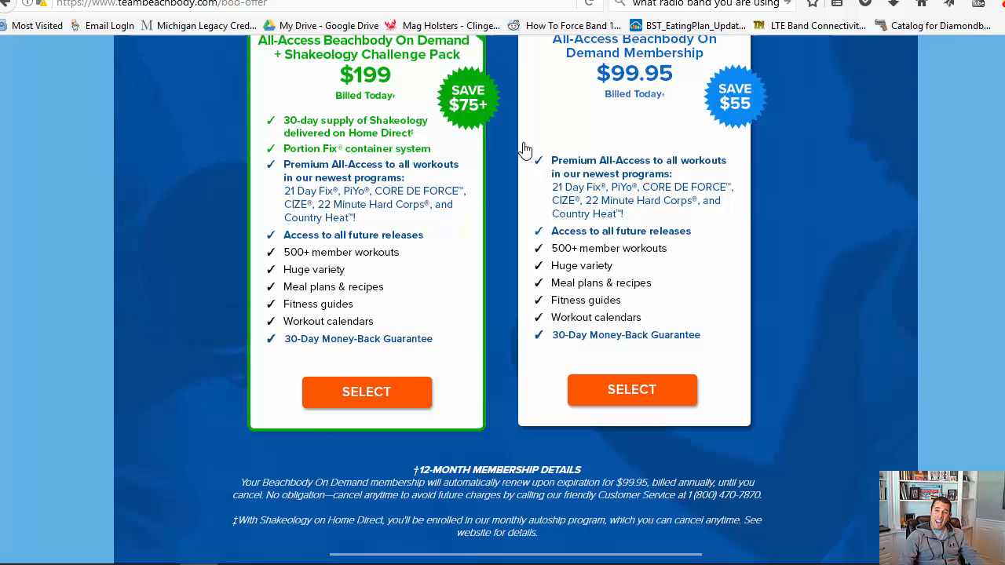
pyautogui.moveTo(615, 231)
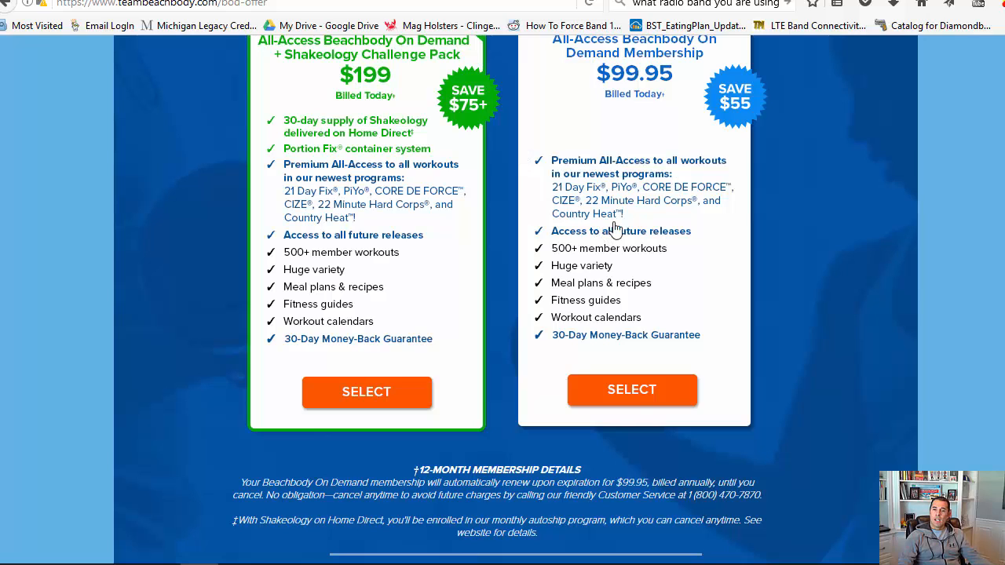
pyautogui.moveTo(590, 218)
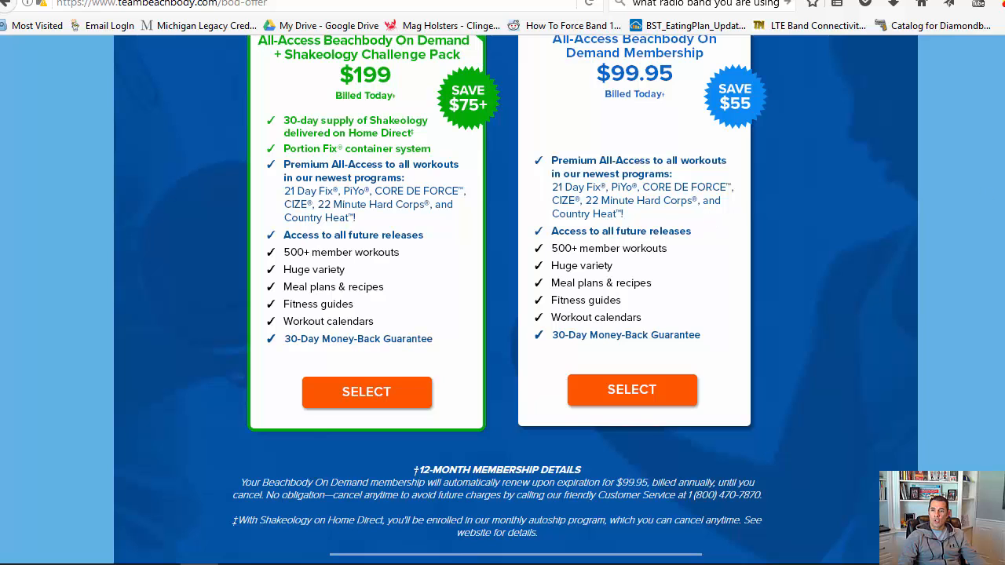
pyautogui.scroll(-3)
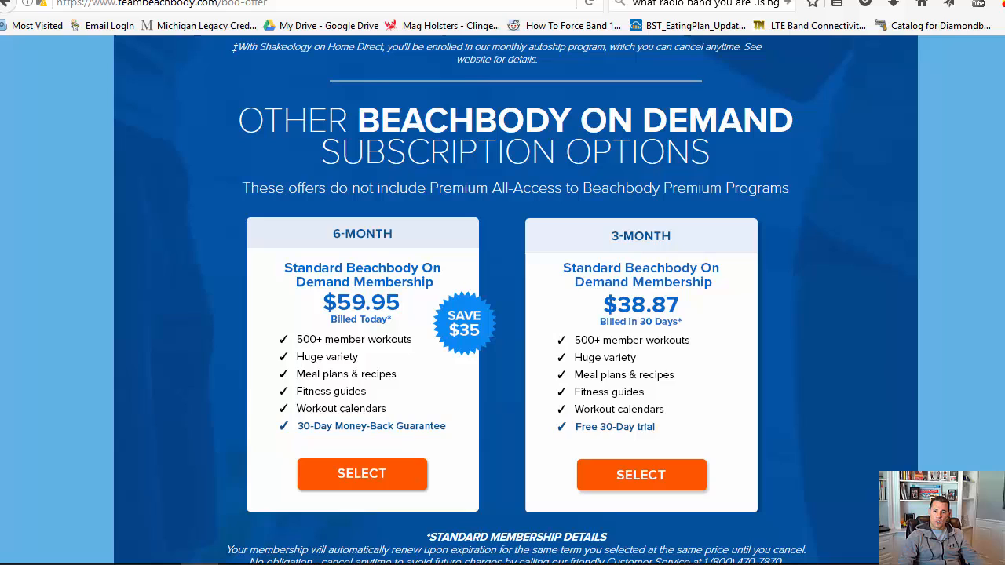
pyautogui.moveTo(937, 352)
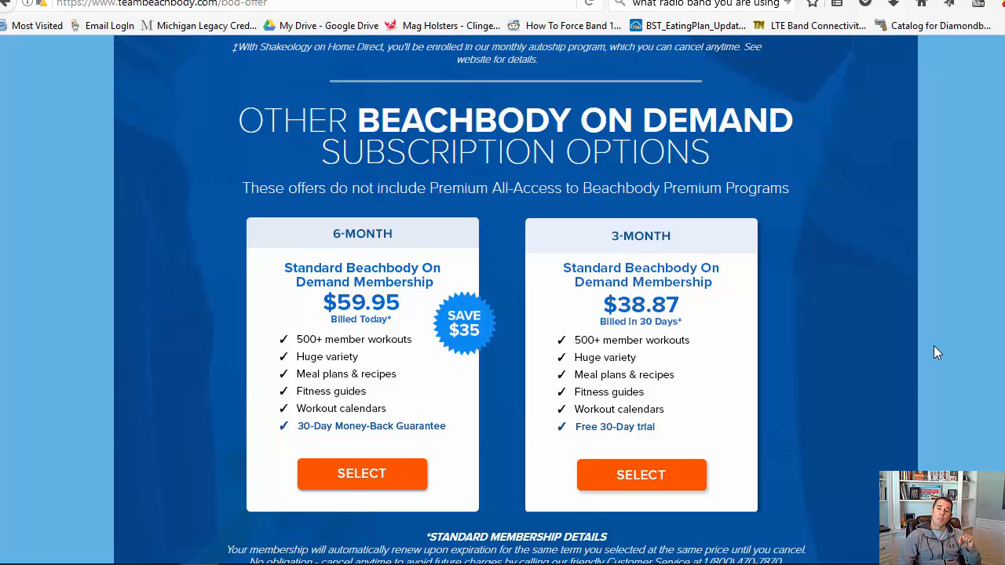
pyautogui.moveTo(942, 348)
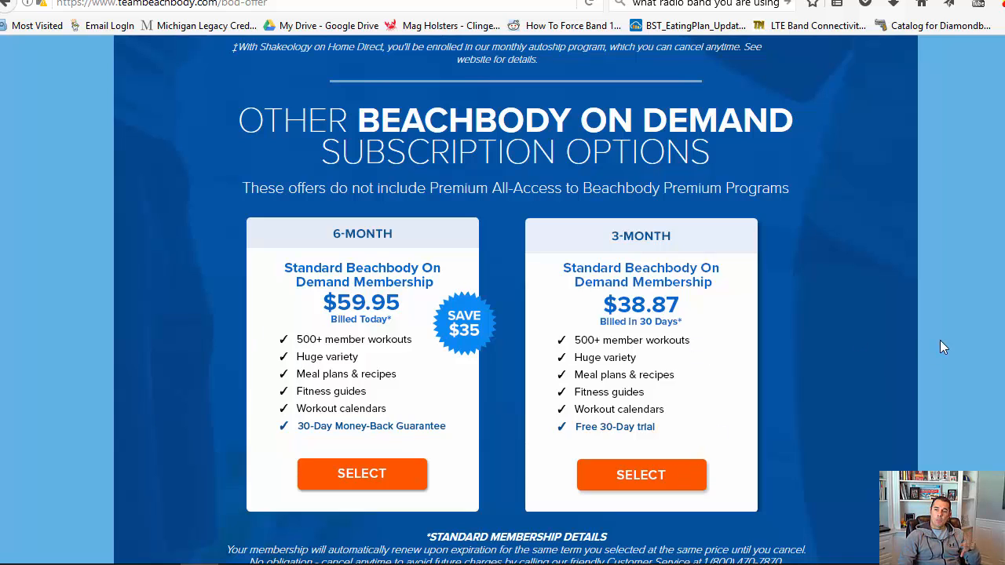
pyautogui.scroll(3)
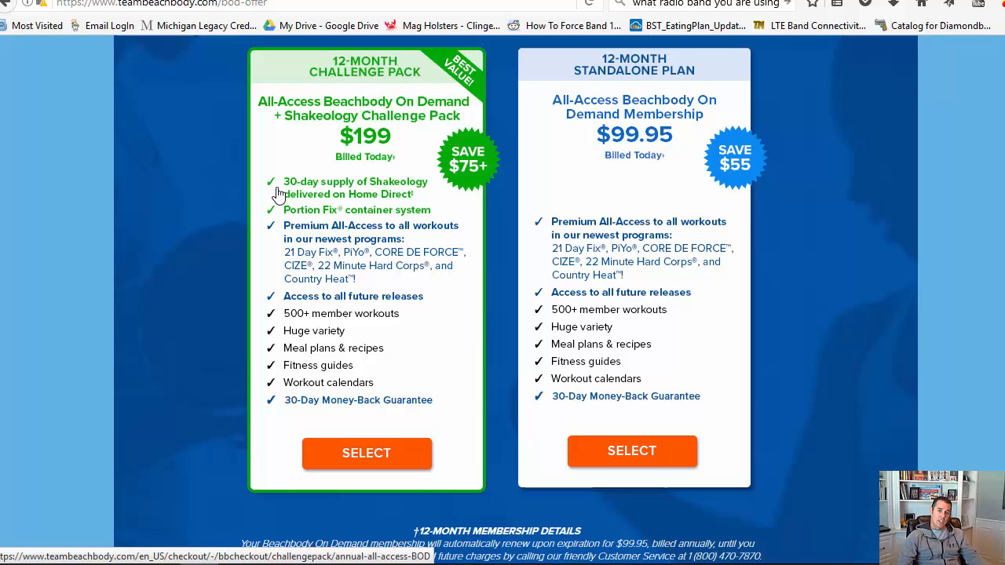
pyautogui.moveTo(347, 155)
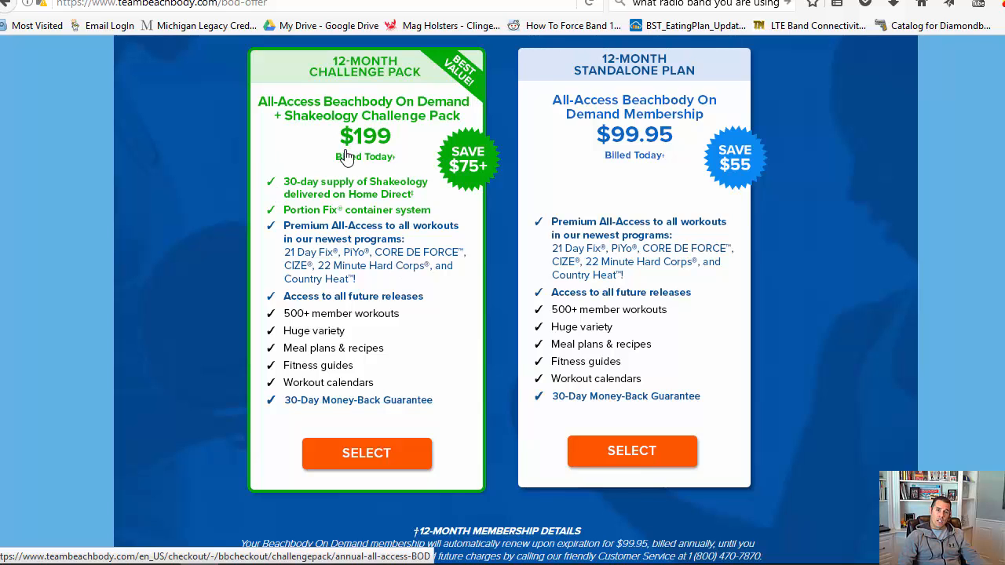
pyautogui.moveTo(380, 211)
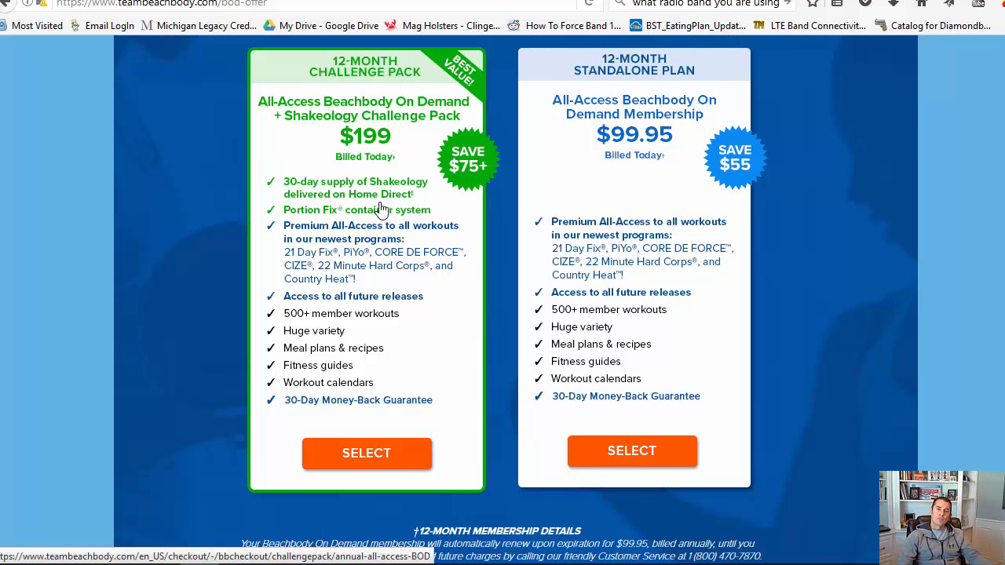
pyautogui.moveTo(364, 201)
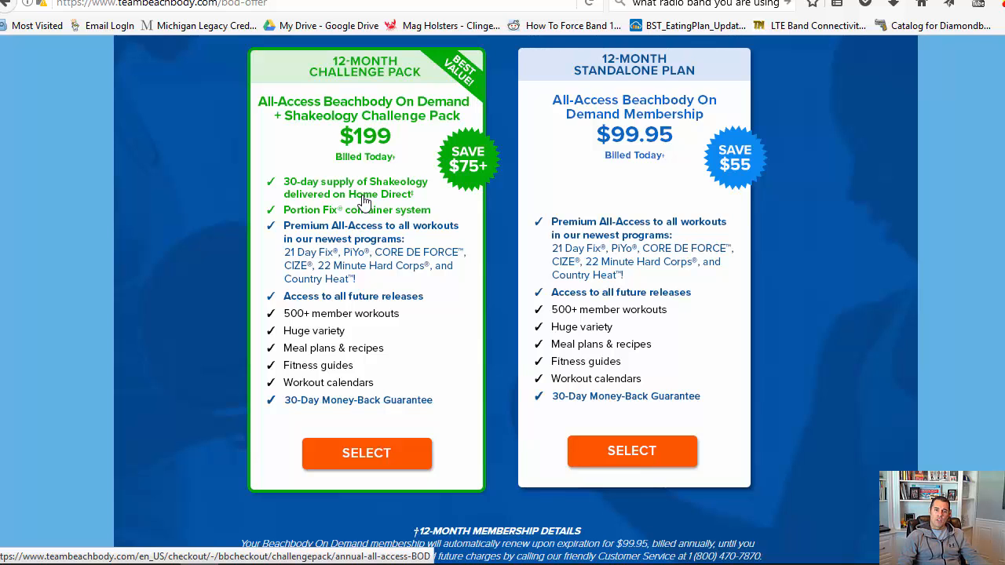
pyautogui.moveTo(856, 245)
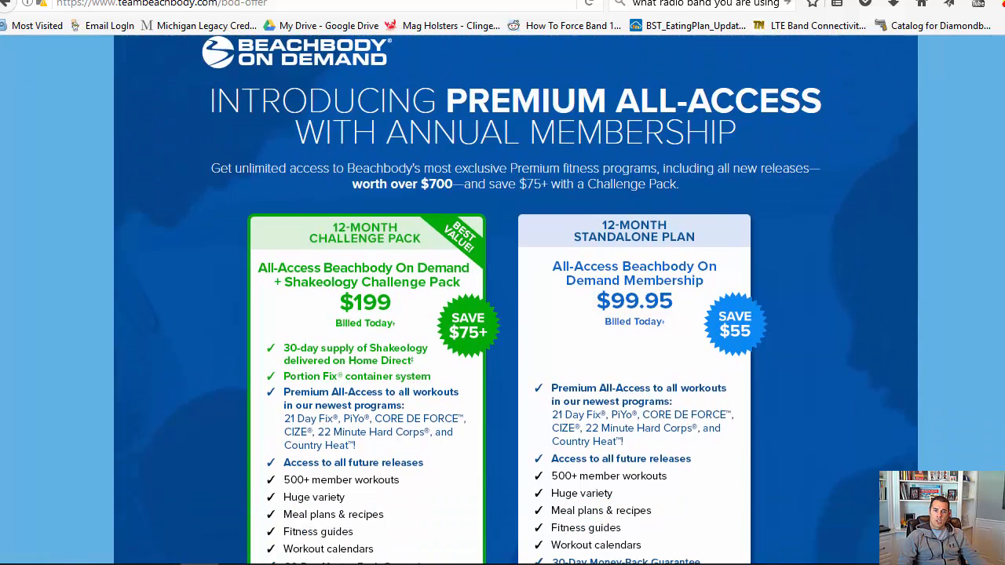
pyautogui.scroll(-3)
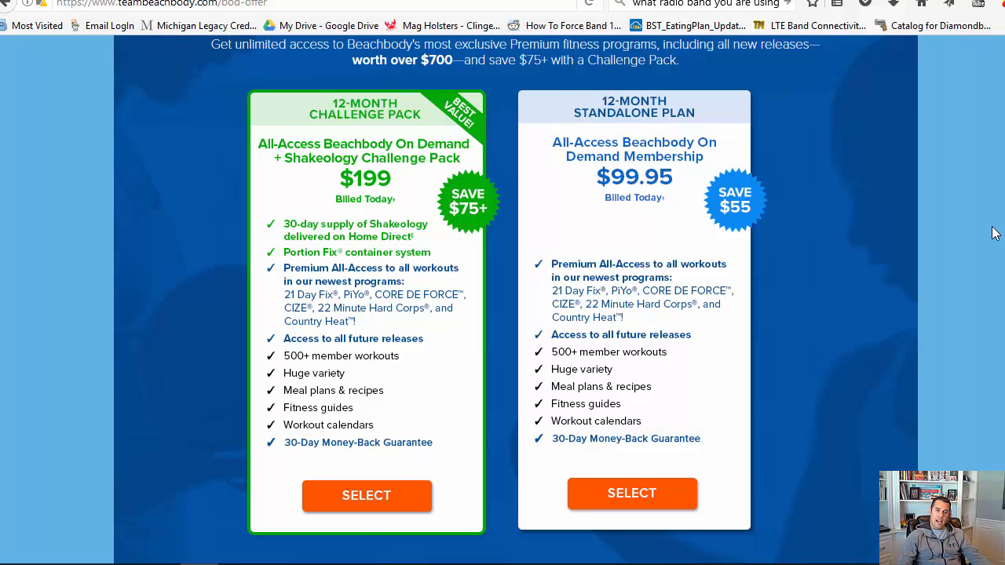
pyautogui.moveTo(678, 399)
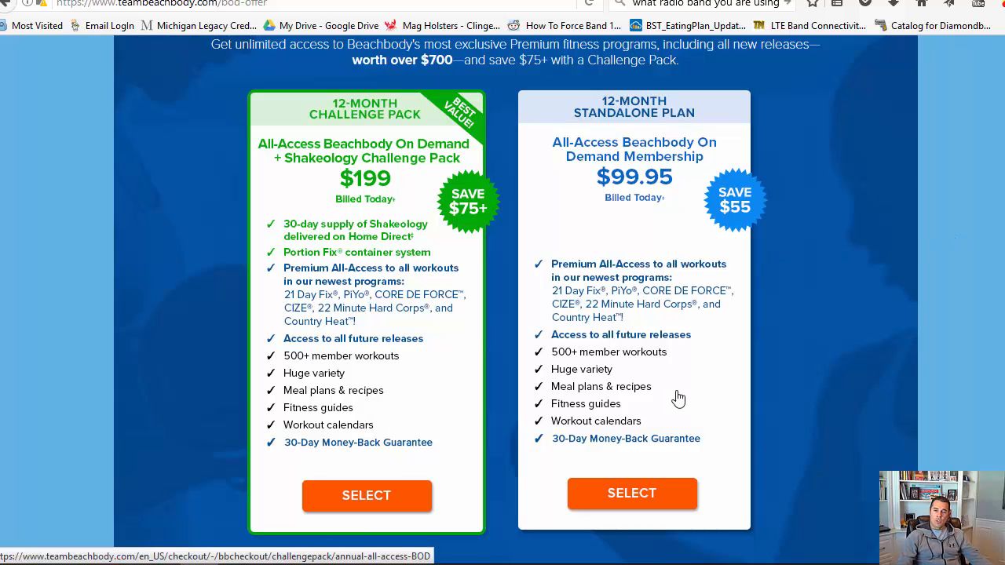